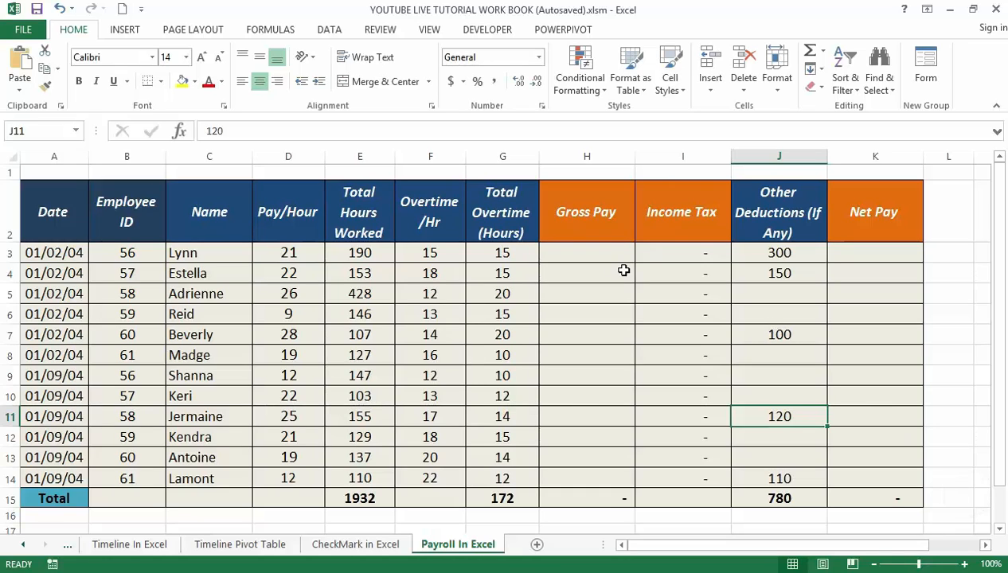
Switch to the 'CheckMark in Excel' sheet
left_click(357, 544)
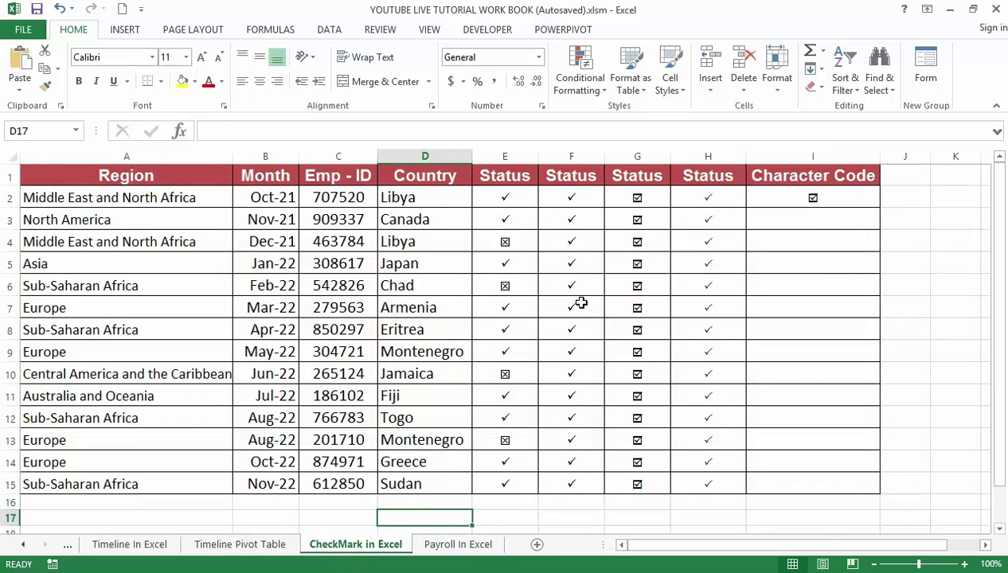
mouse_move(602, 239)
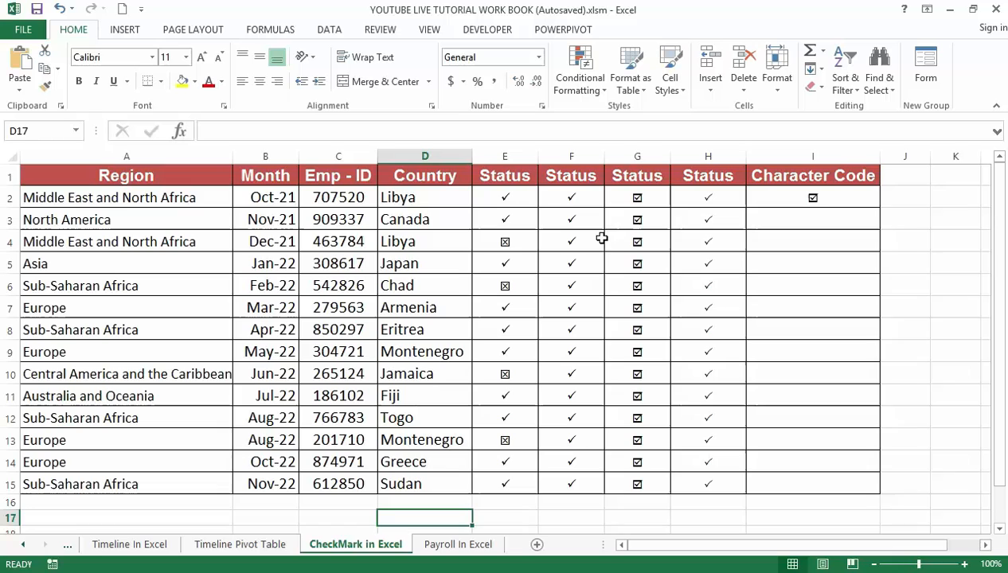
mouse_move(551, 242)
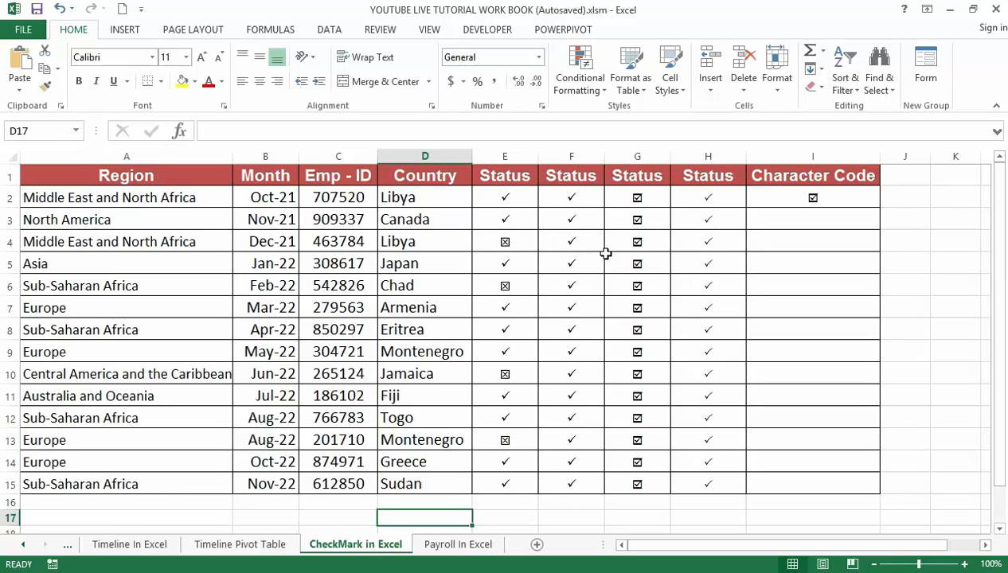
mouse_move(546, 288)
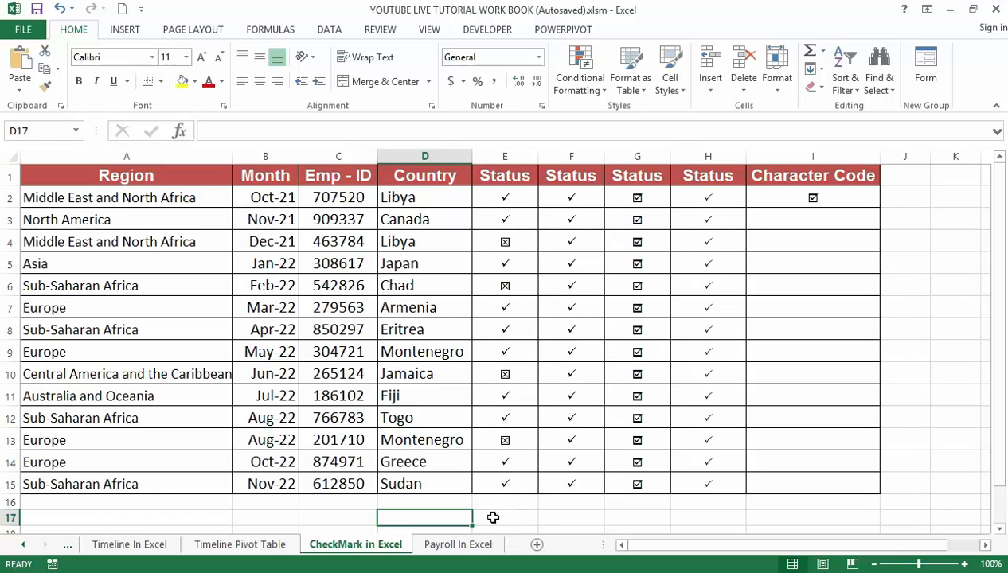
left_click(459, 545)
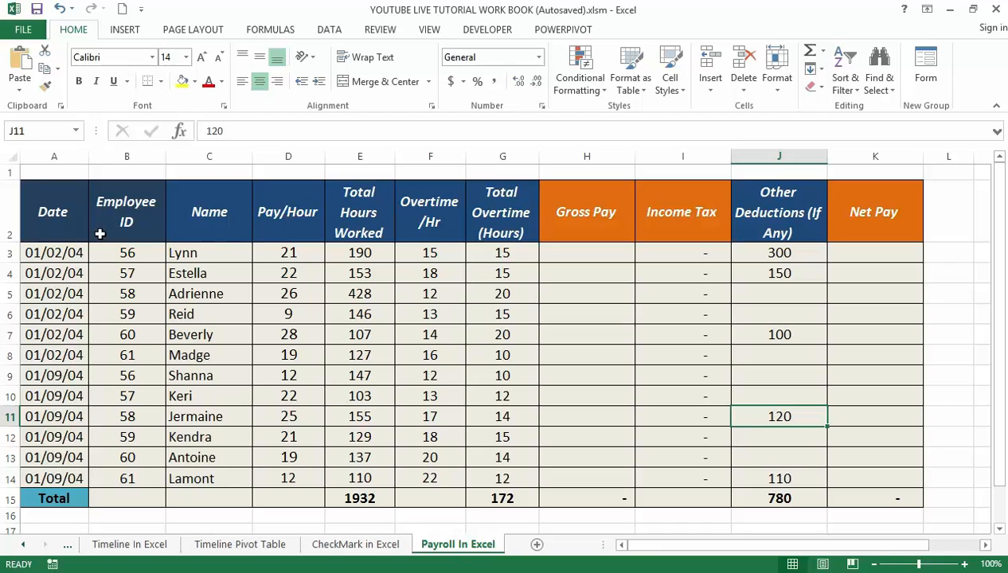
mouse_move(185, 235)
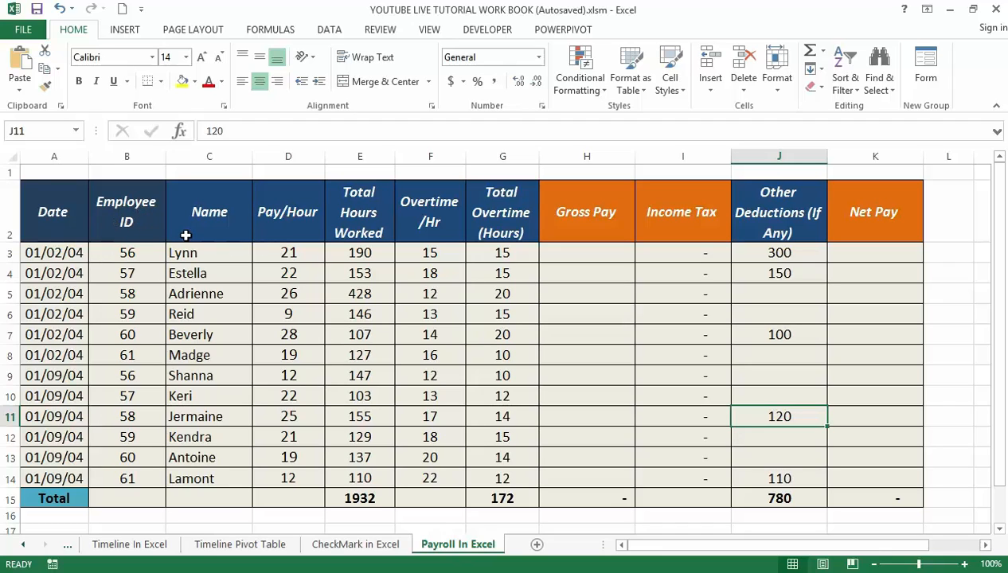
mouse_move(268, 268)
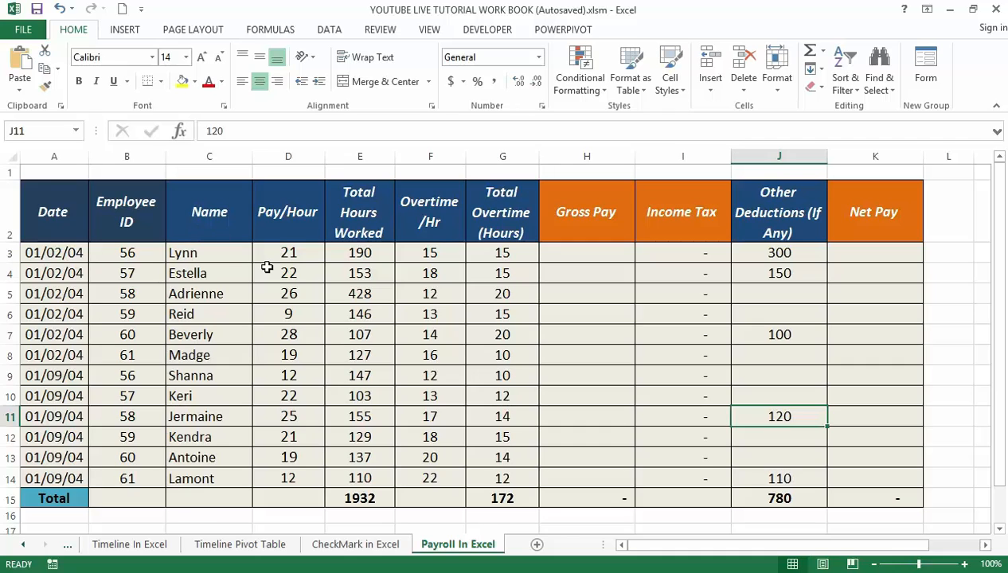
mouse_move(236, 264)
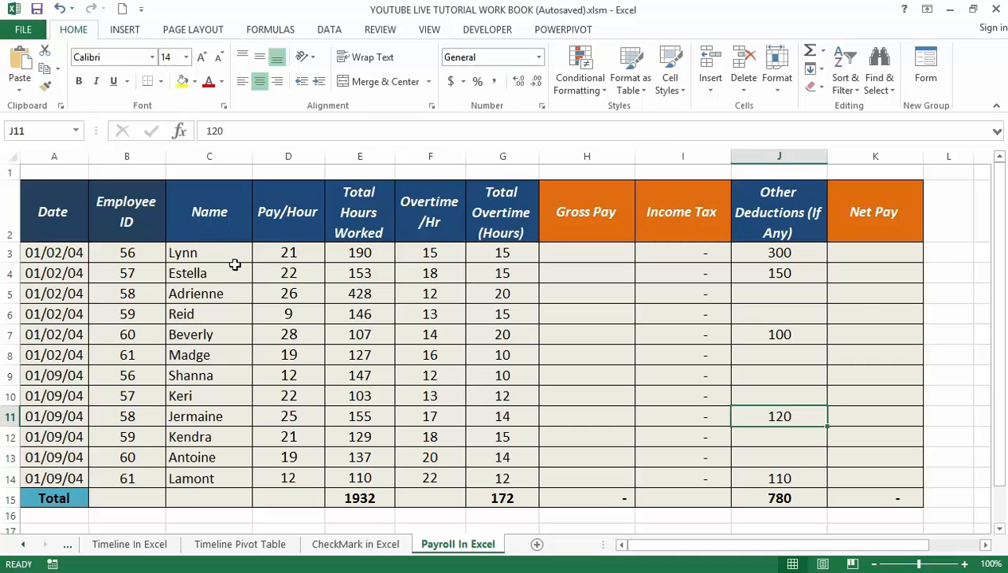
mouse_move(265, 264)
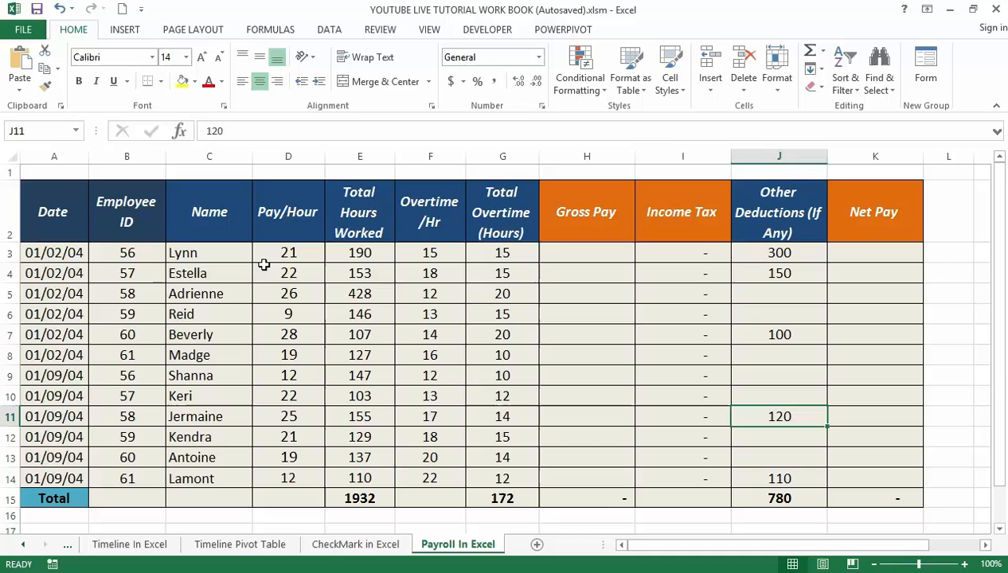
mouse_move(268, 266)
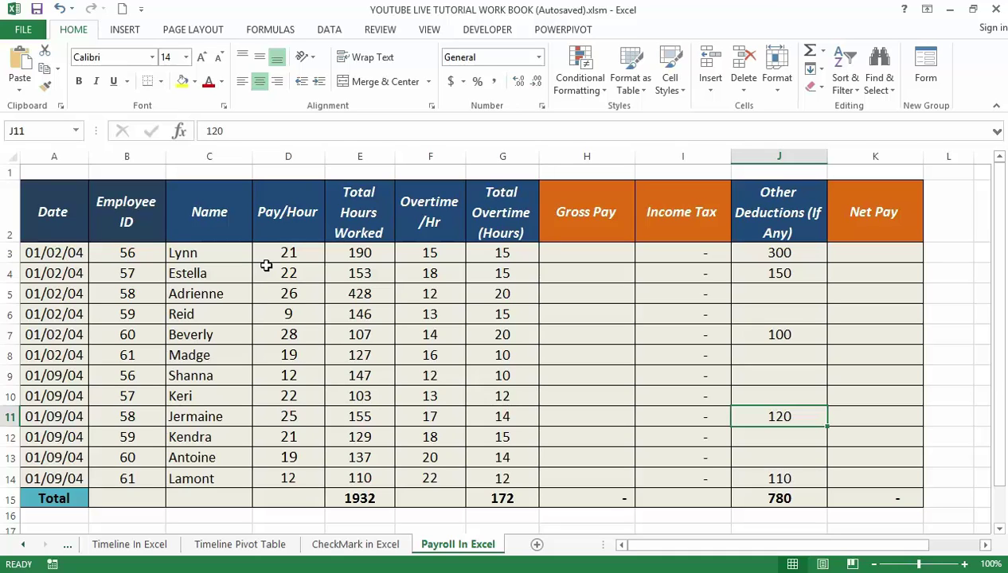
mouse_move(279, 274)
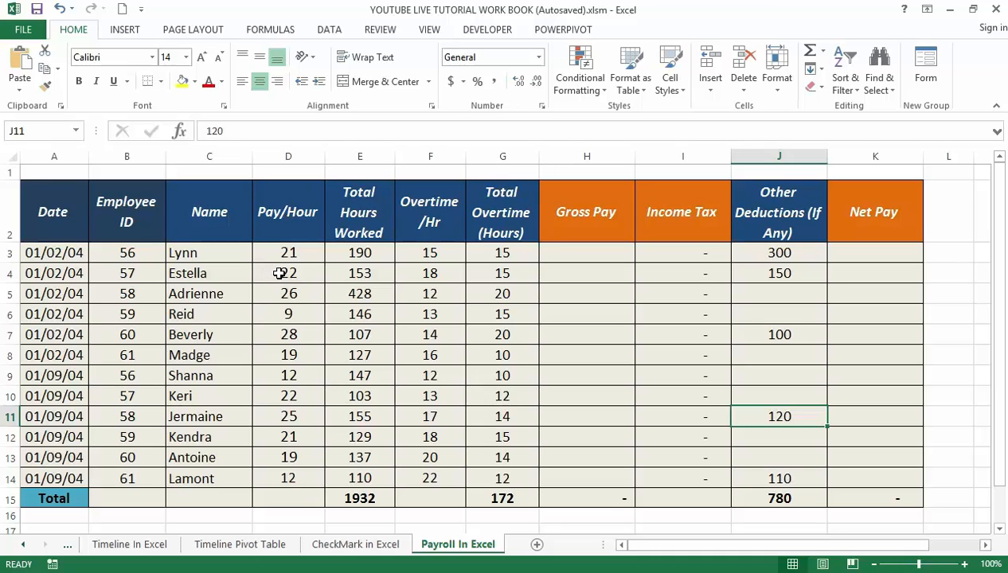
mouse_move(290, 273)
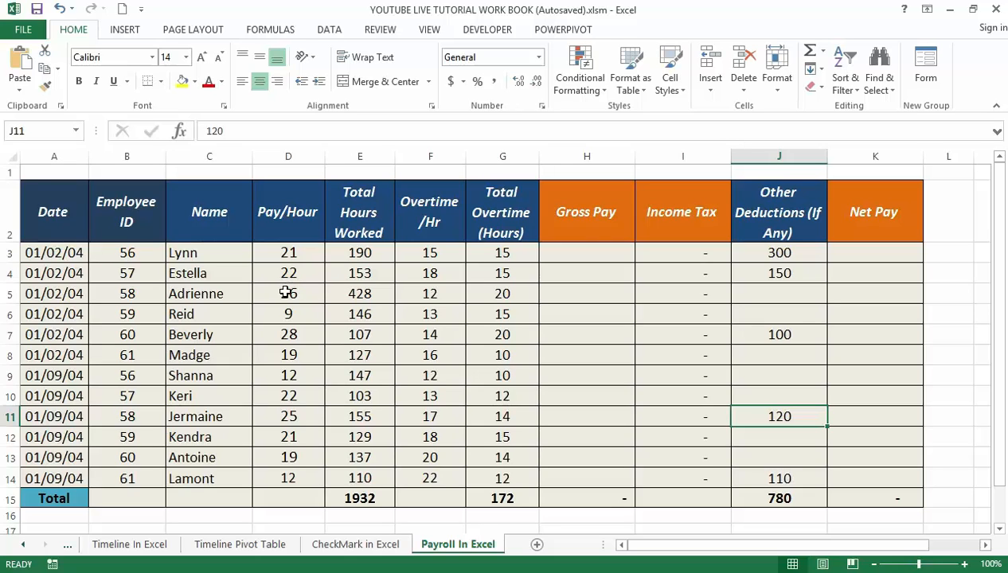
mouse_move(324, 336)
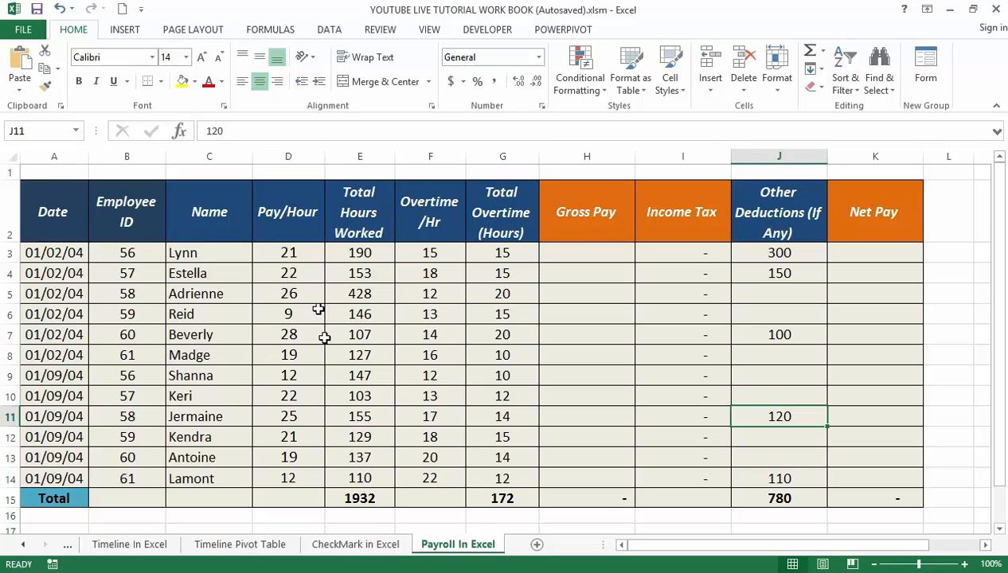
mouse_move(353, 322)
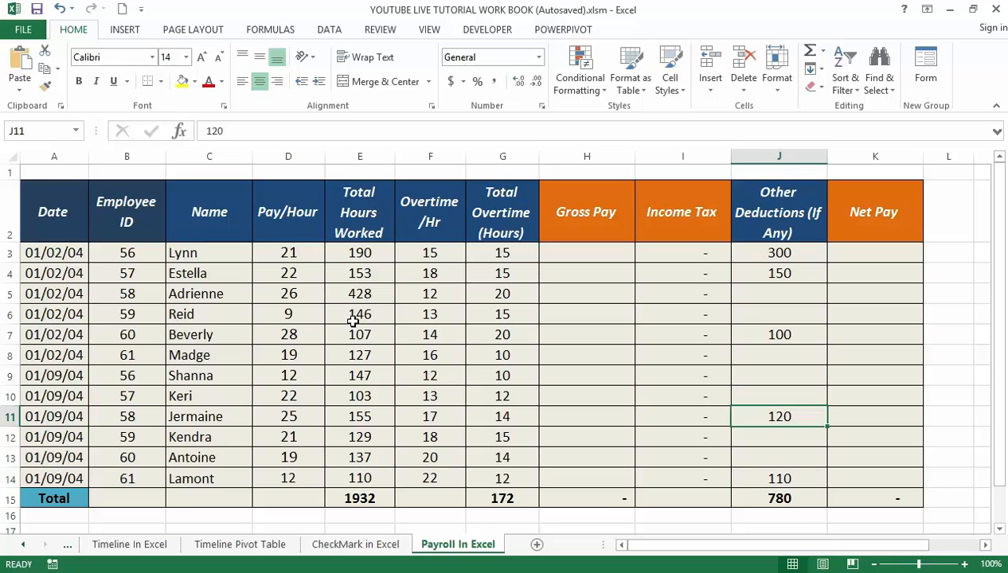
mouse_move(376, 290)
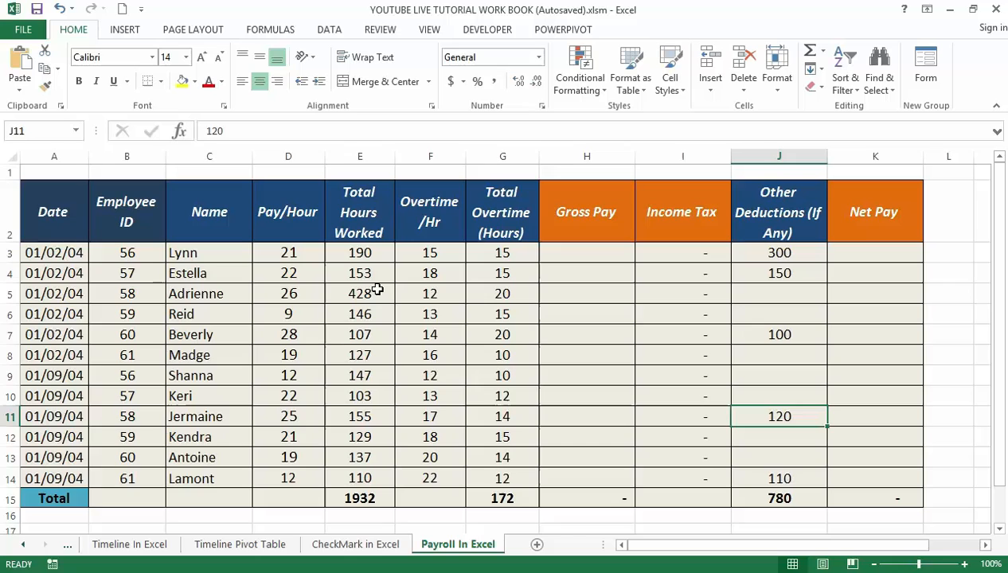
mouse_move(379, 290)
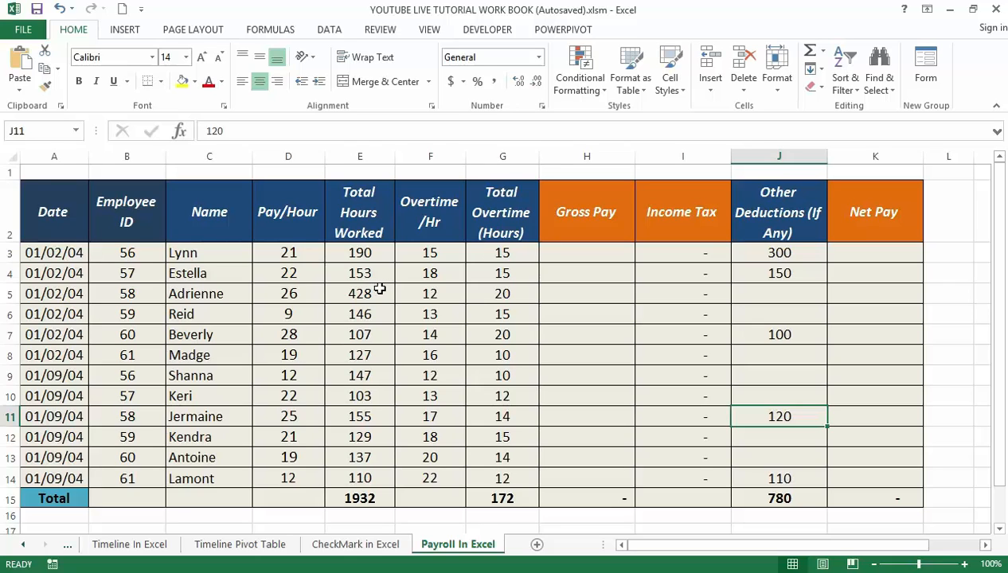
mouse_move(346, 283)
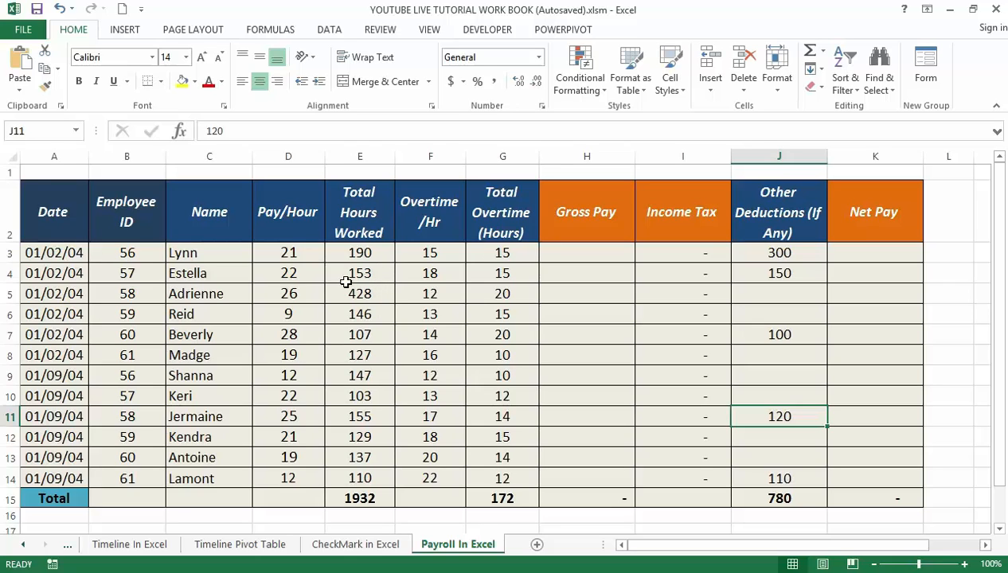
mouse_move(350, 293)
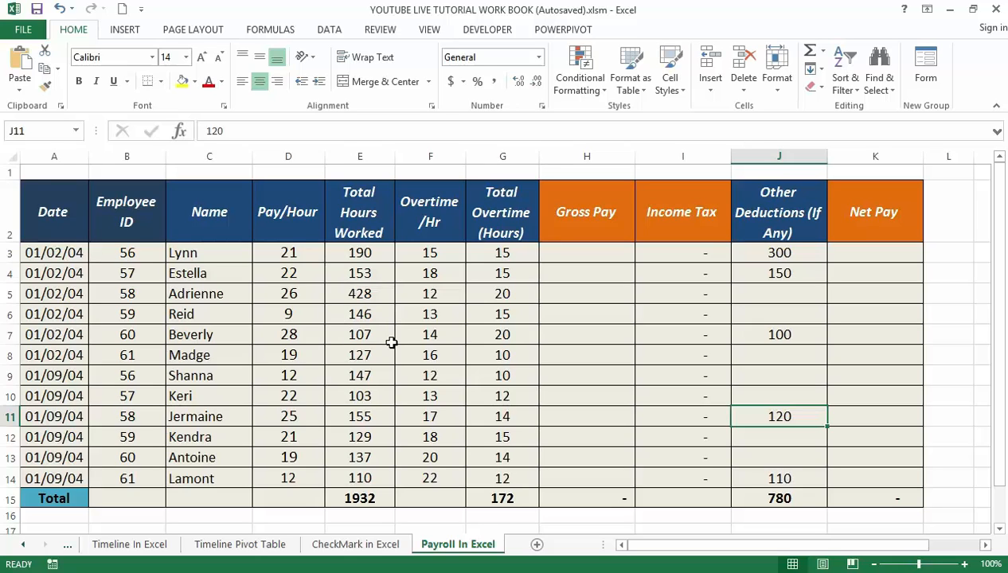
mouse_move(322, 341)
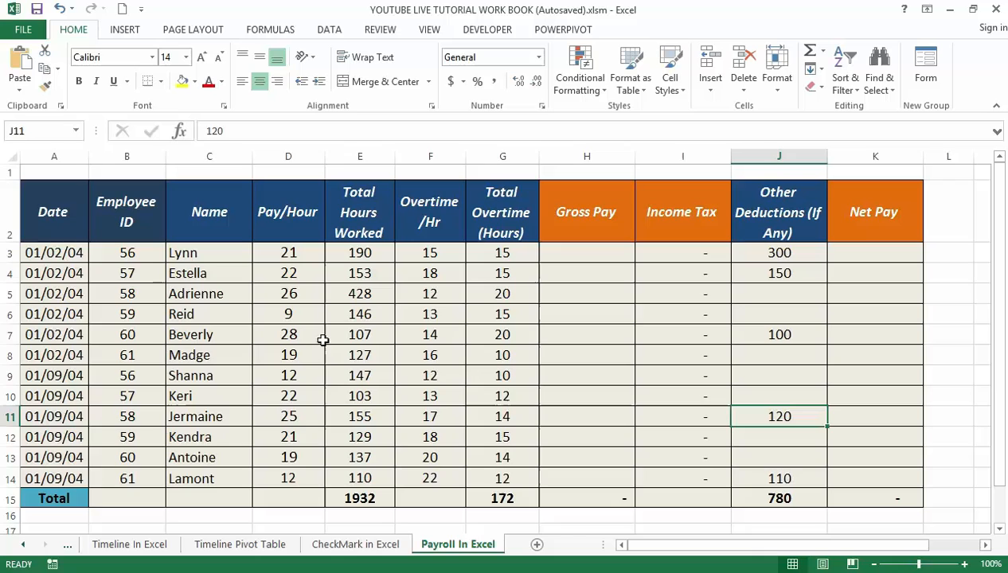
mouse_move(342, 410)
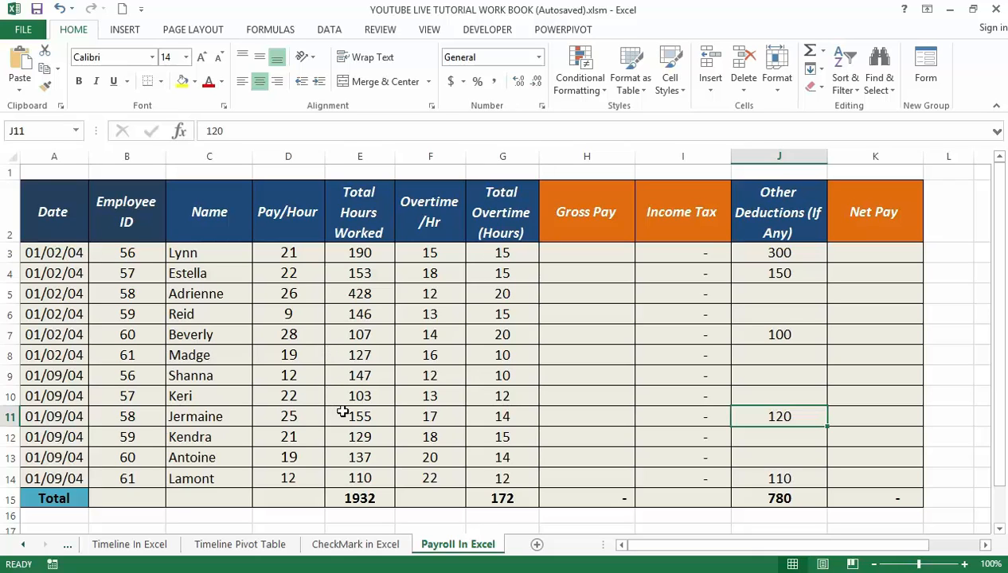
mouse_move(364, 355)
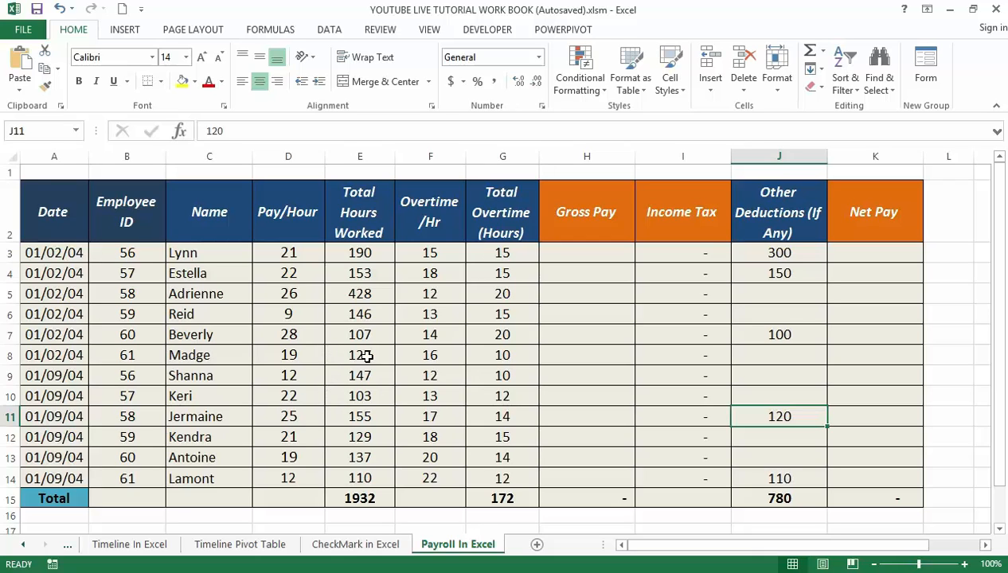
mouse_move(366, 374)
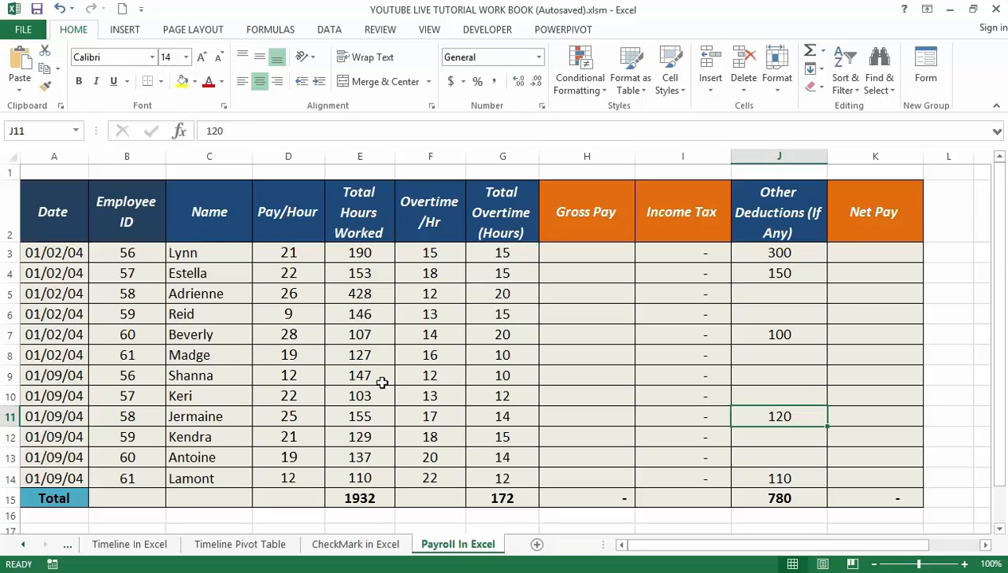
mouse_move(376, 369)
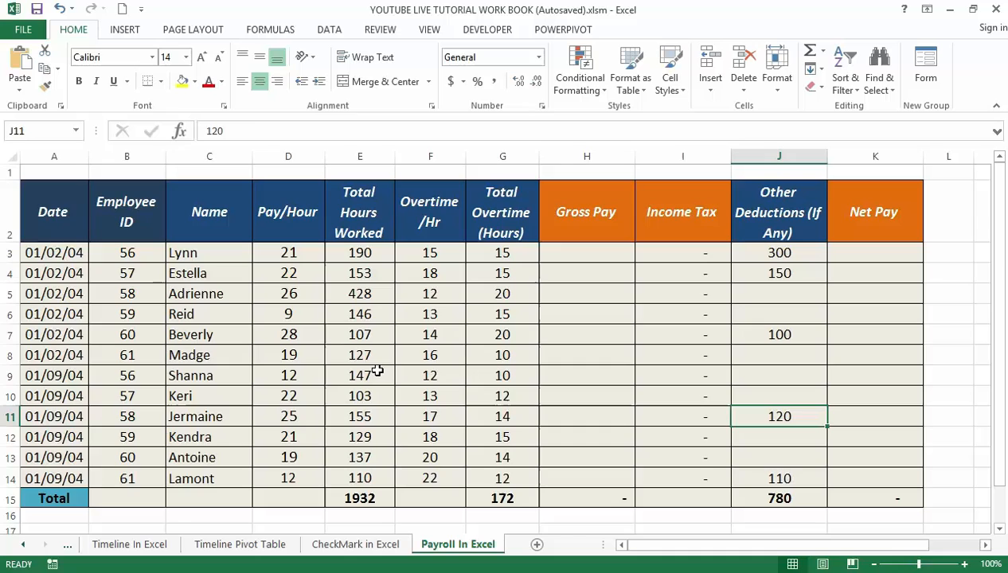
mouse_move(346, 380)
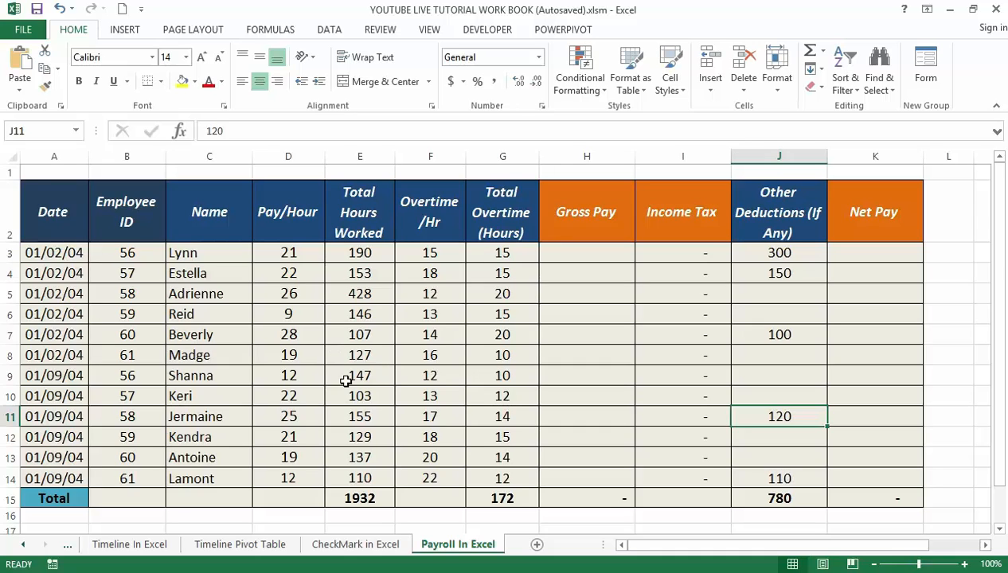
mouse_move(433, 385)
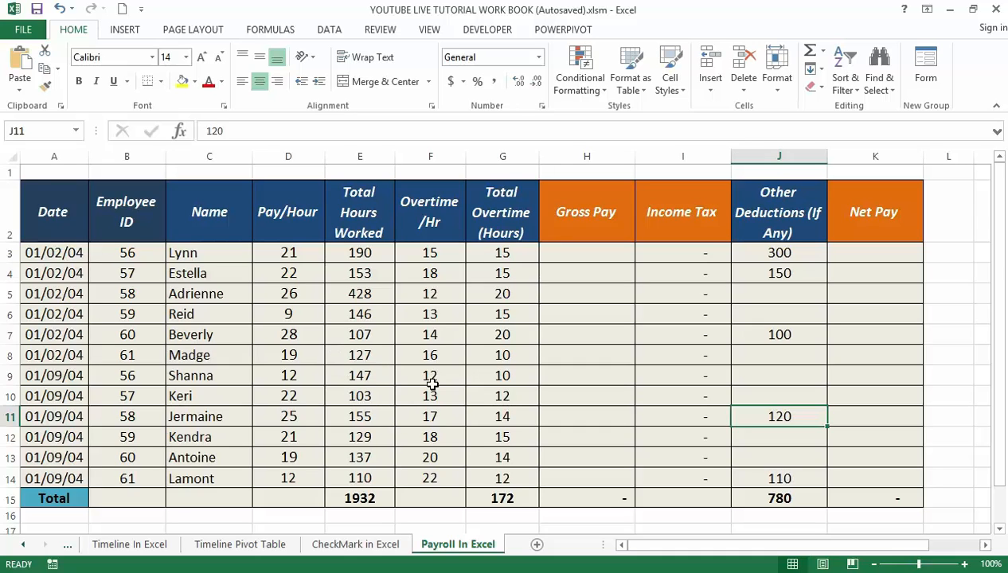
mouse_move(354, 363)
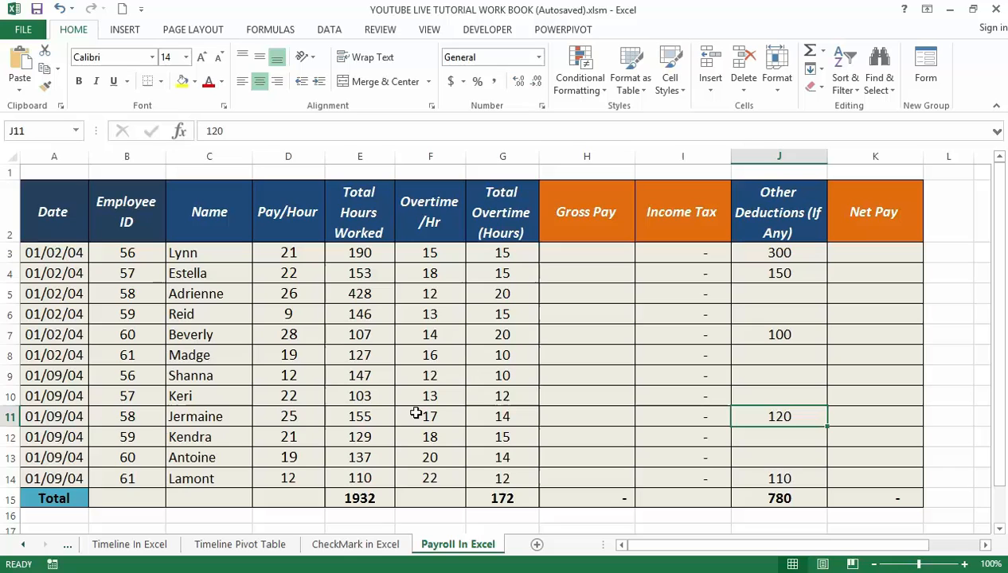
mouse_move(391, 395)
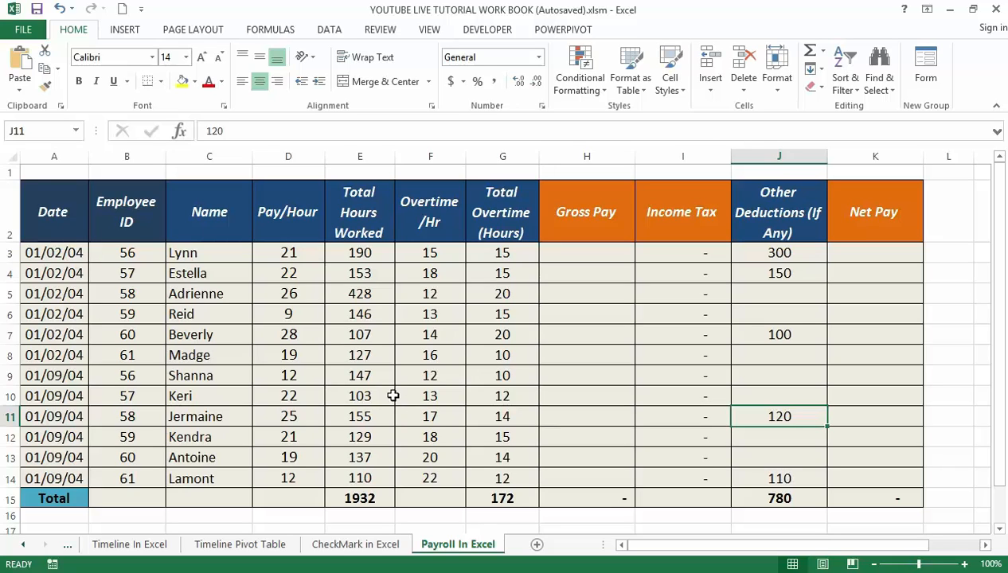
mouse_move(424, 388)
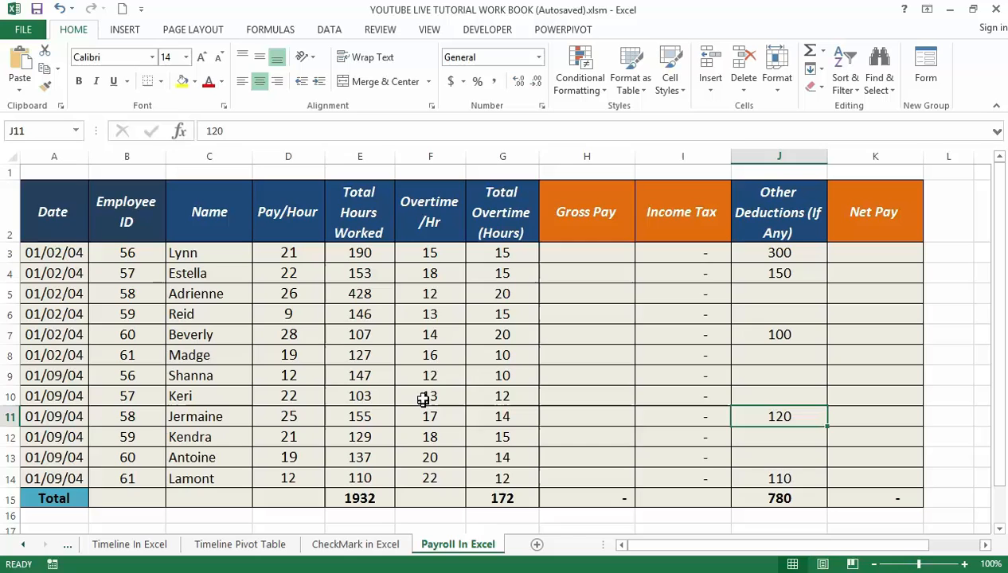
mouse_move(472, 344)
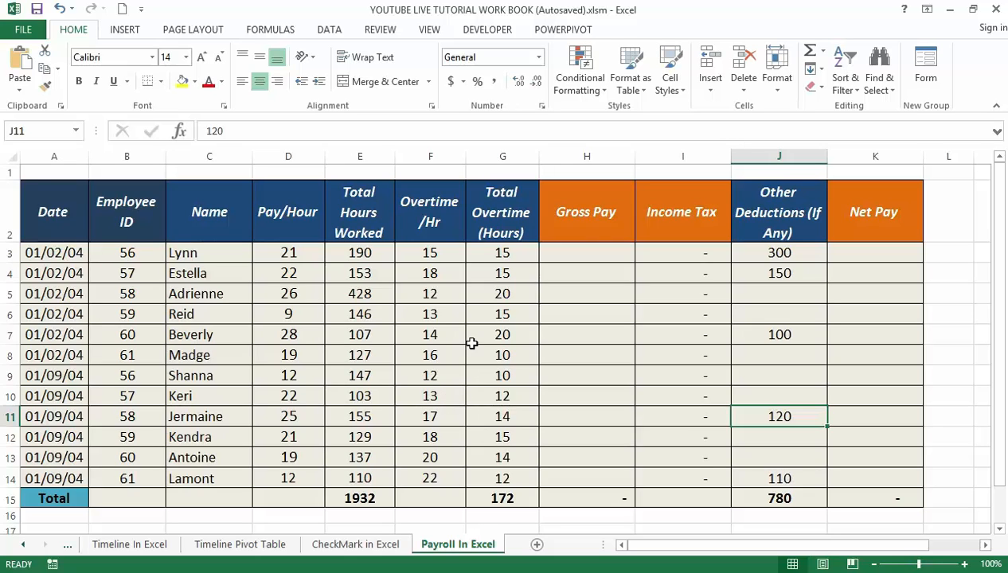
mouse_move(434, 322)
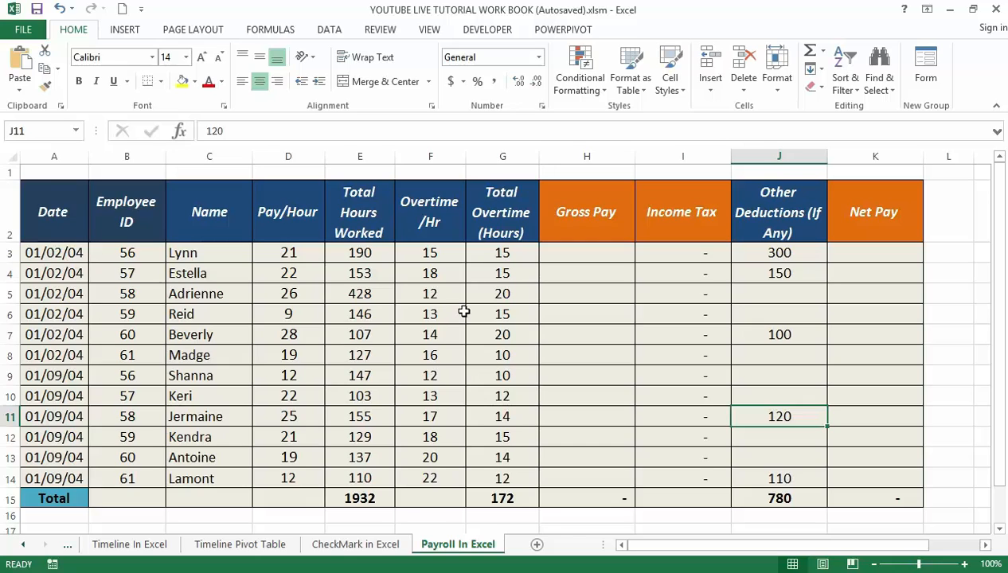
mouse_move(468, 312)
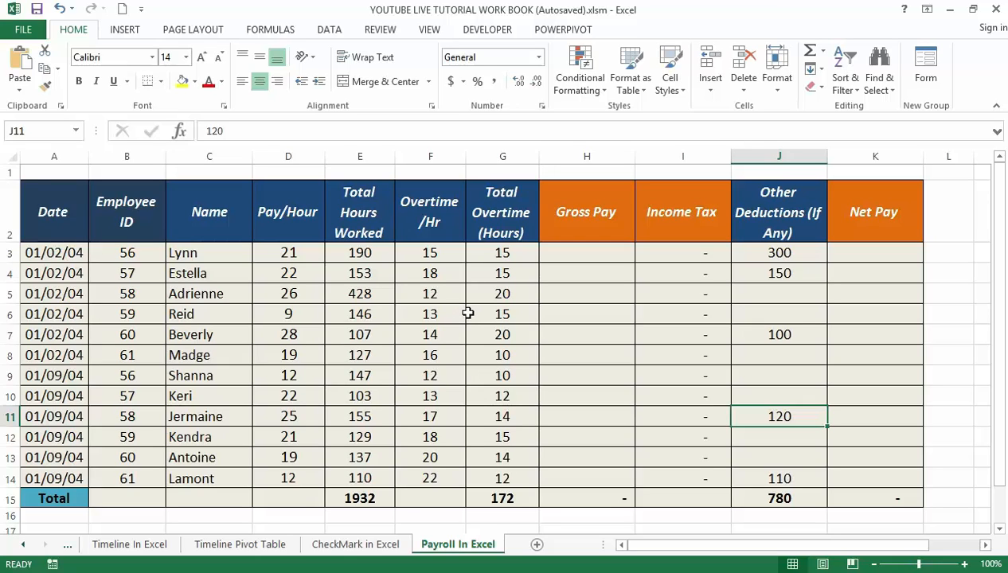
mouse_move(477, 328)
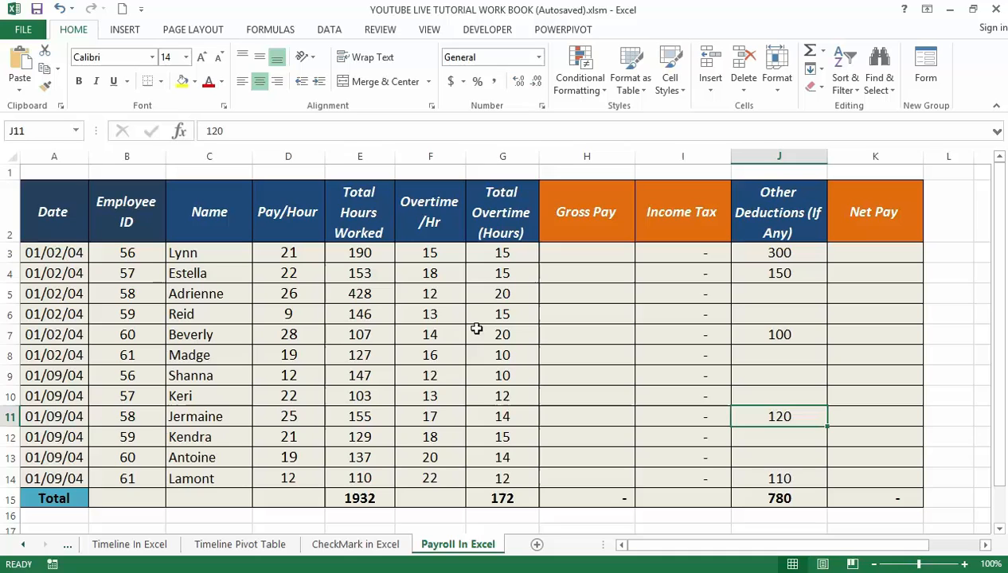
mouse_move(481, 342)
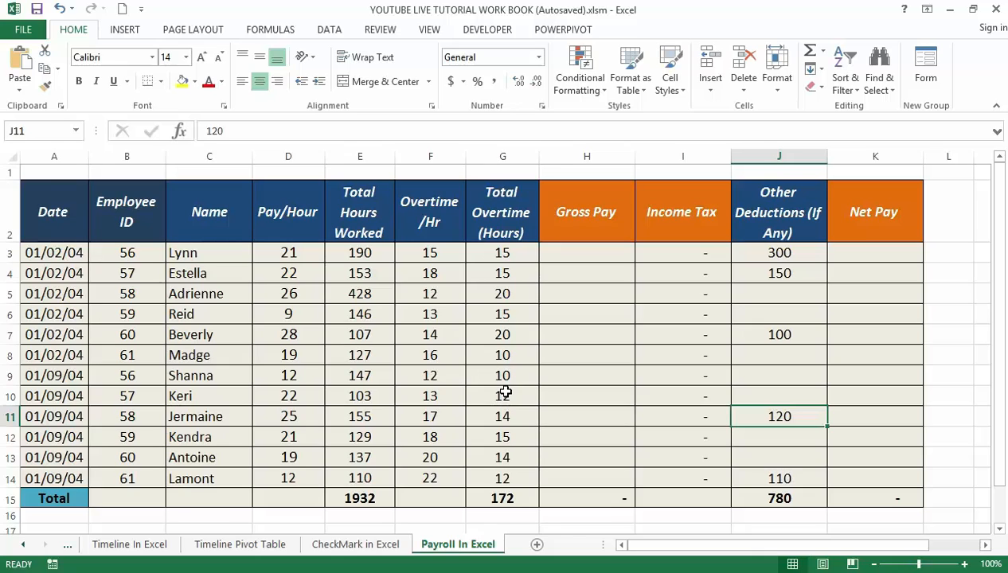
mouse_move(532, 375)
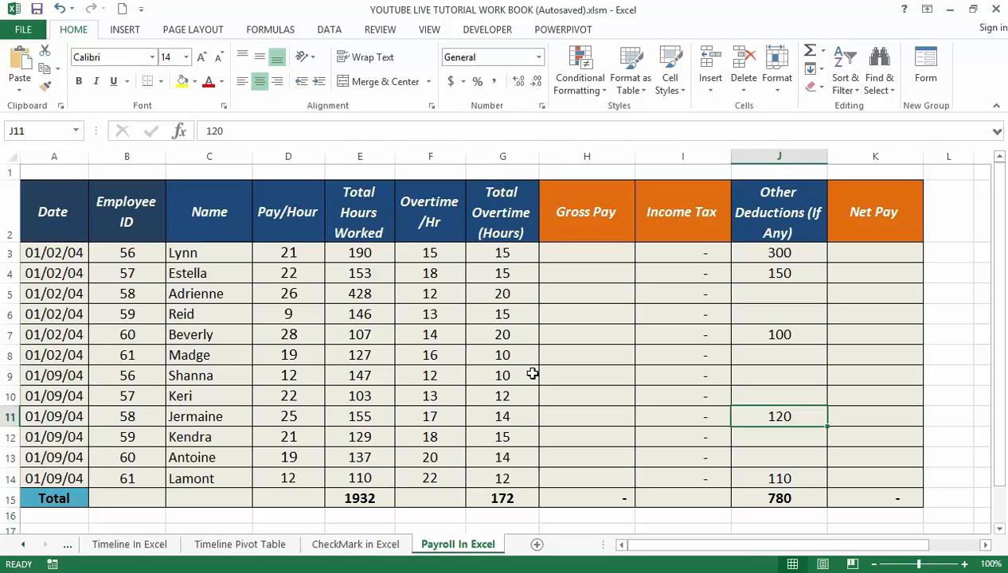
mouse_move(484, 376)
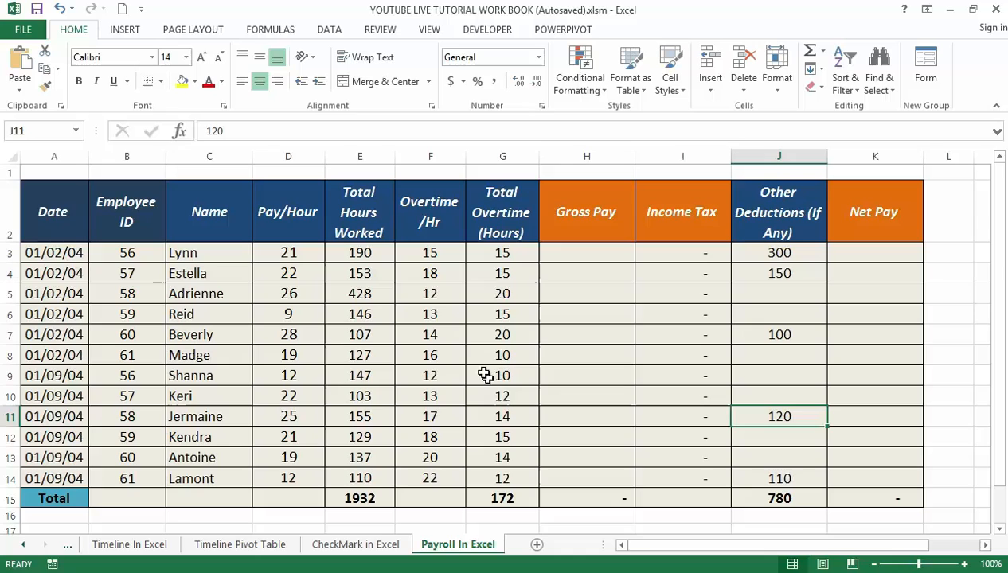
mouse_move(570, 419)
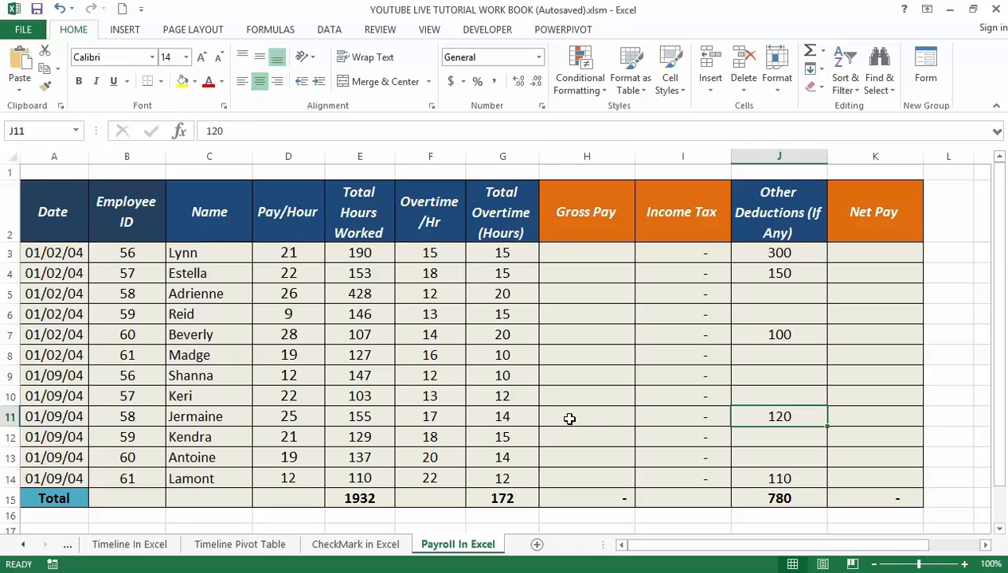
mouse_move(571, 437)
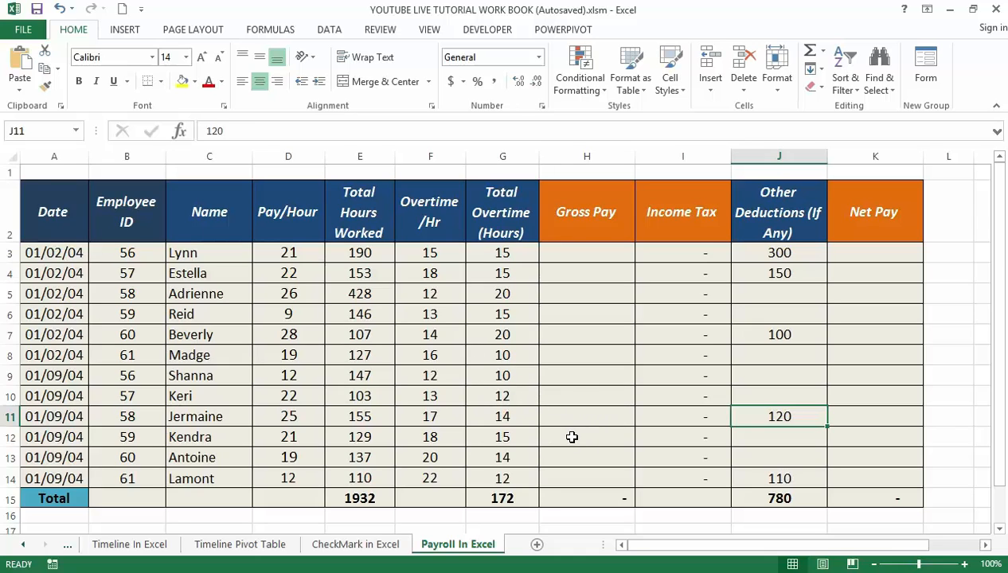
mouse_move(570, 452)
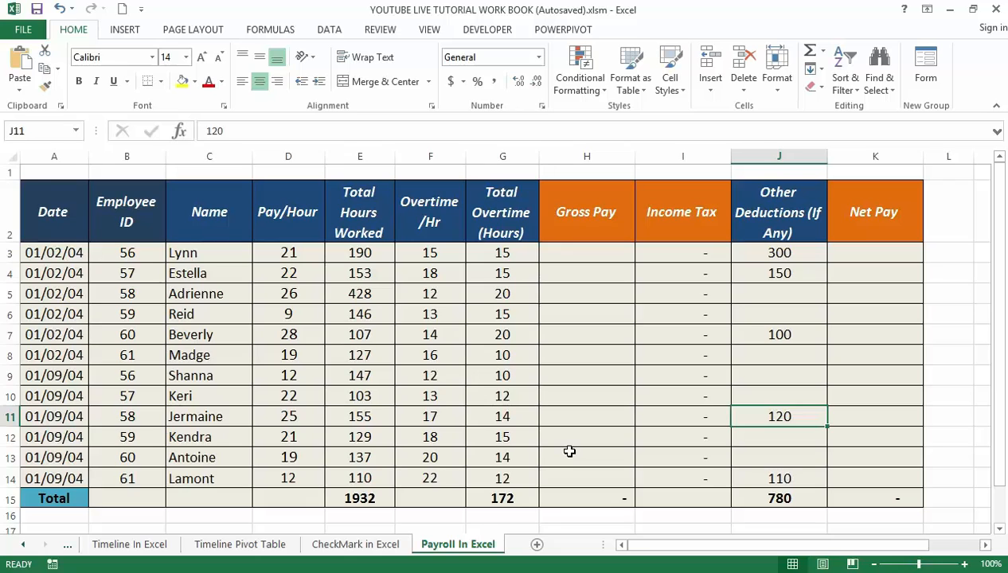
mouse_move(521, 457)
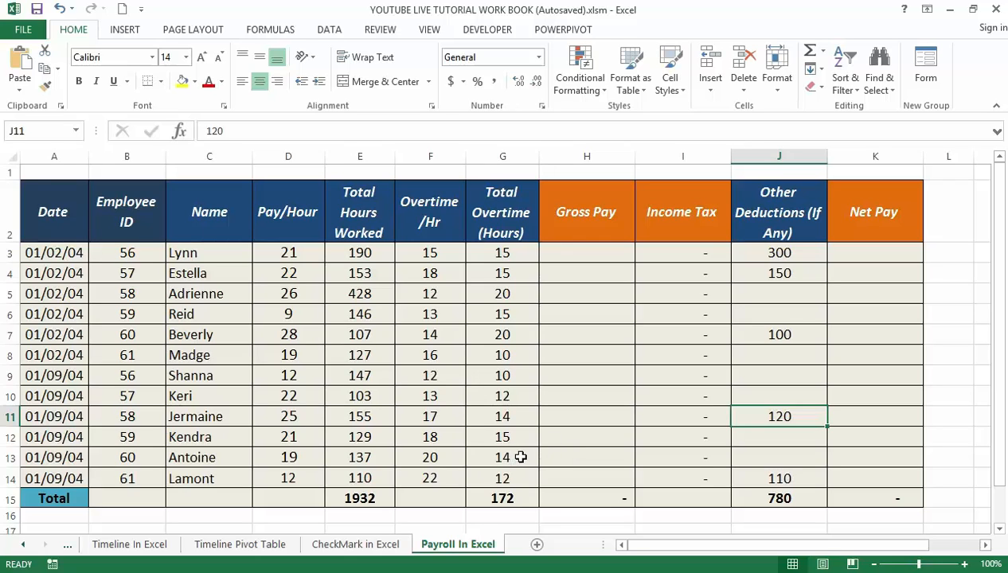
mouse_move(553, 468)
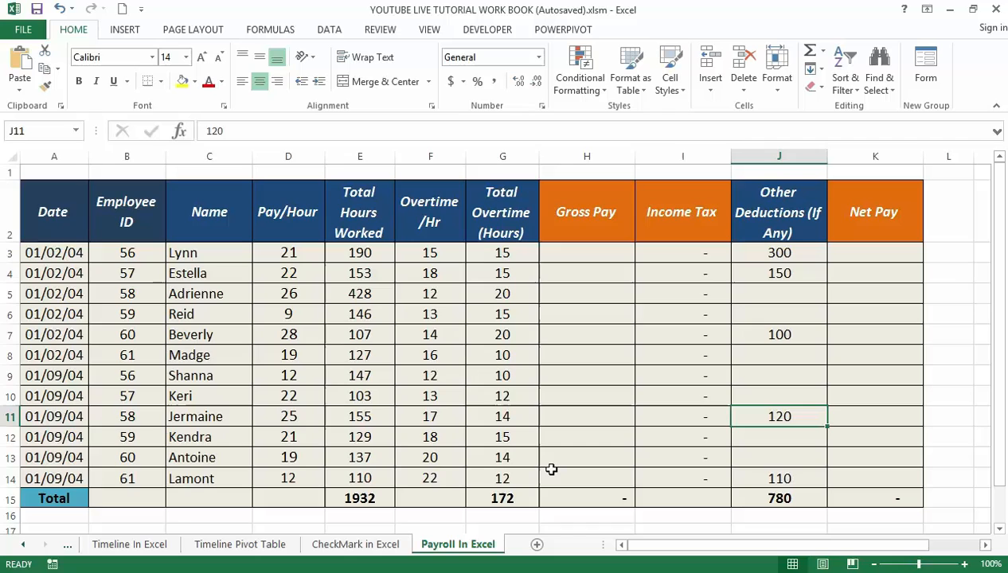
mouse_move(478, 465)
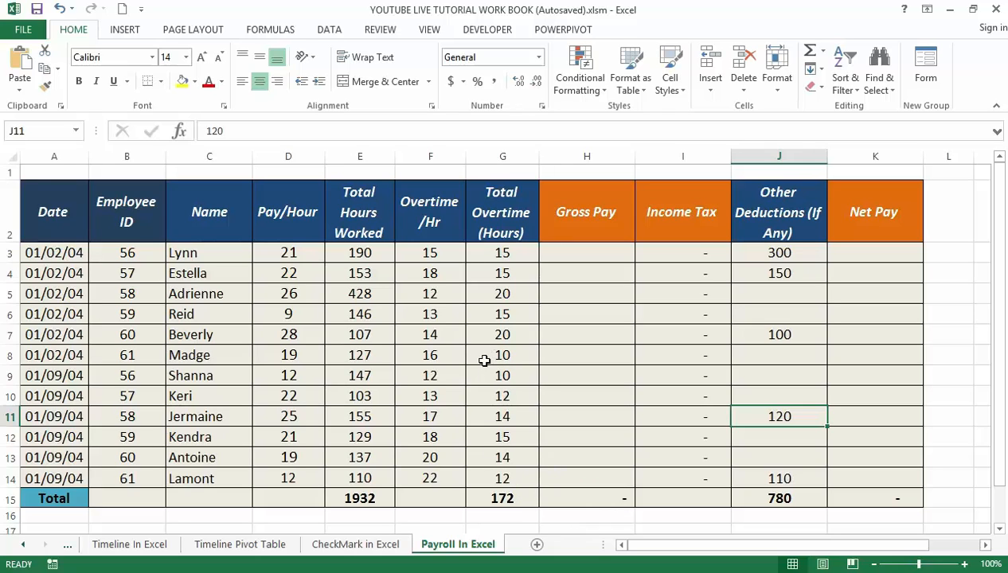
mouse_move(535, 371)
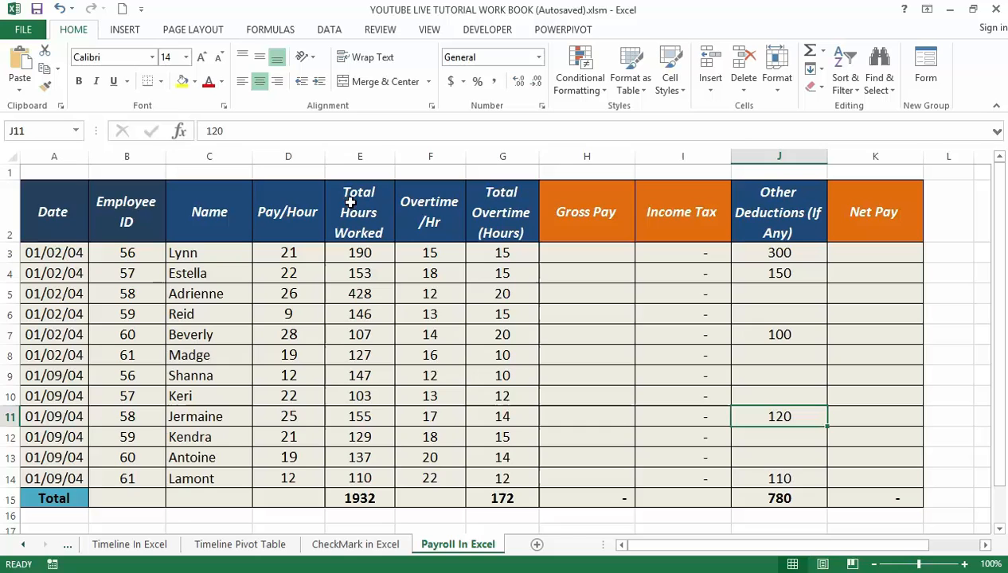
mouse_move(369, 216)
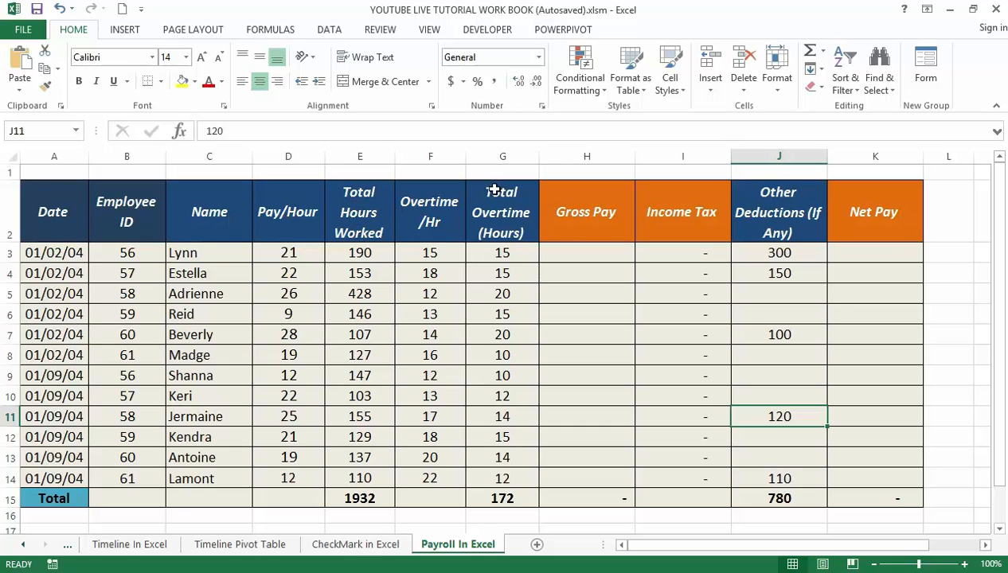
mouse_move(503, 214)
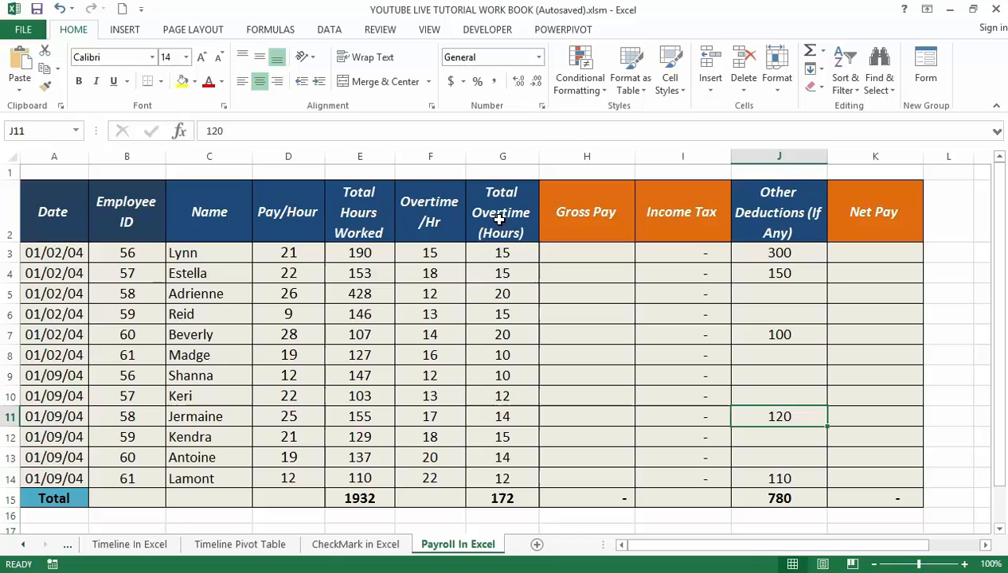
mouse_move(471, 233)
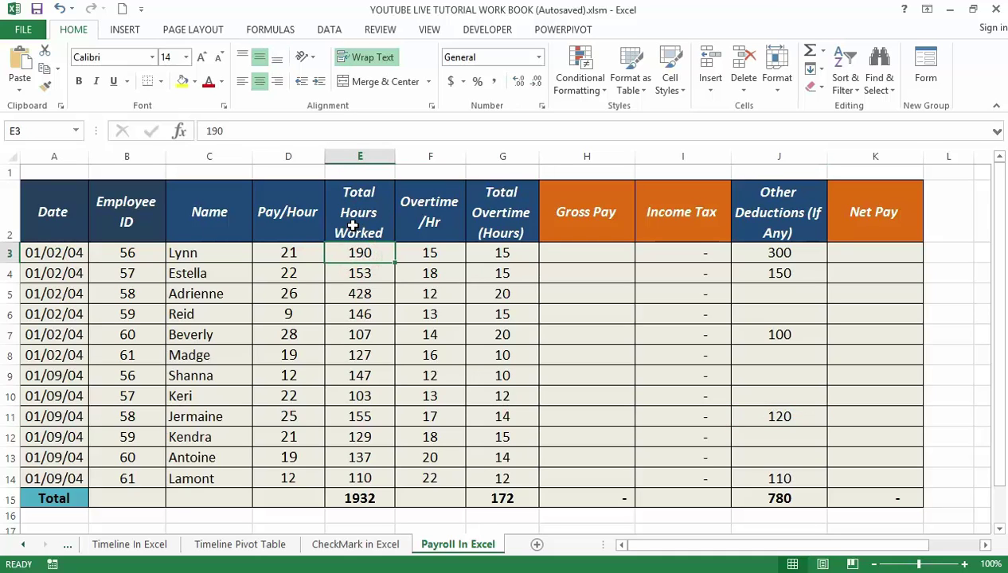
mouse_move(364, 248)
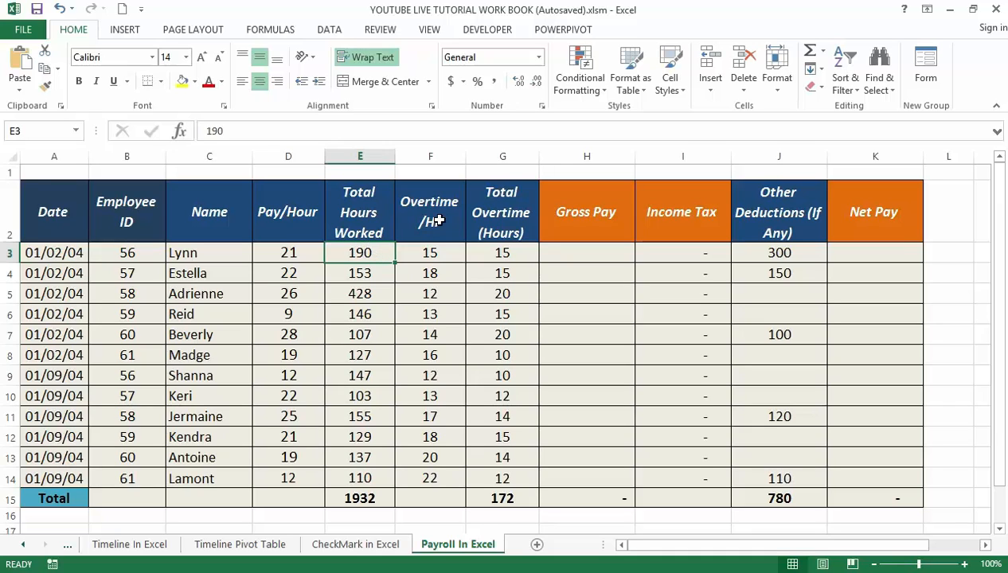
mouse_move(492, 239)
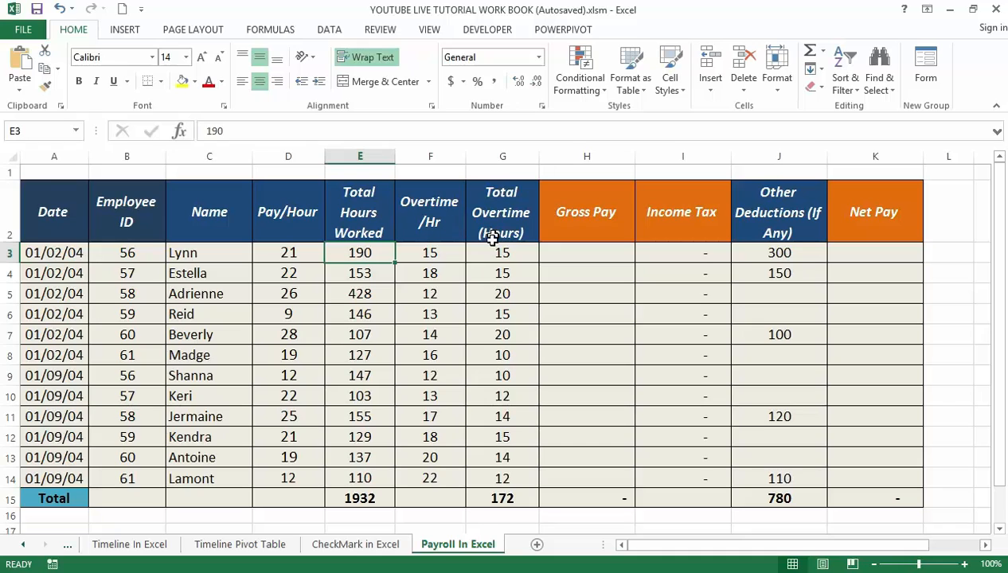
mouse_move(433, 239)
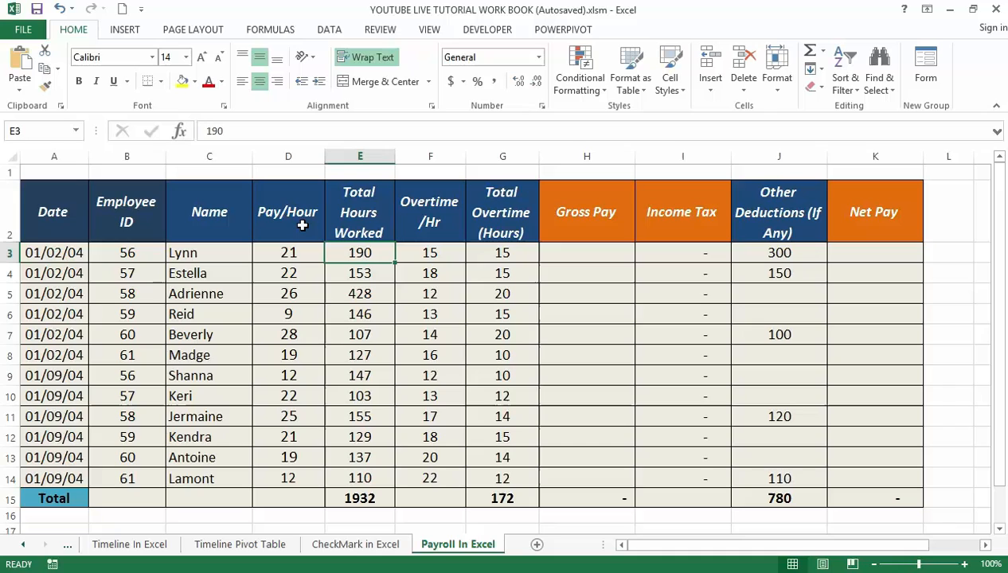
mouse_move(430, 223)
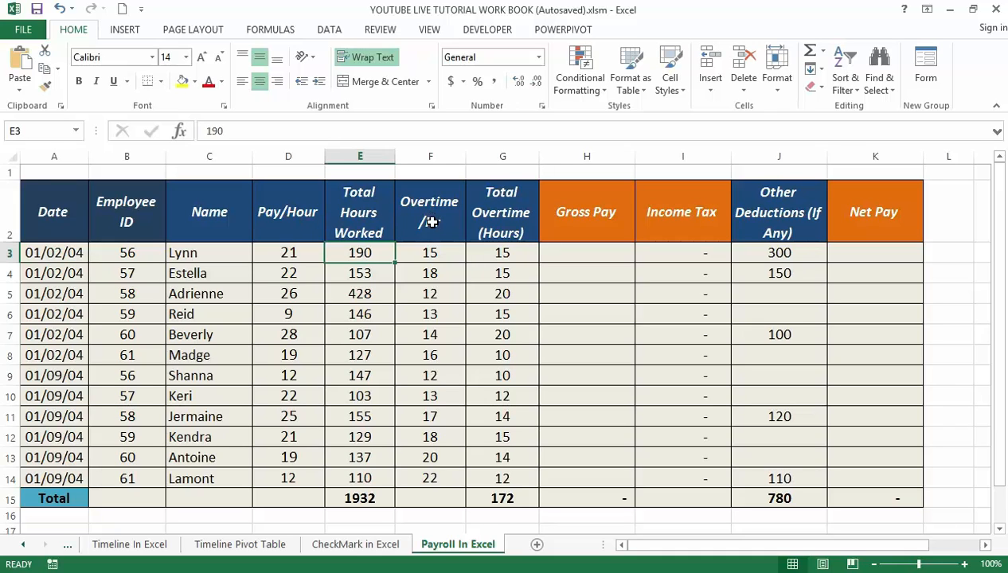
mouse_move(430, 242)
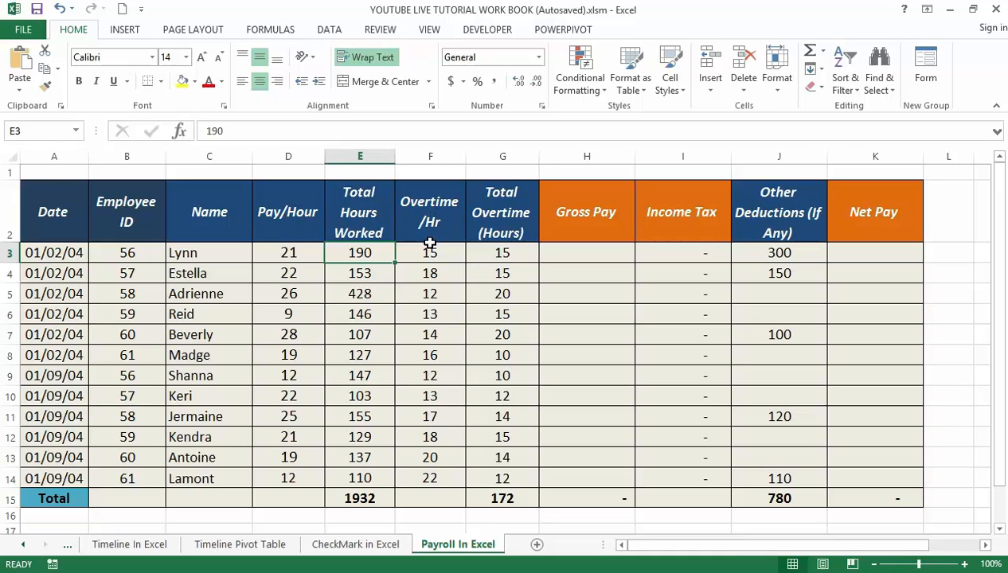
mouse_move(410, 242)
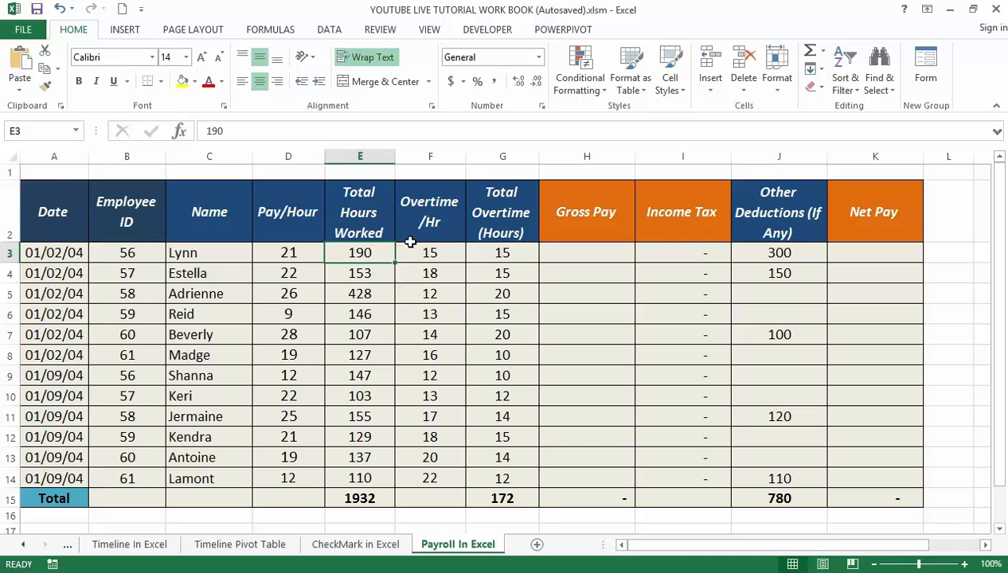
mouse_move(586, 242)
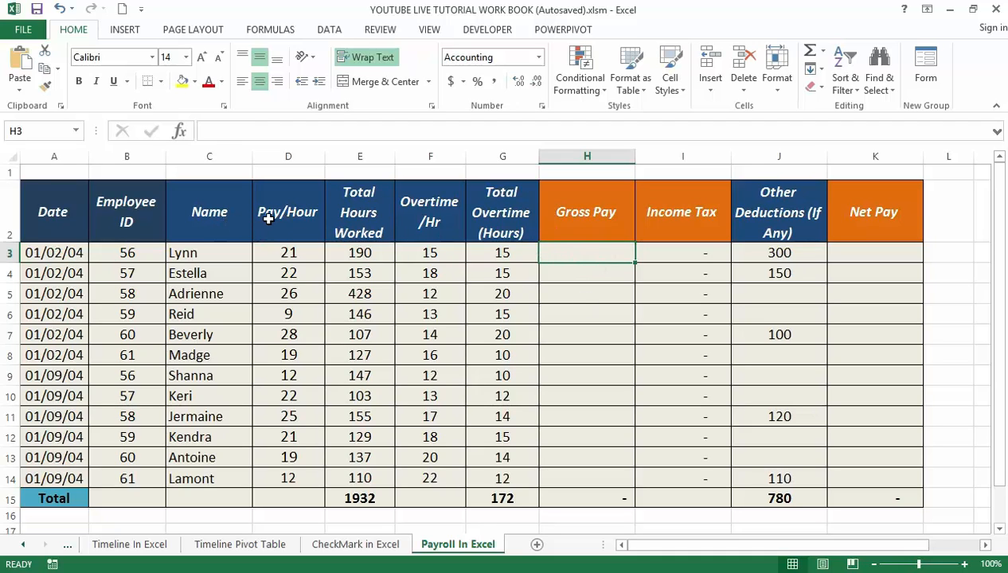
mouse_move(350, 209)
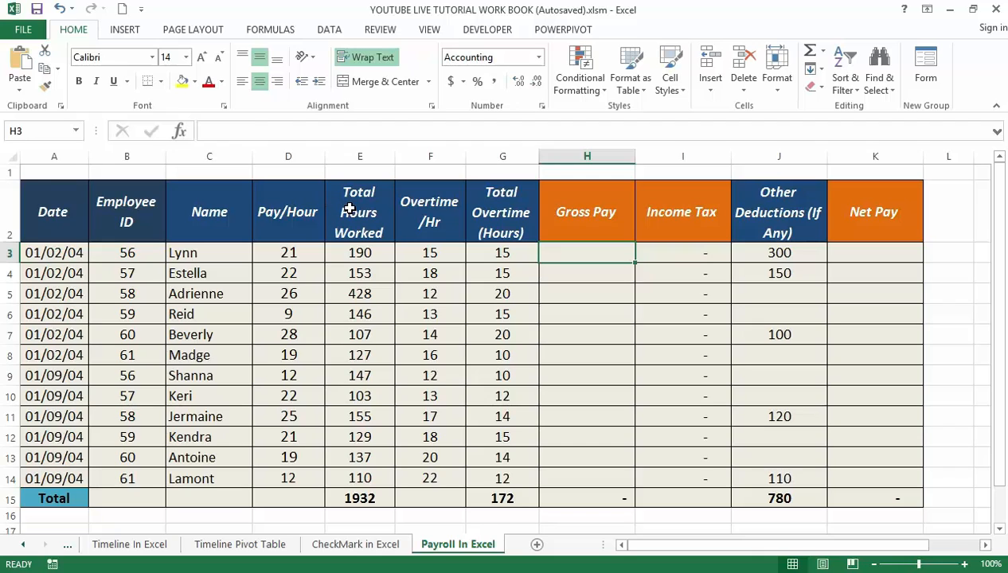
mouse_move(388, 217)
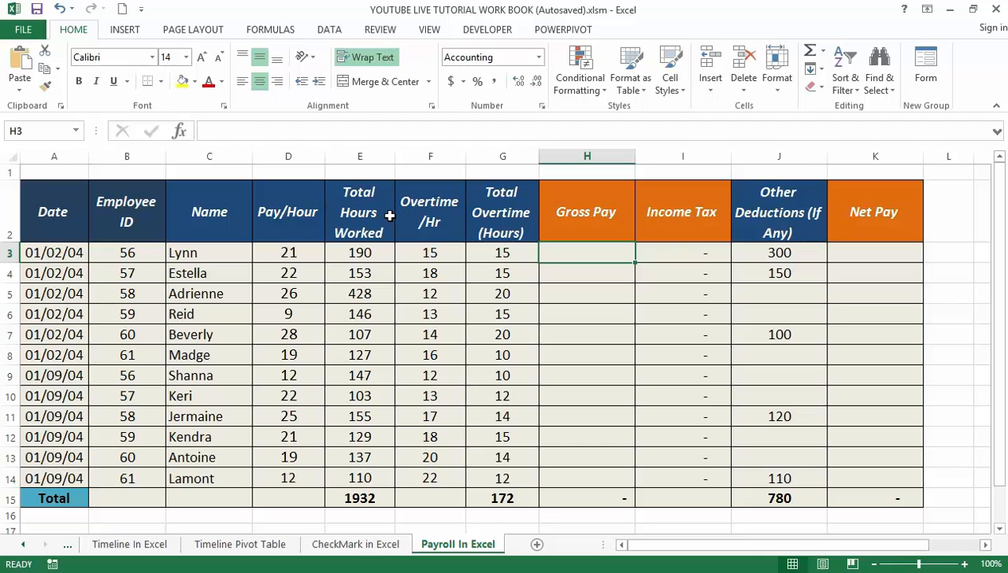
mouse_move(433, 242)
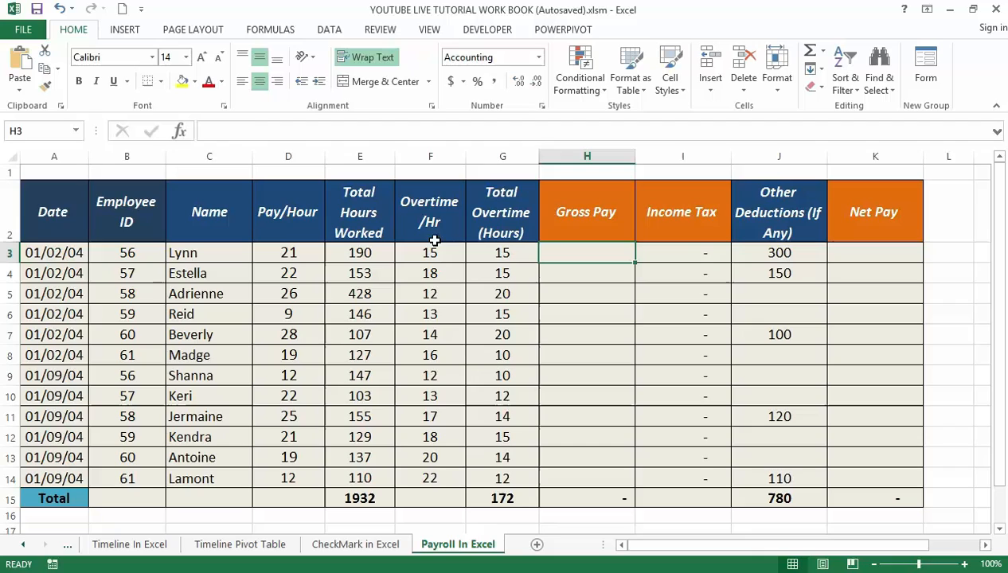
mouse_move(360, 274)
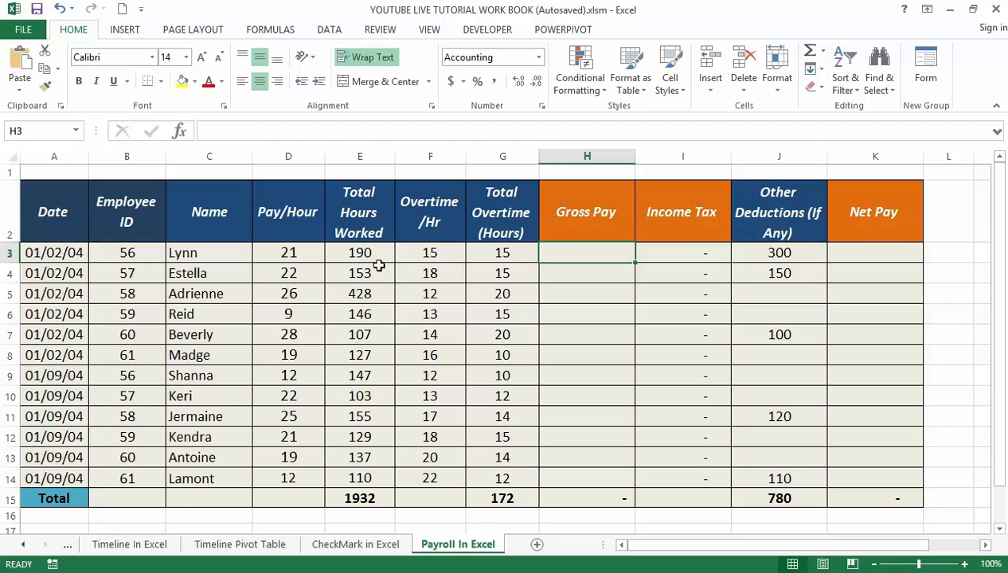
mouse_move(519, 303)
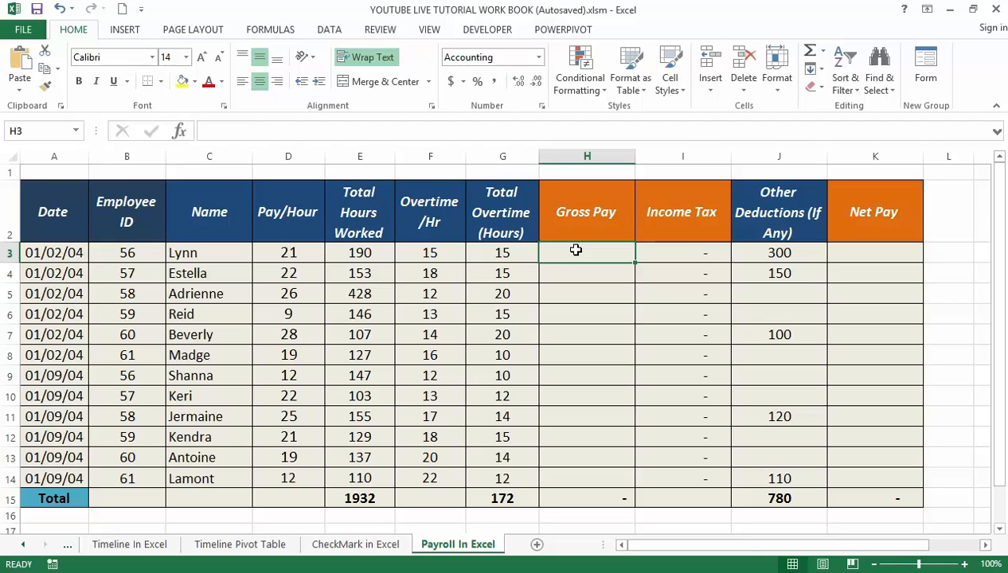
mouse_move(578, 252)
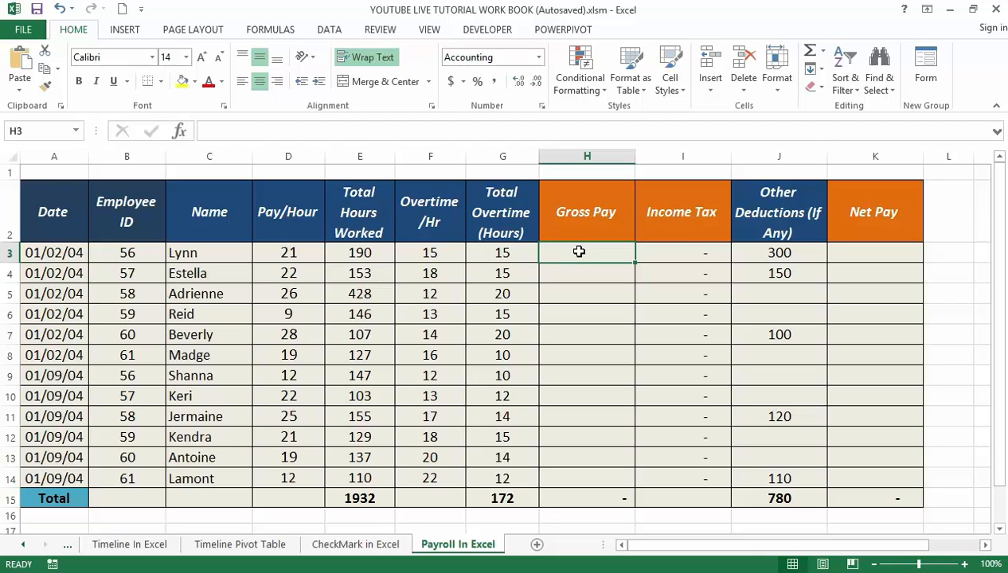
Enter Lynn's Gross Pay formula =(E3*D3)+(F3*G3) in H3, giving 4,215.00
type("=")
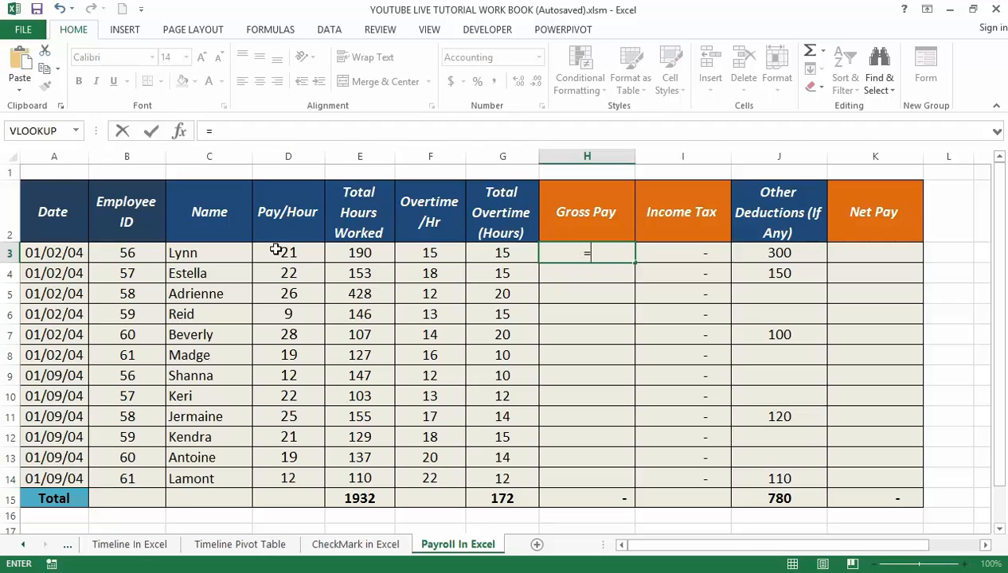
left_click(289, 252)
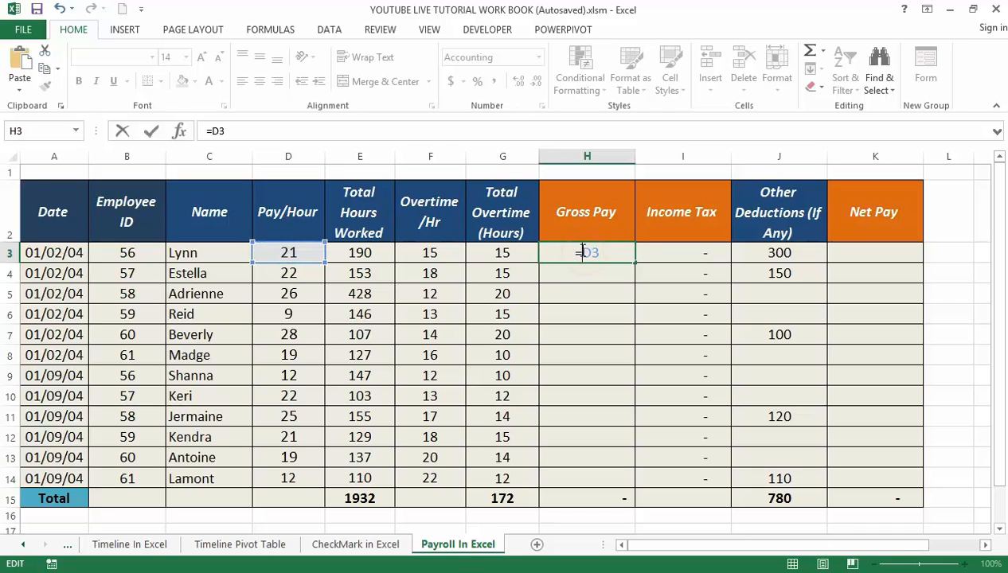
type("(")
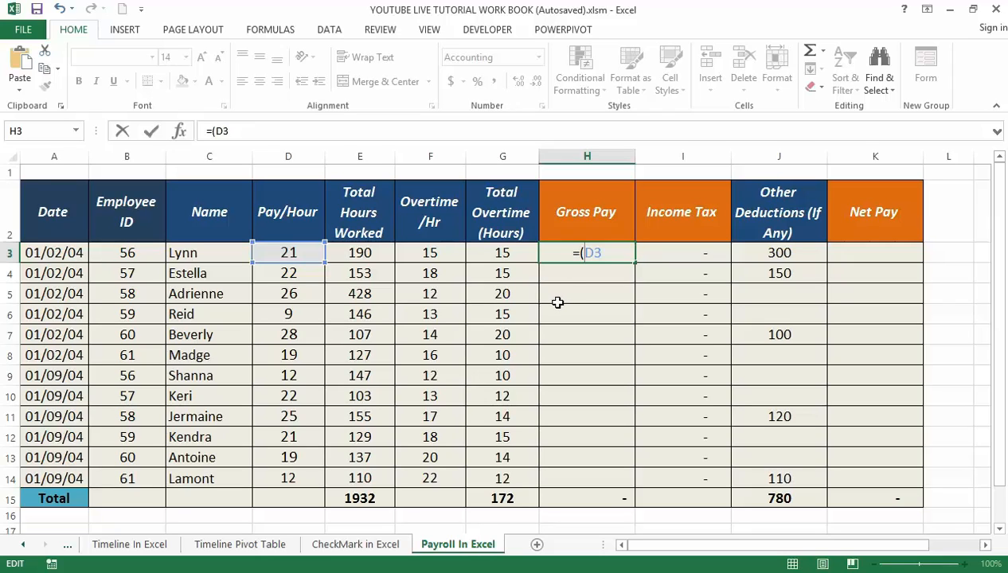
mouse_move(328, 242)
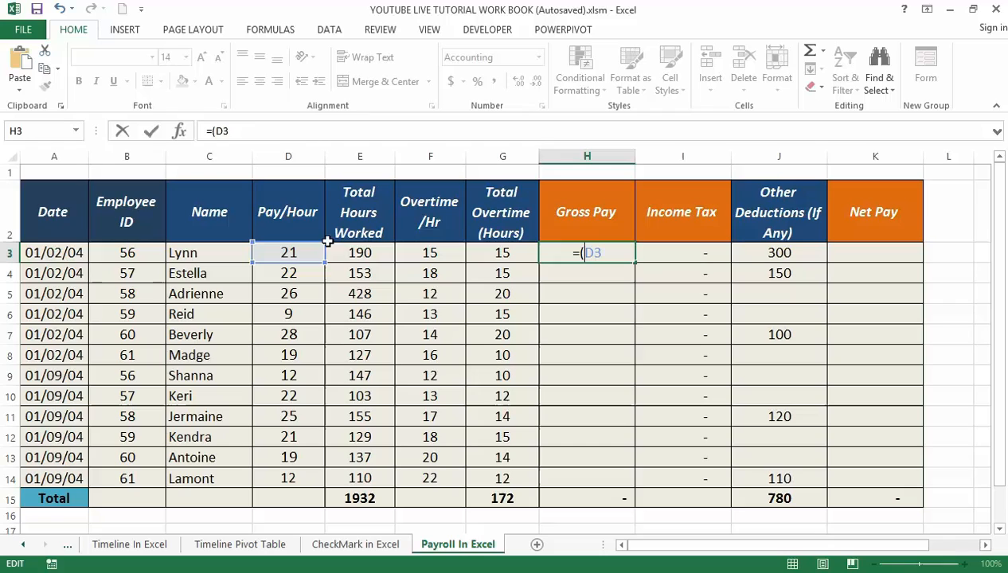
mouse_move(366, 261)
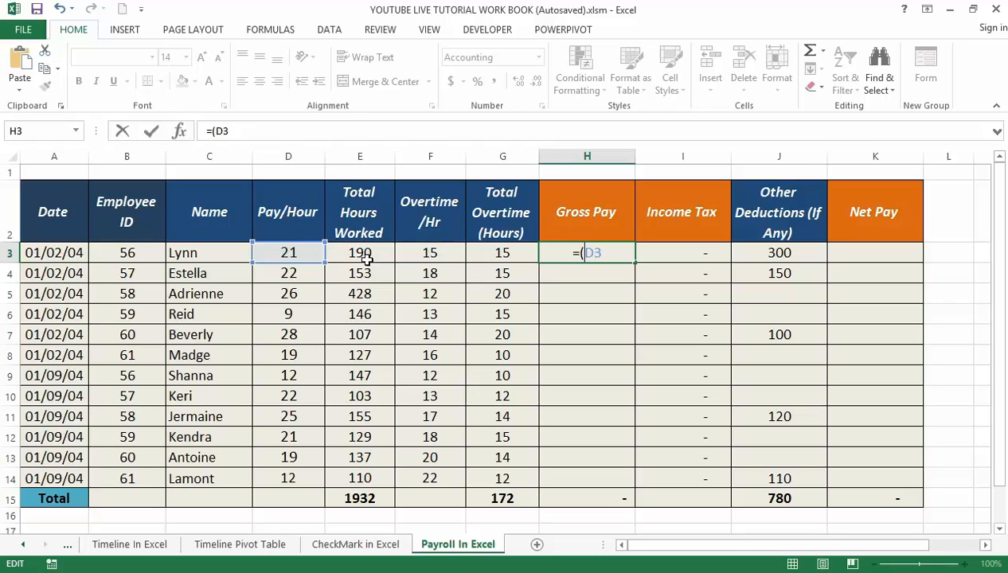
left_click(358, 252)
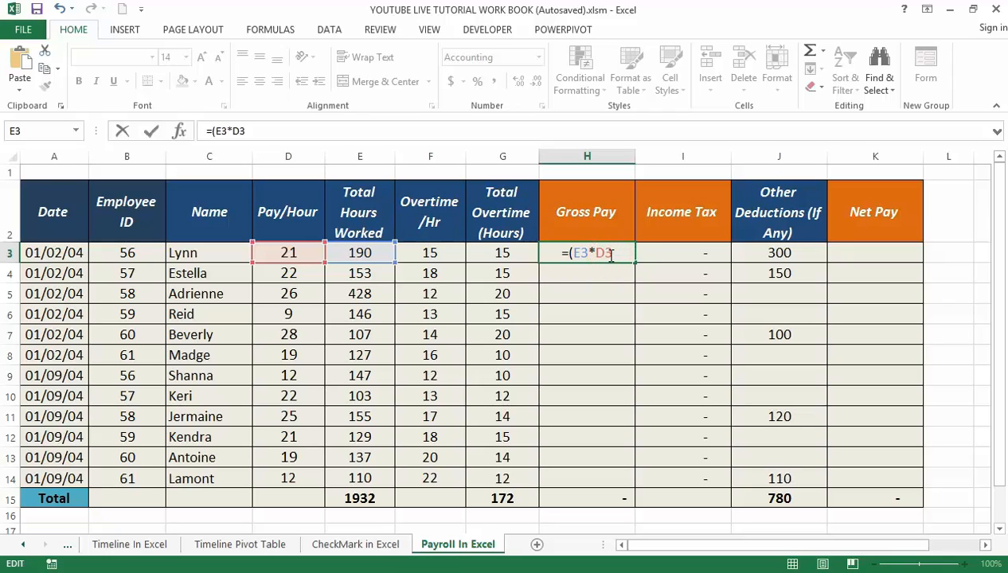
type(")+(F3")
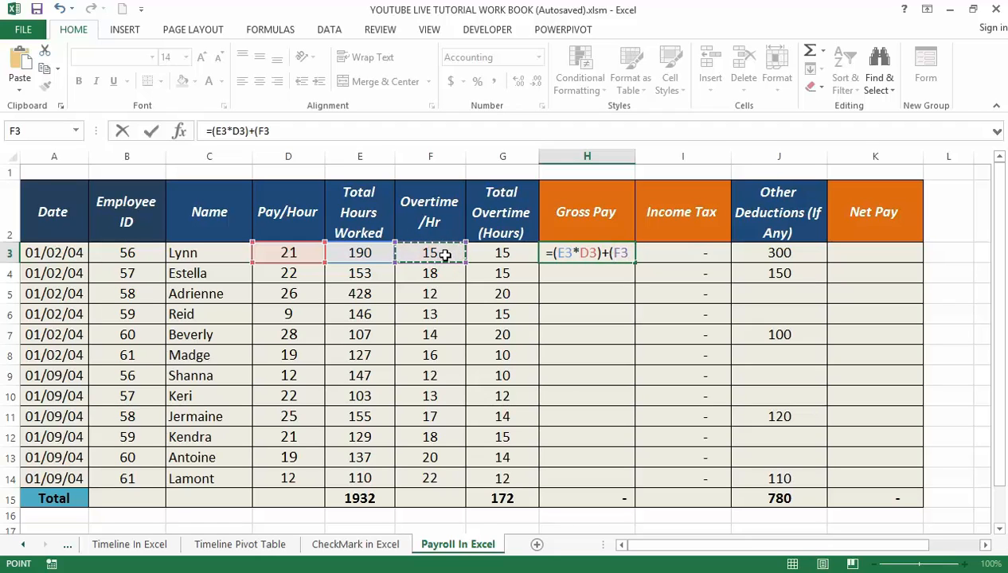
type("*")
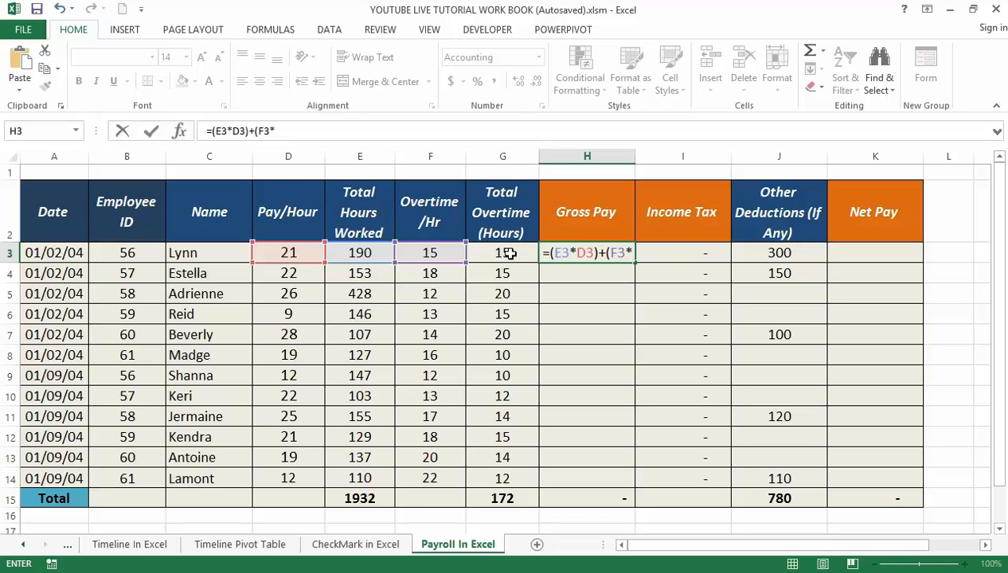
left_click(502, 252)
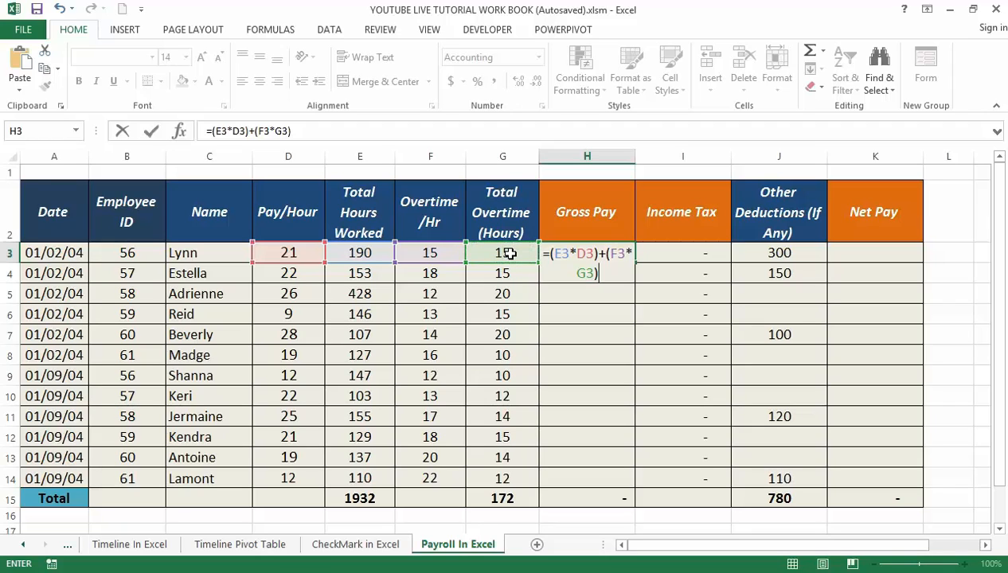
key("Enter")
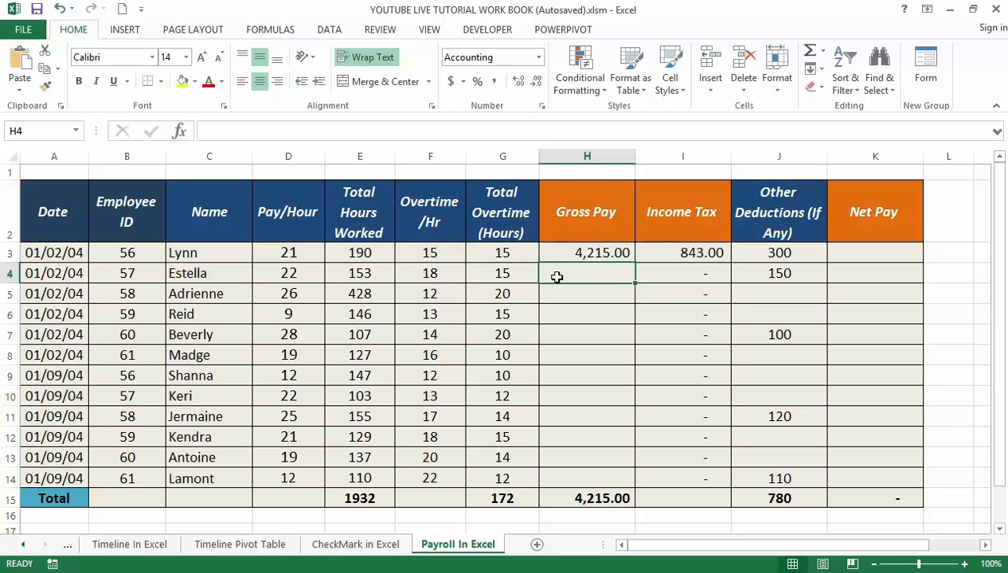
Fill the Gross Pay formula from H3 down to H14, totalling 42,442.00
double_click(586, 252)
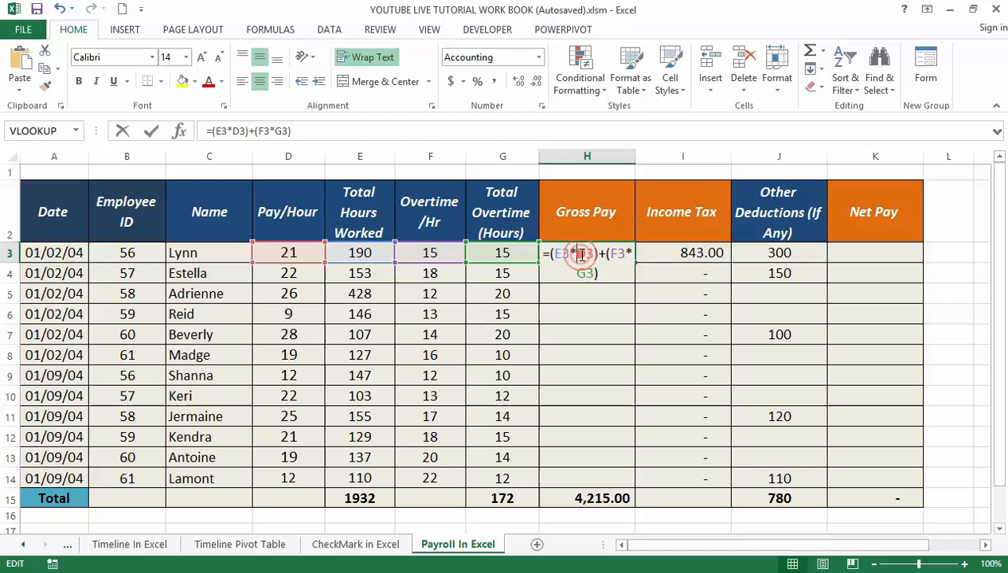
mouse_move(569, 309)
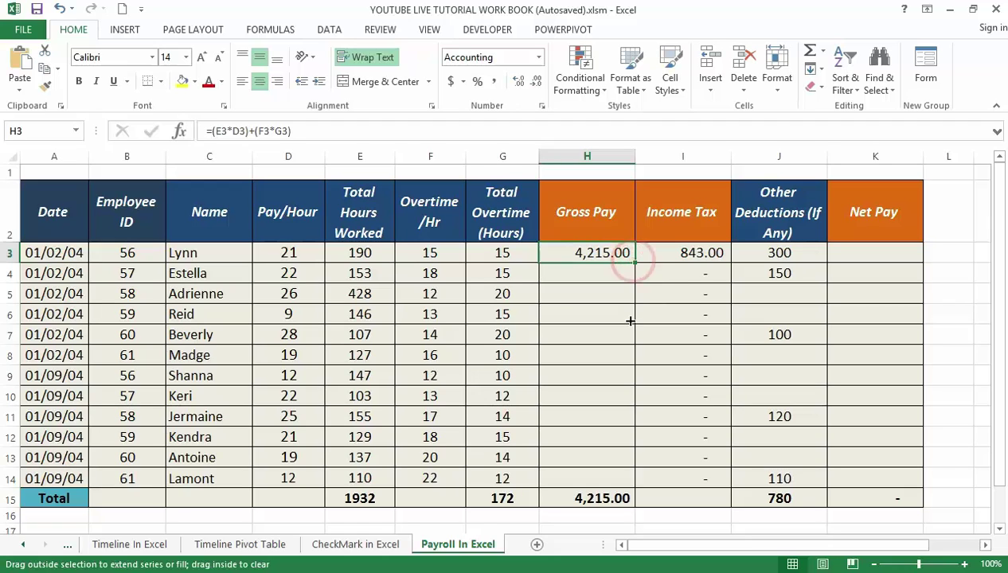
left_click_drag(632, 253, 625, 484)
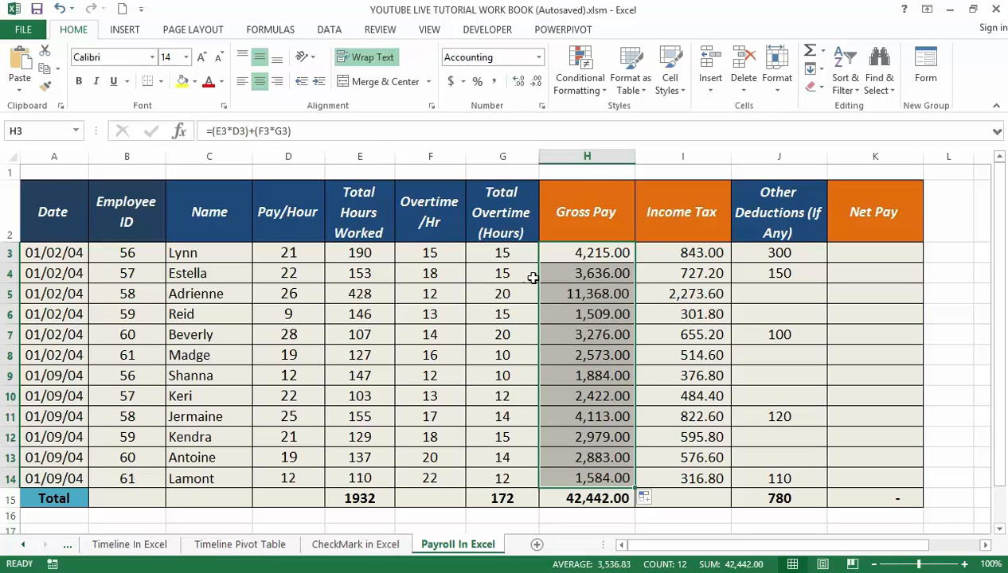
mouse_move(549, 299)
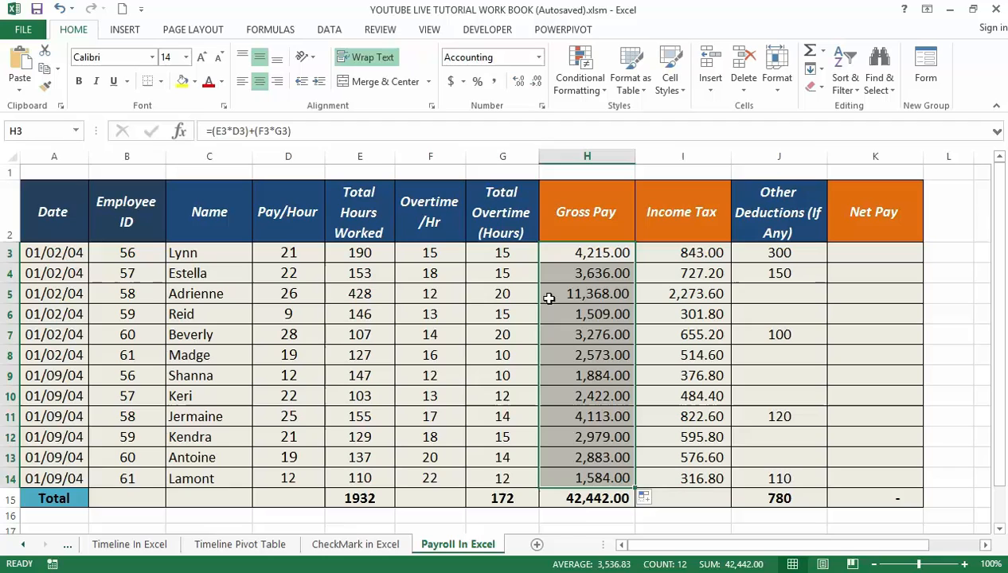
mouse_move(586, 251)
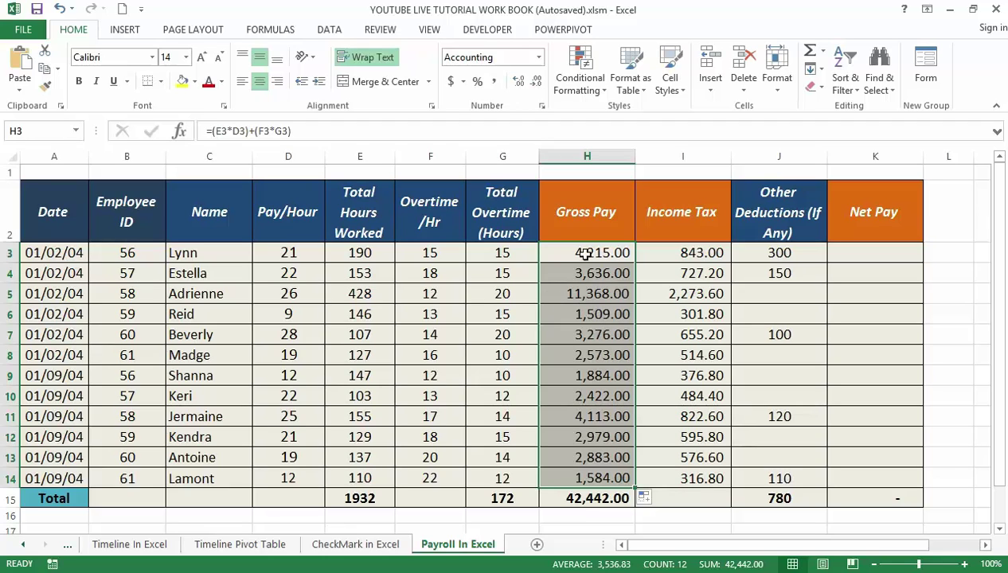
mouse_move(609, 287)
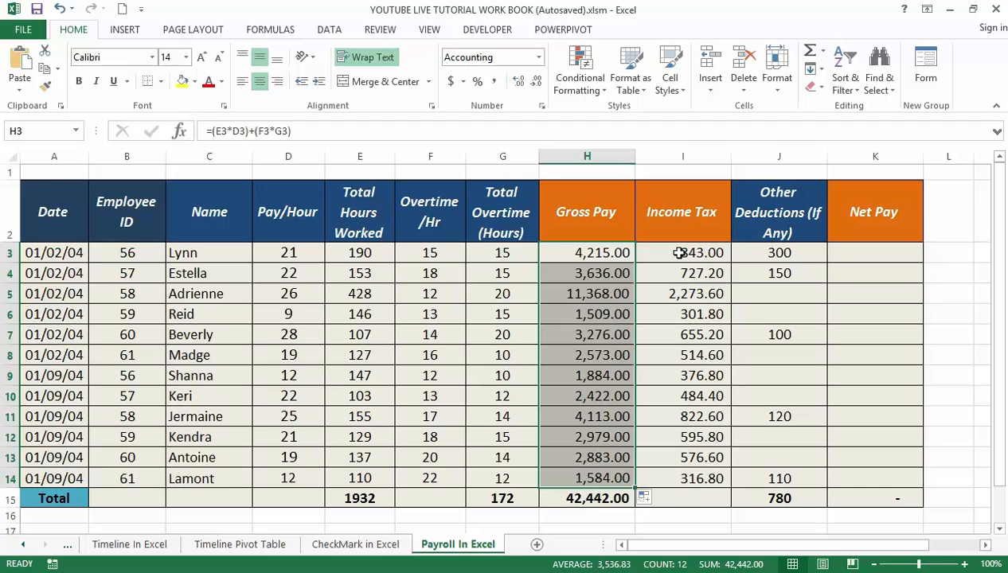
Replace Lynn's Income Tax with =0.2*H3, giving 843.00
left_click(682, 252)
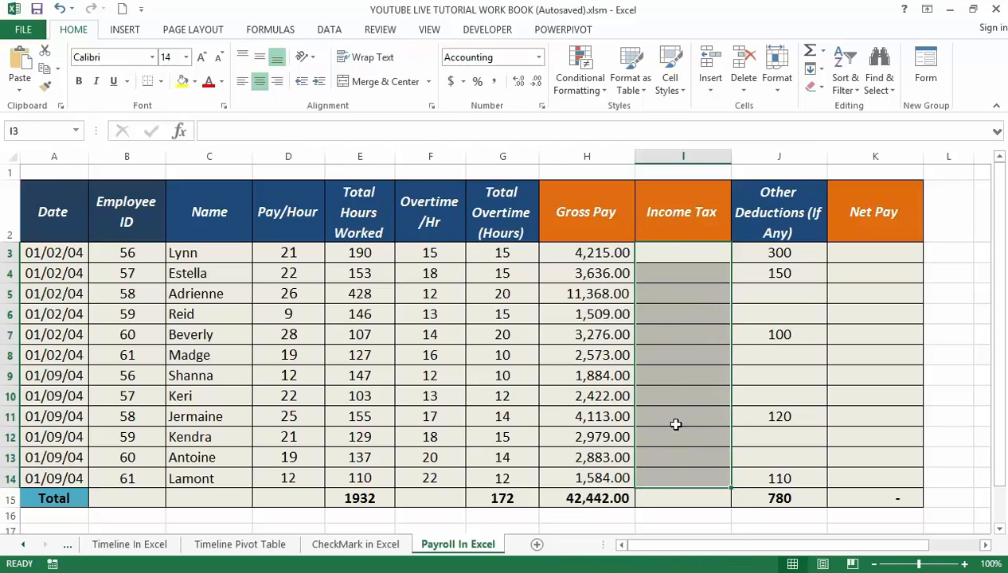
left_click(681, 251)
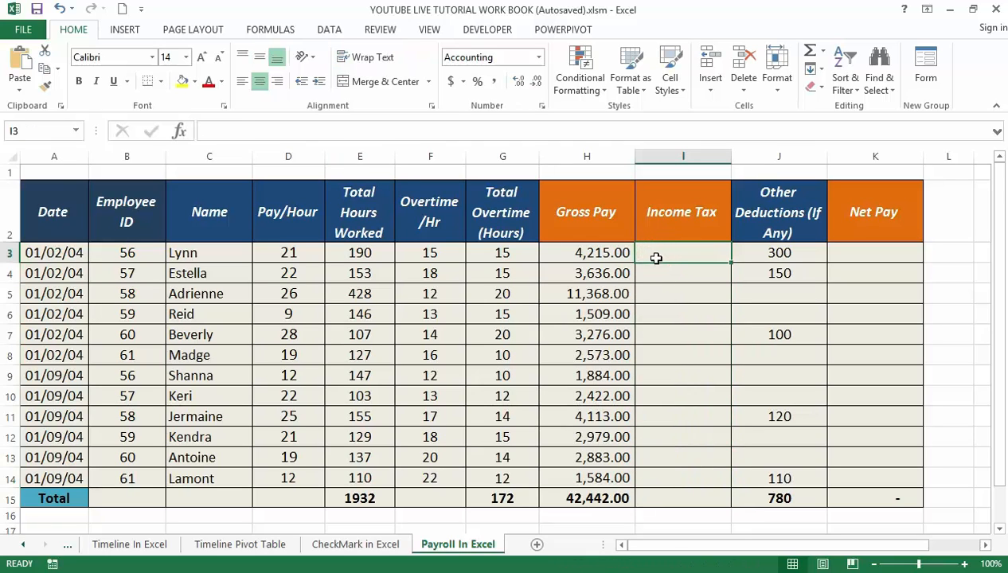
mouse_move(663, 265)
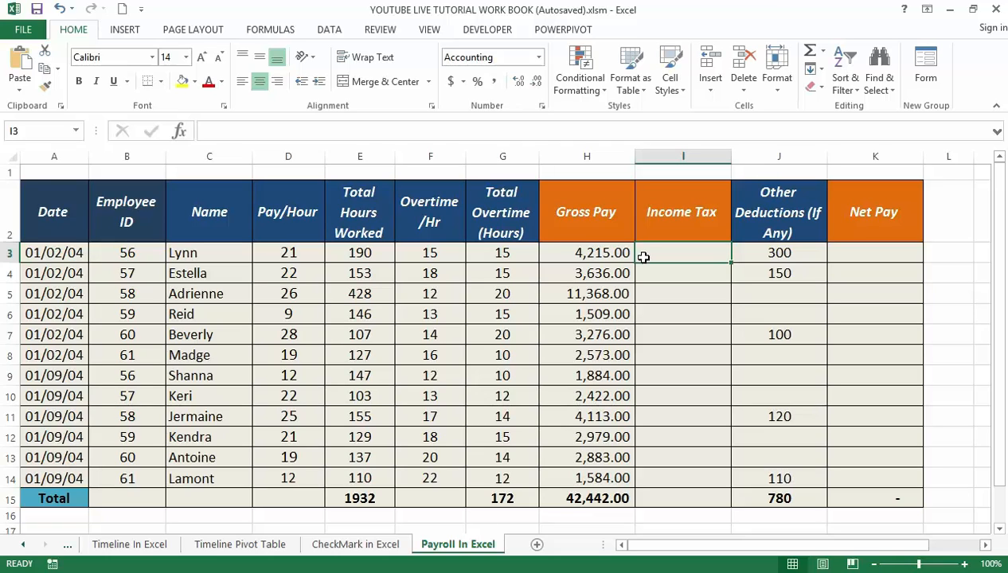
mouse_move(645, 268)
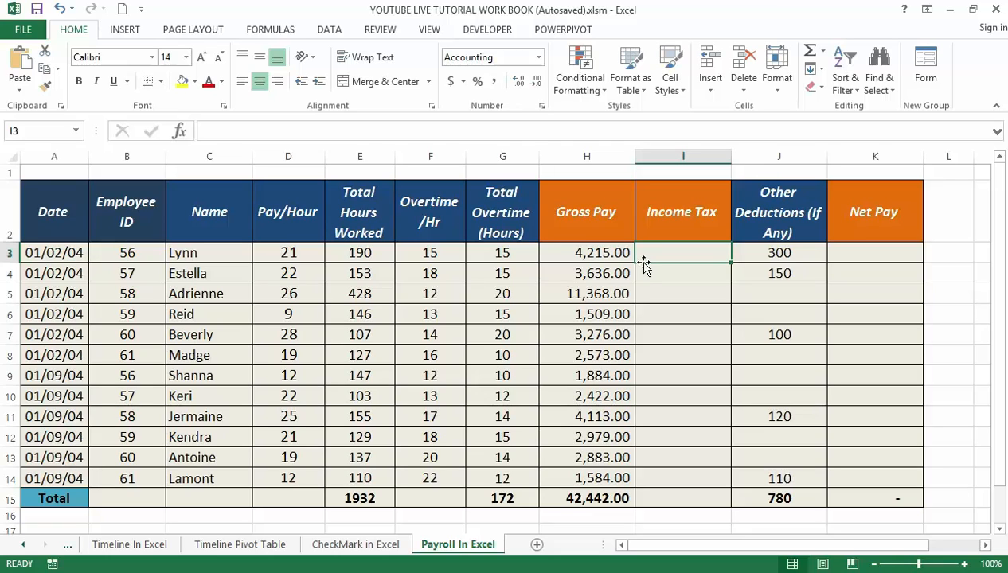
mouse_move(629, 274)
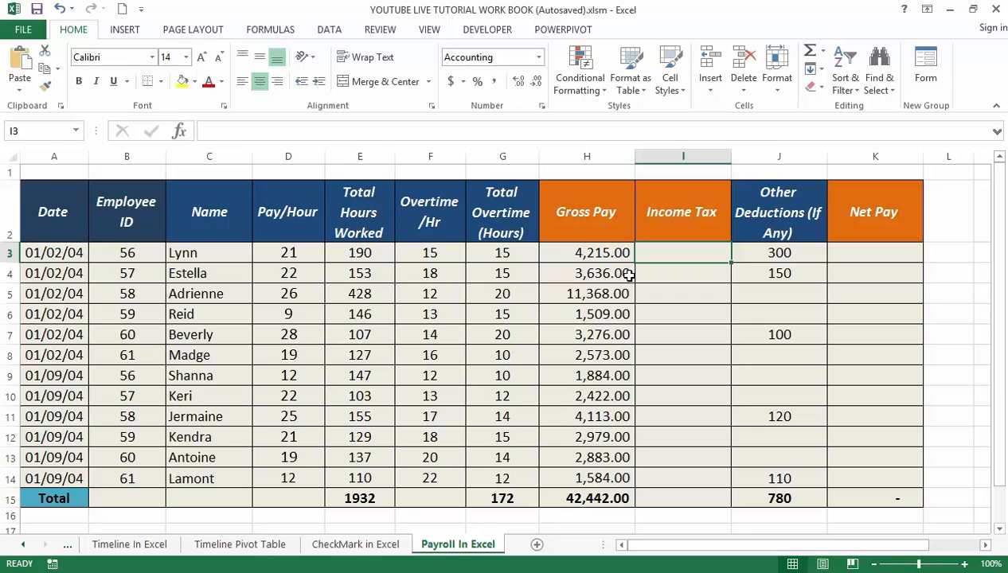
mouse_move(576, 251)
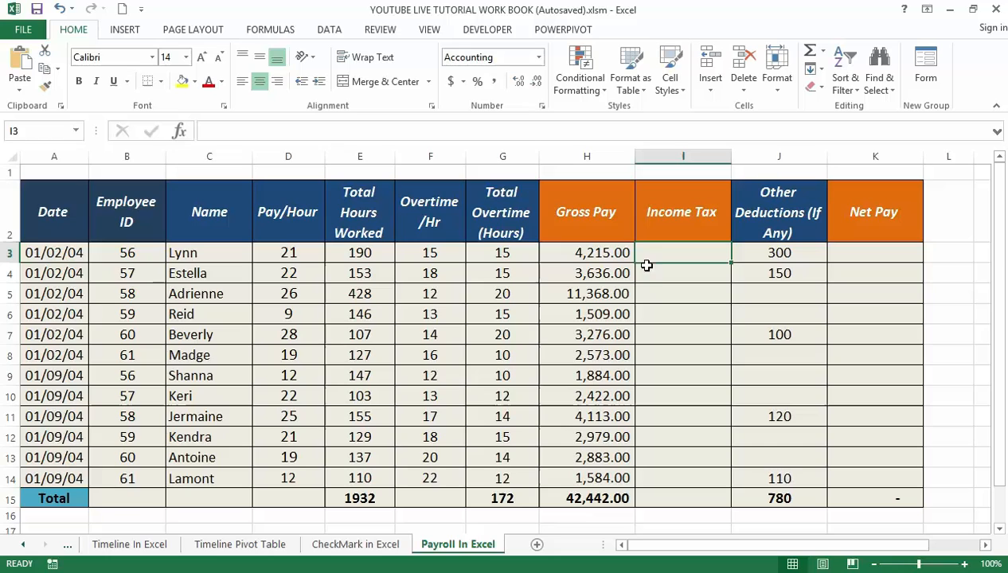
mouse_move(656, 258)
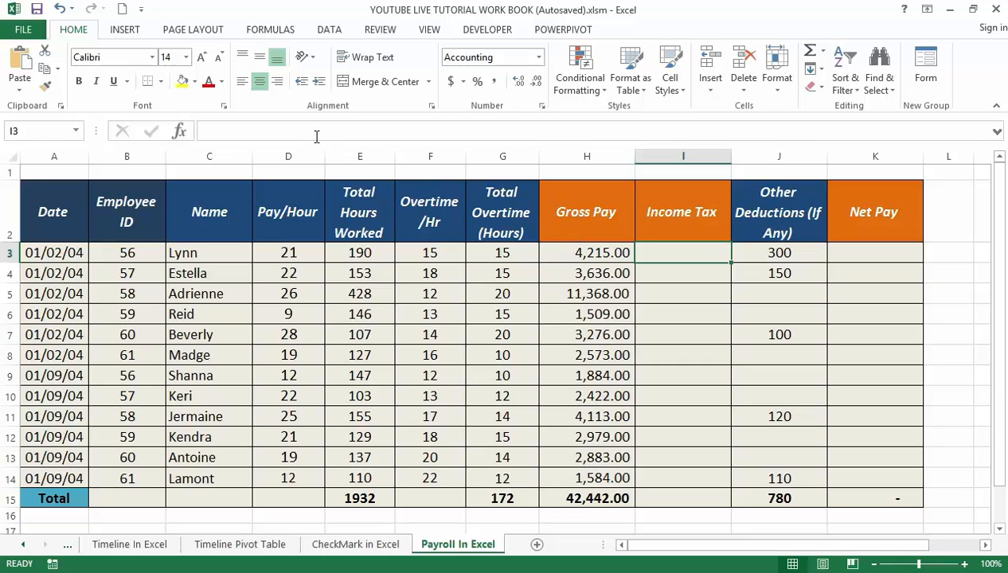
mouse_move(632, 228)
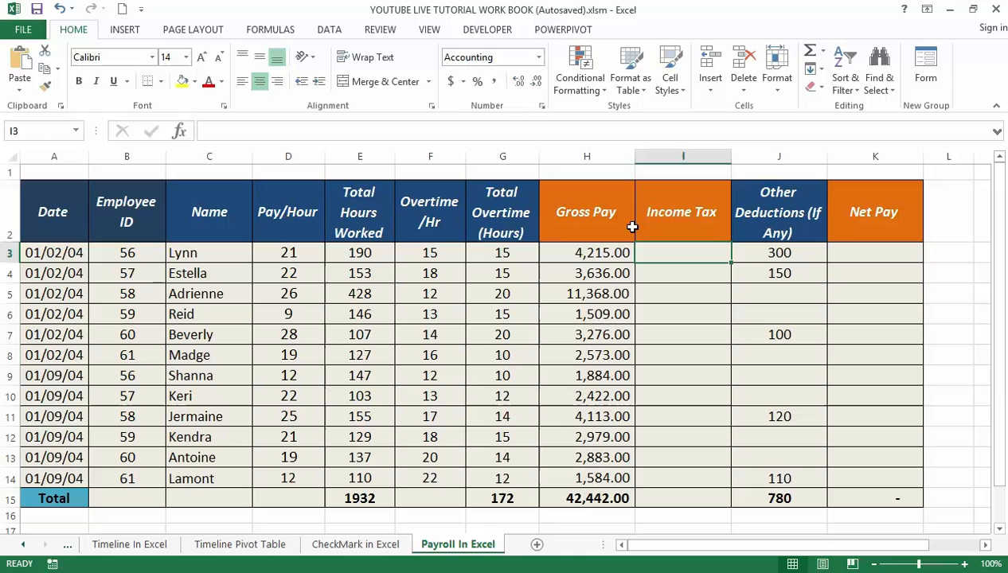
type("=")
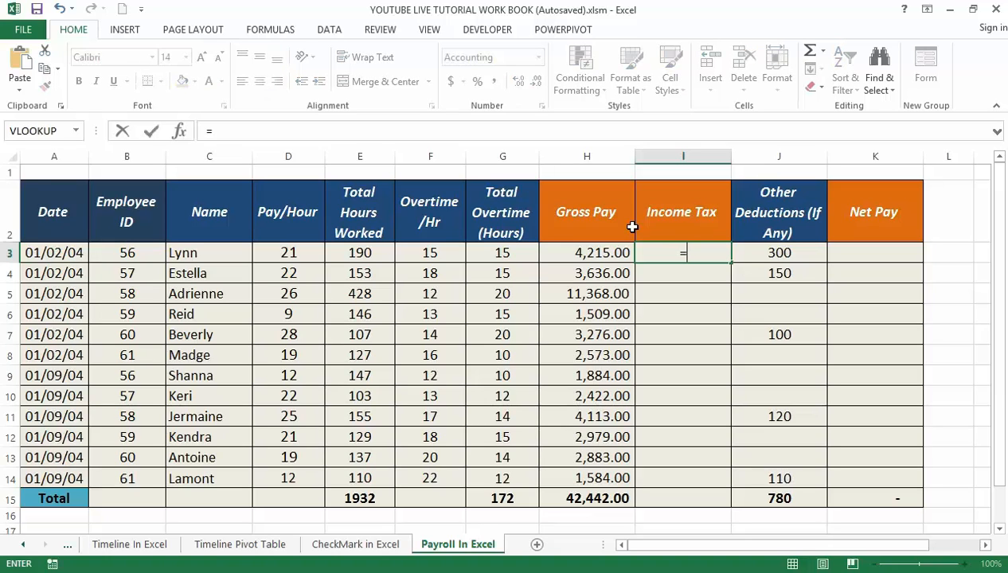
type("0")
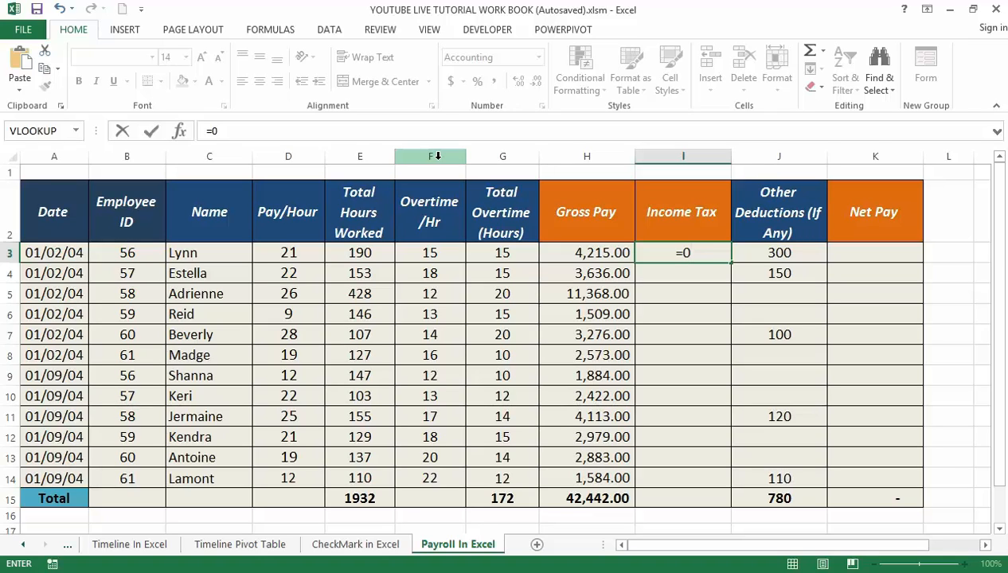
type(".2")
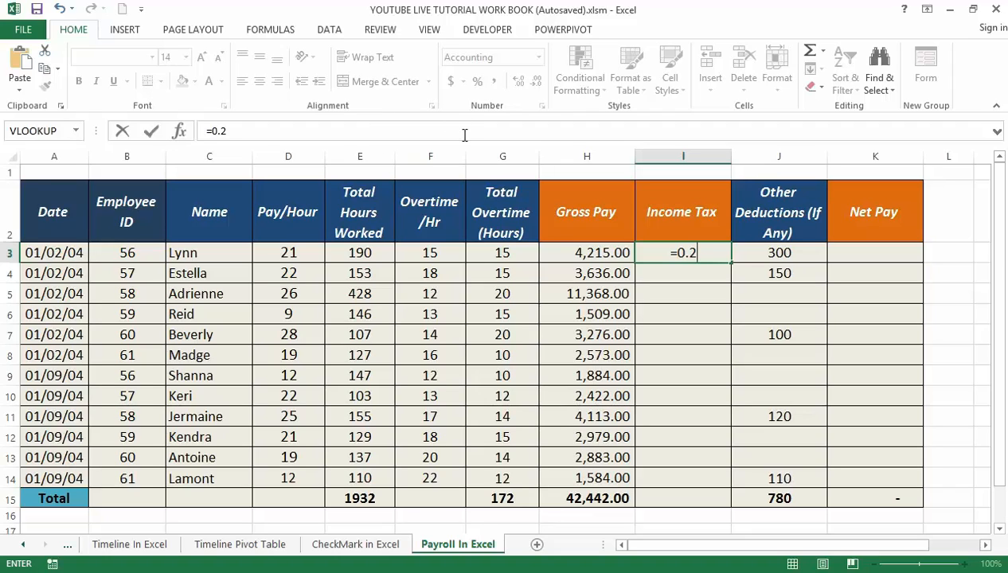
type("*")
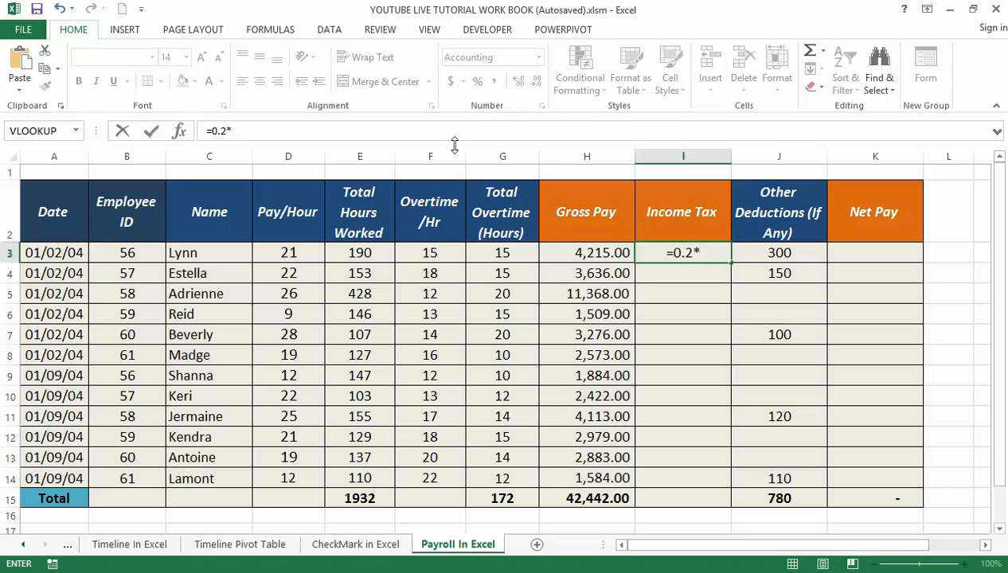
left_click(586, 251)
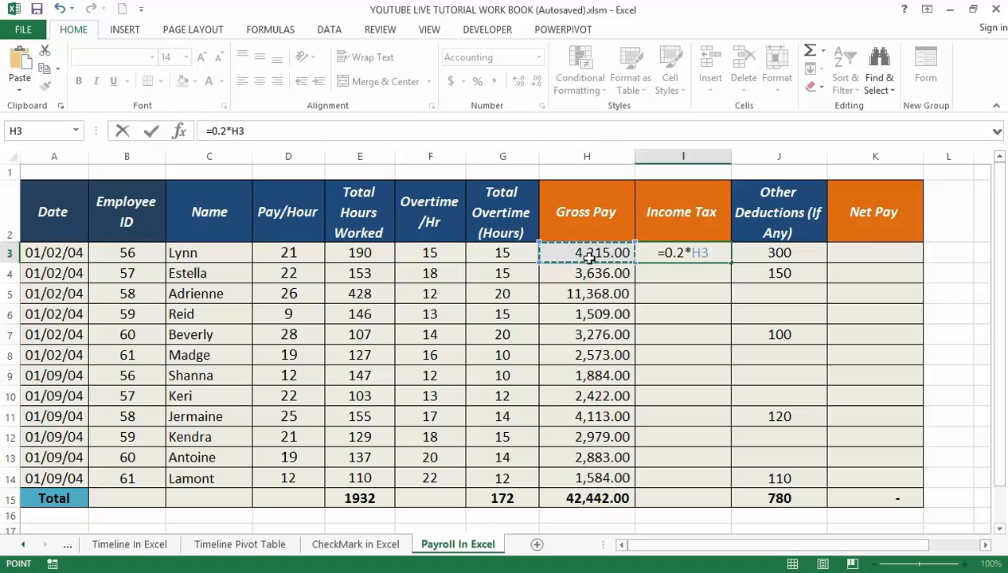
key("Enter")
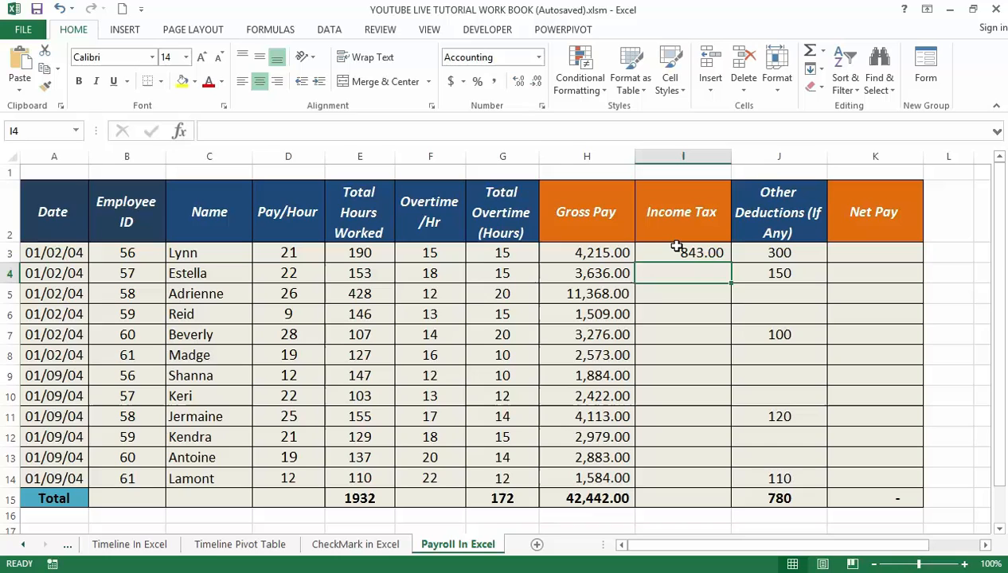
left_click(682, 251)
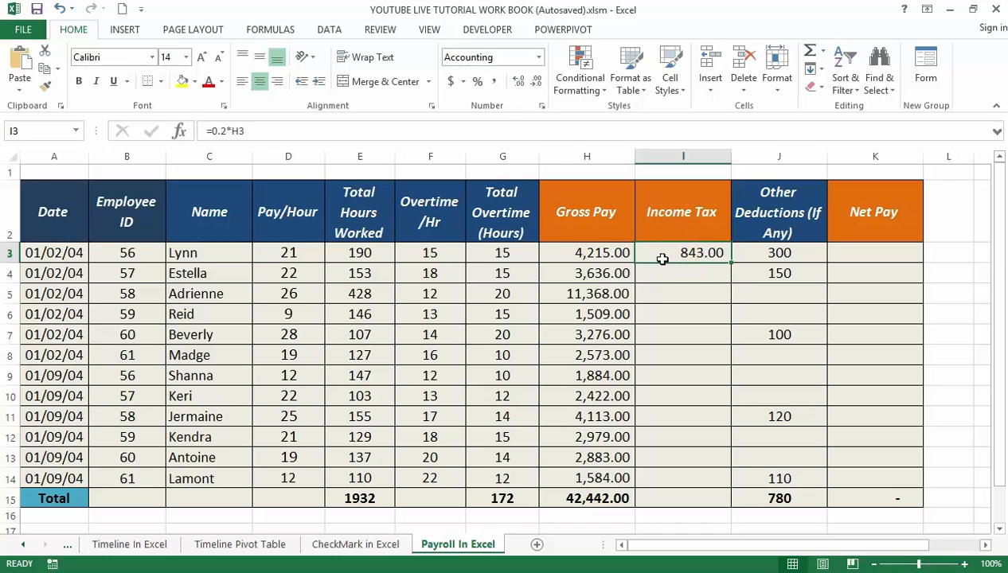
mouse_move(213, 252)
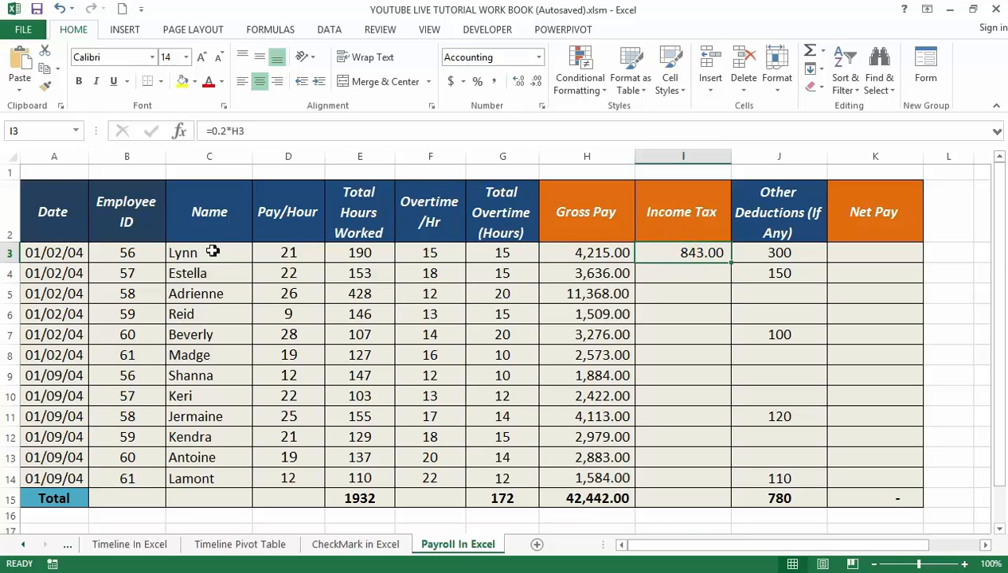
mouse_move(213, 268)
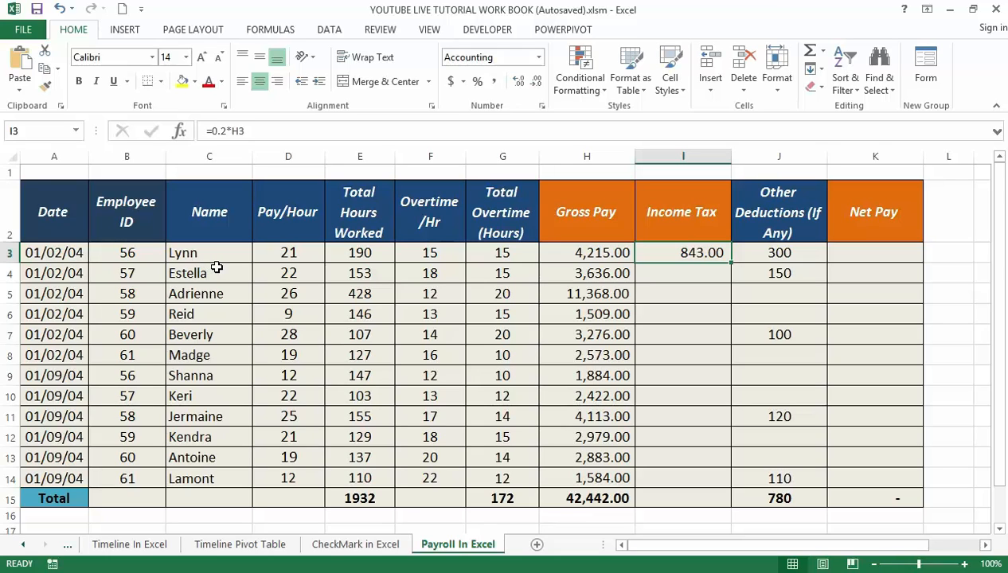
mouse_move(304, 293)
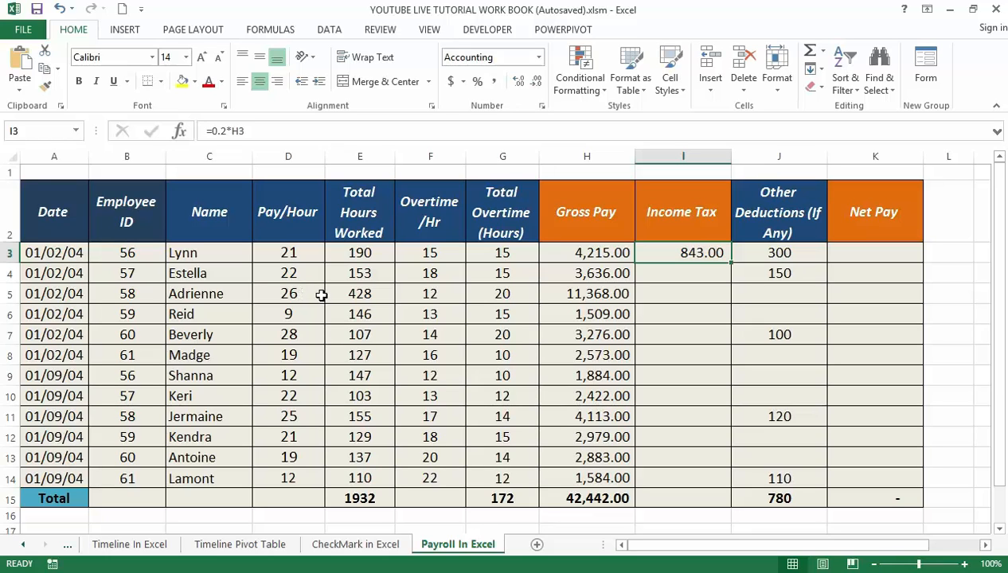
mouse_move(739, 261)
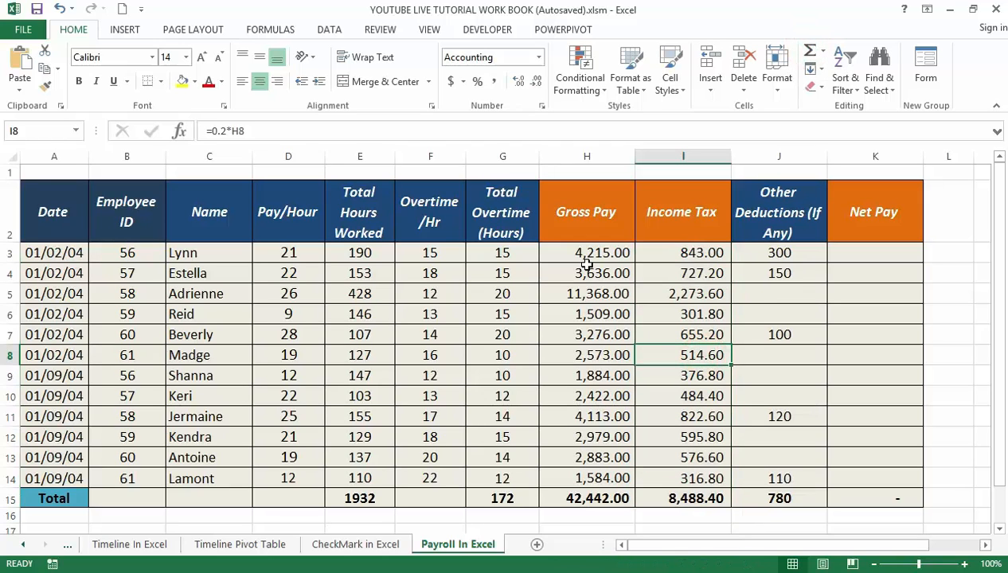
mouse_move(598, 191)
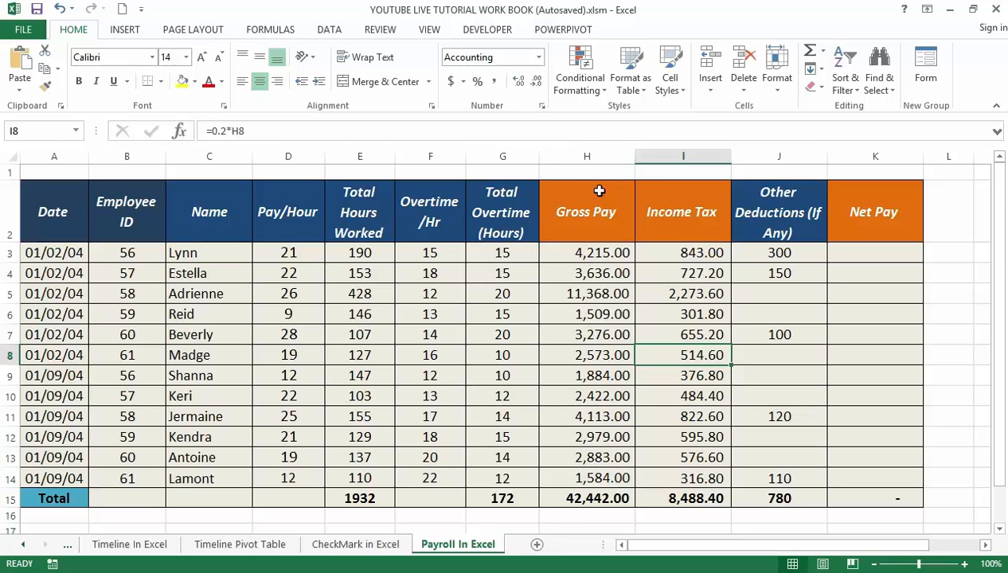
mouse_move(609, 181)
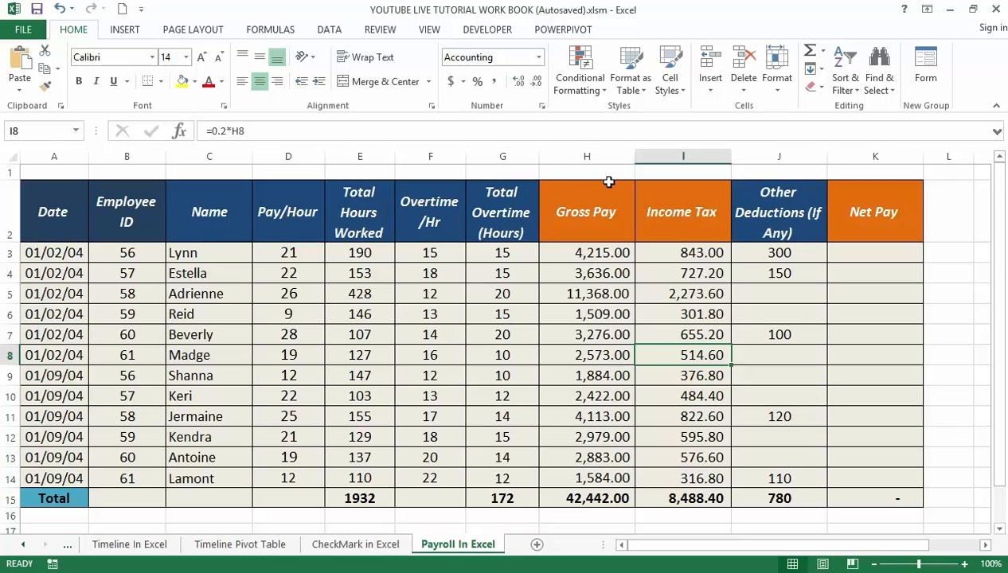
mouse_move(758, 226)
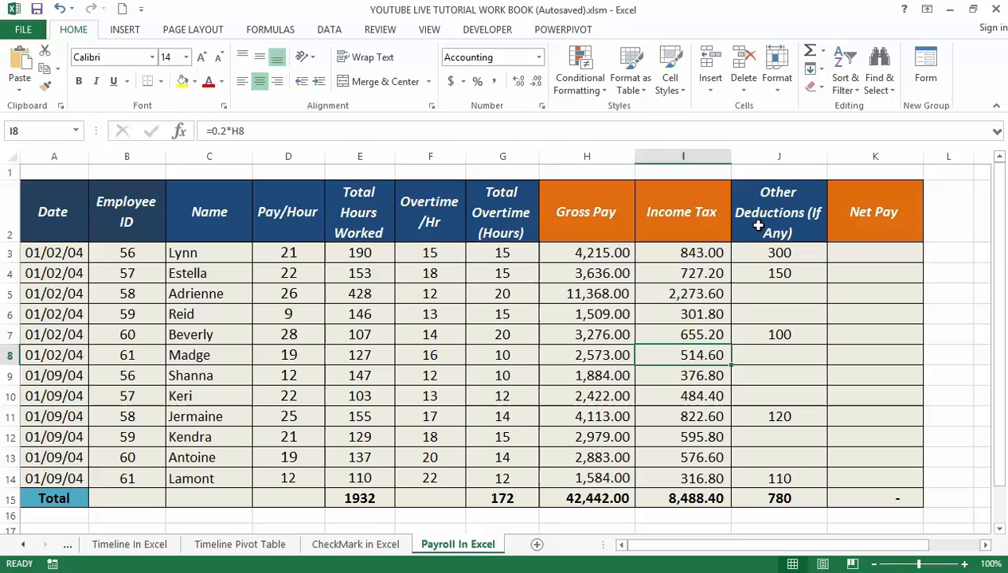
mouse_move(796, 223)
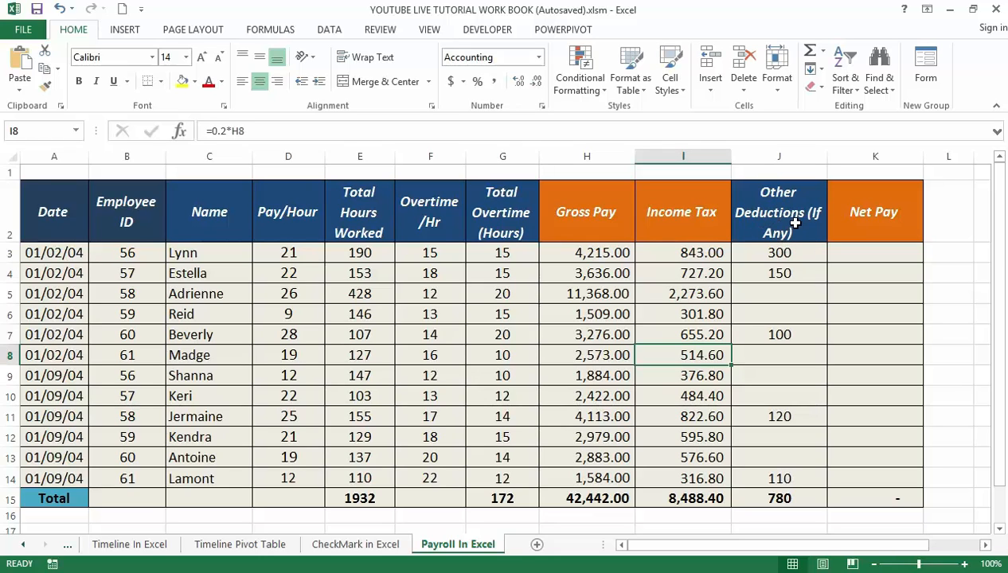
mouse_move(793, 229)
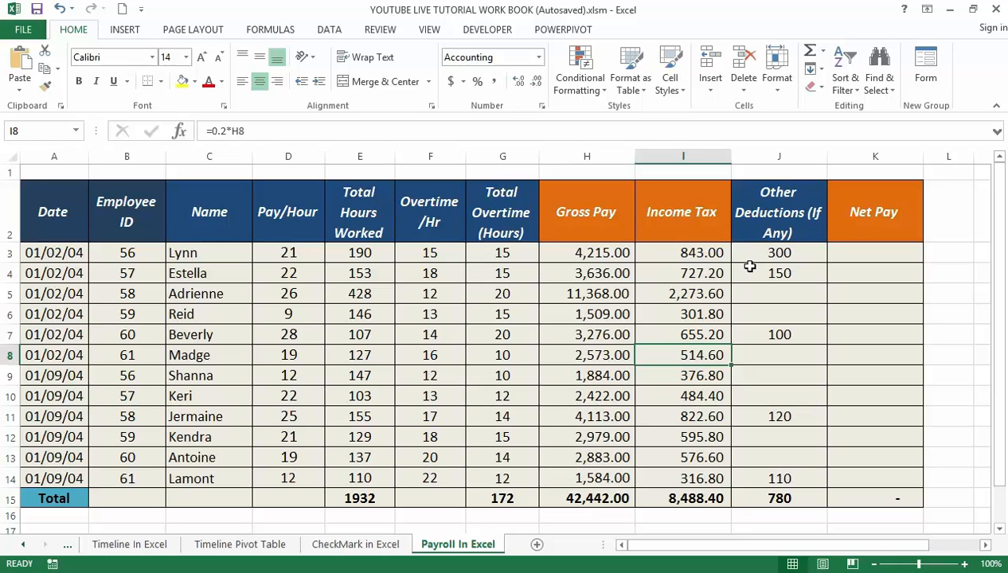
mouse_move(747, 269)
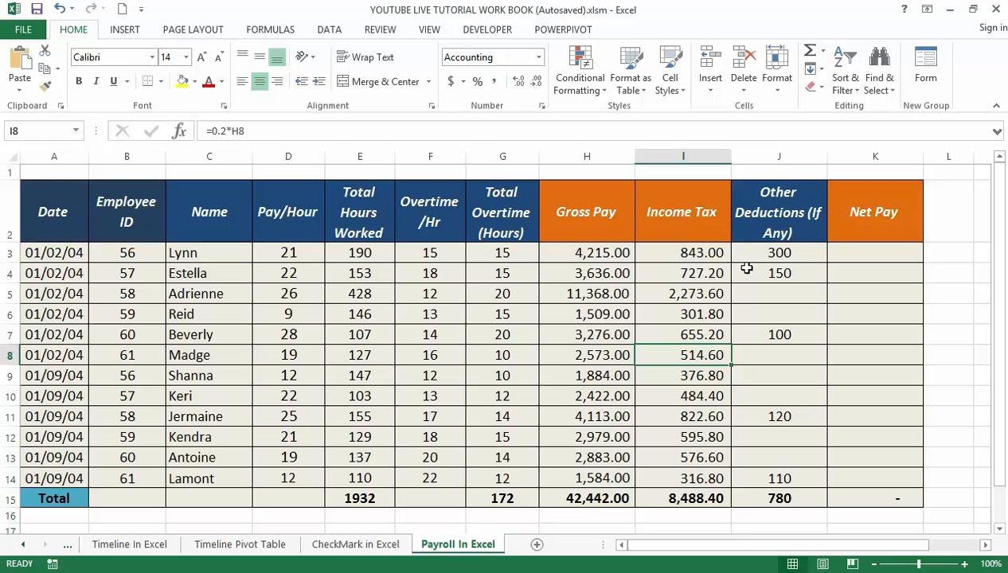
mouse_move(740, 266)
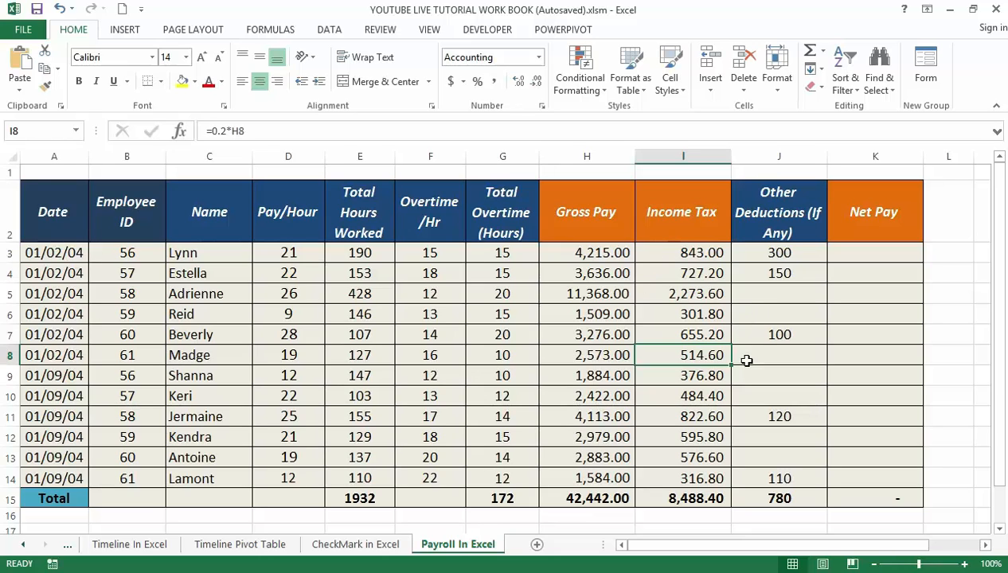
mouse_move(664, 260)
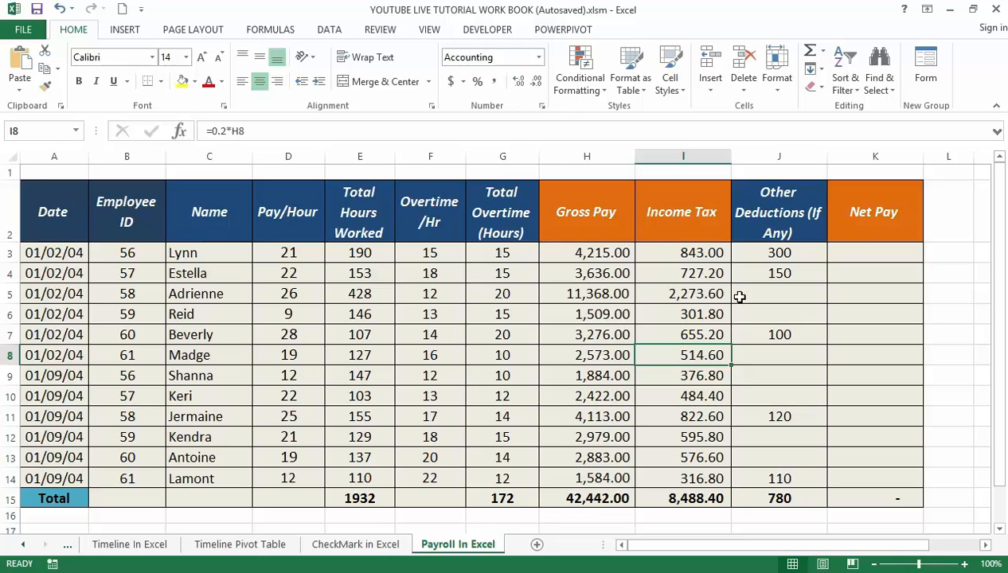
mouse_move(783, 293)
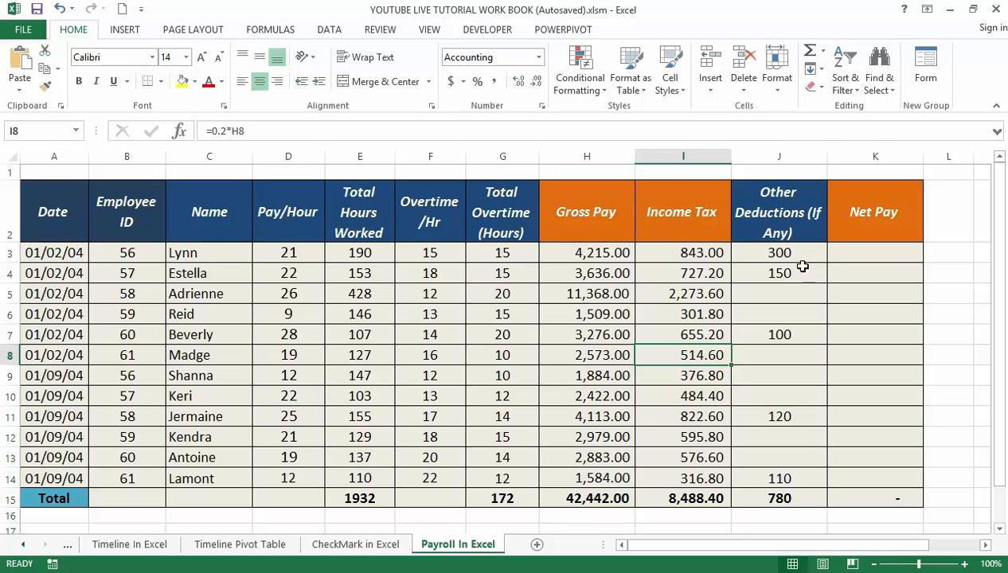
mouse_move(800, 353)
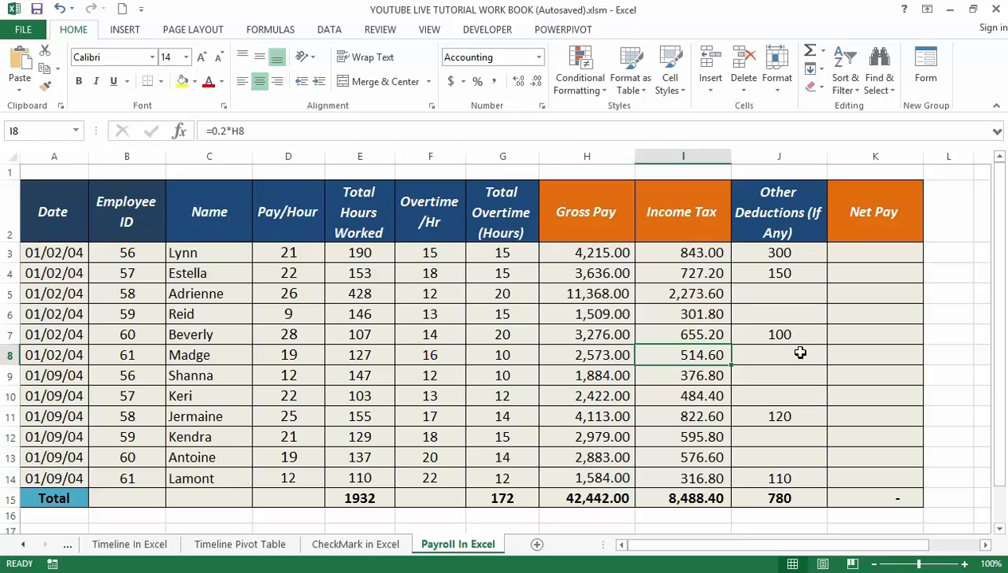
mouse_move(805, 290)
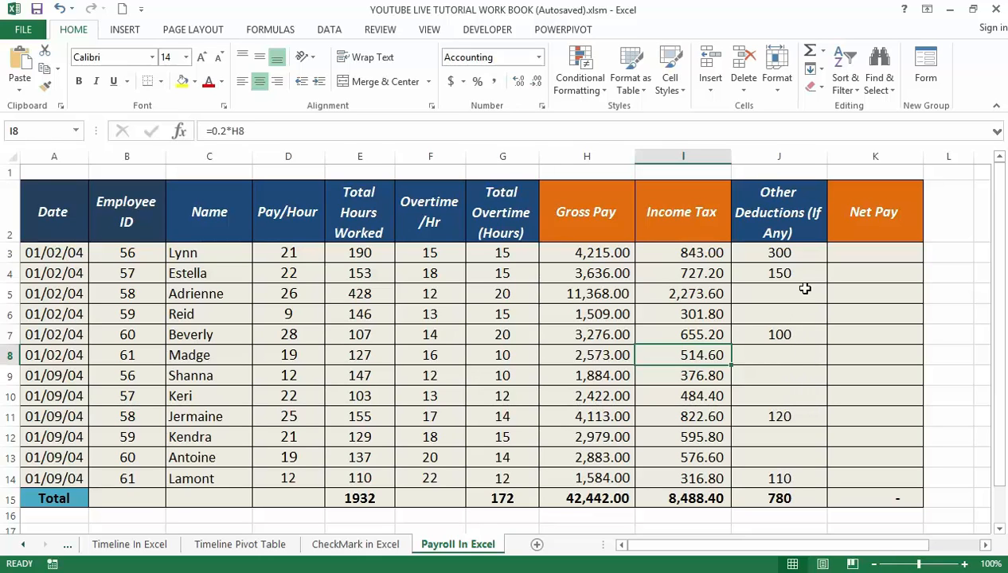
mouse_move(761, 297)
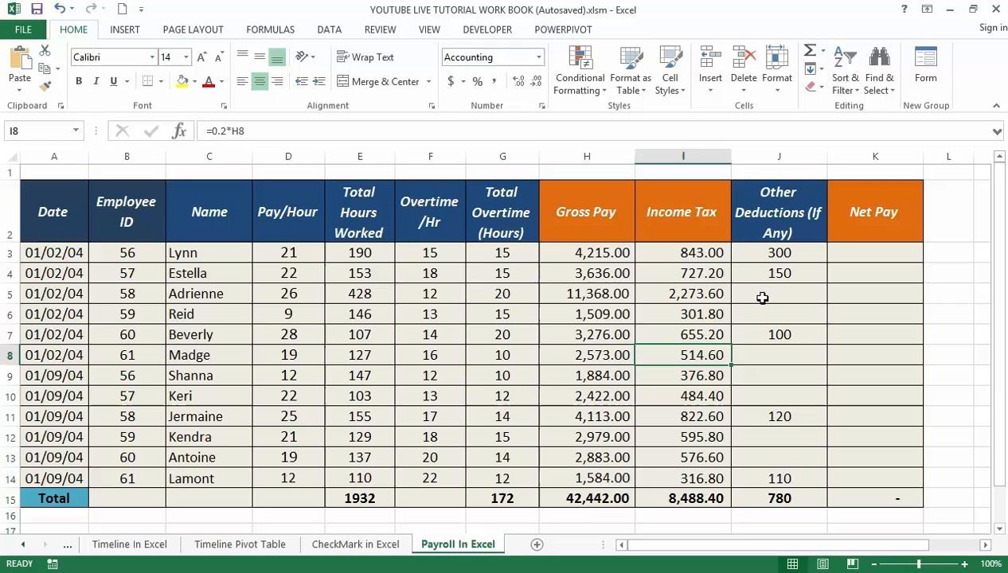
mouse_move(796, 293)
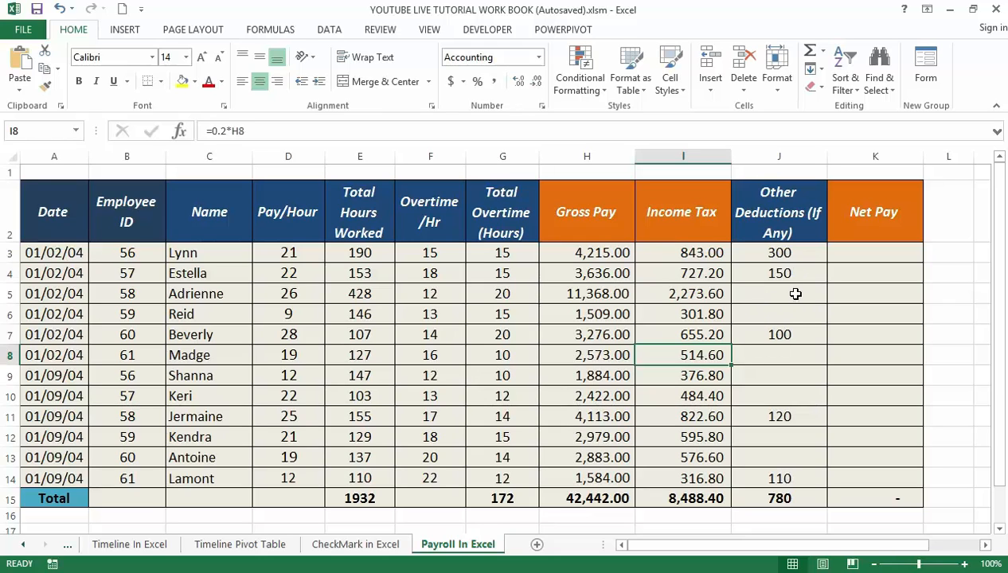
mouse_move(780, 290)
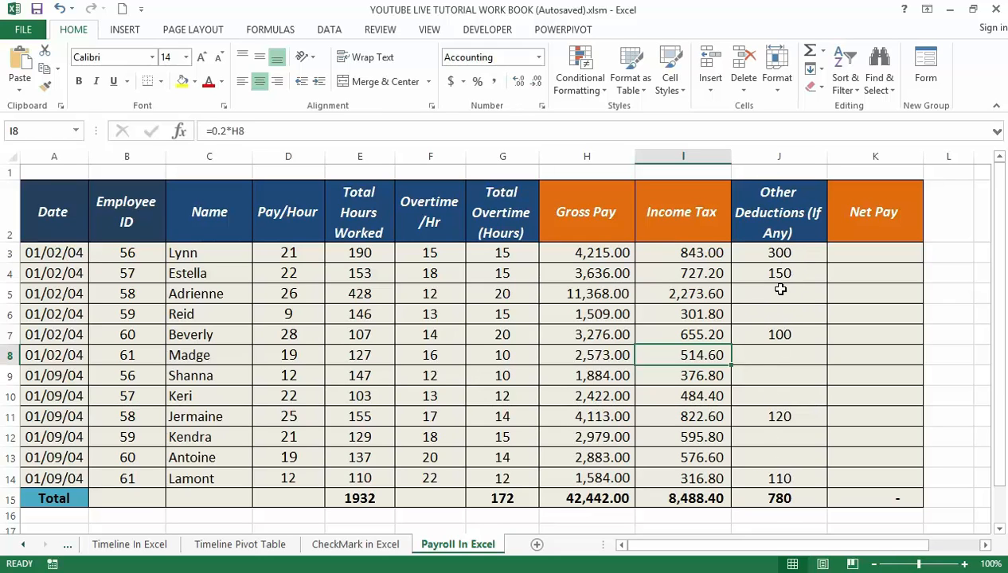
mouse_move(793, 271)
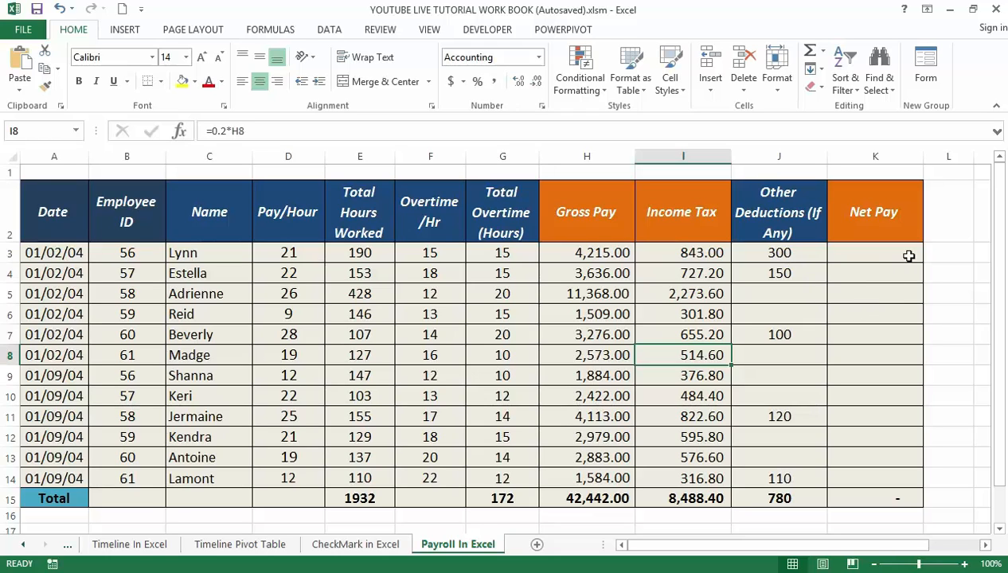
Enter Lynn's Net Pay formula =H3-(I3+J3) in K3, giving 3,072.00
left_click(874, 252)
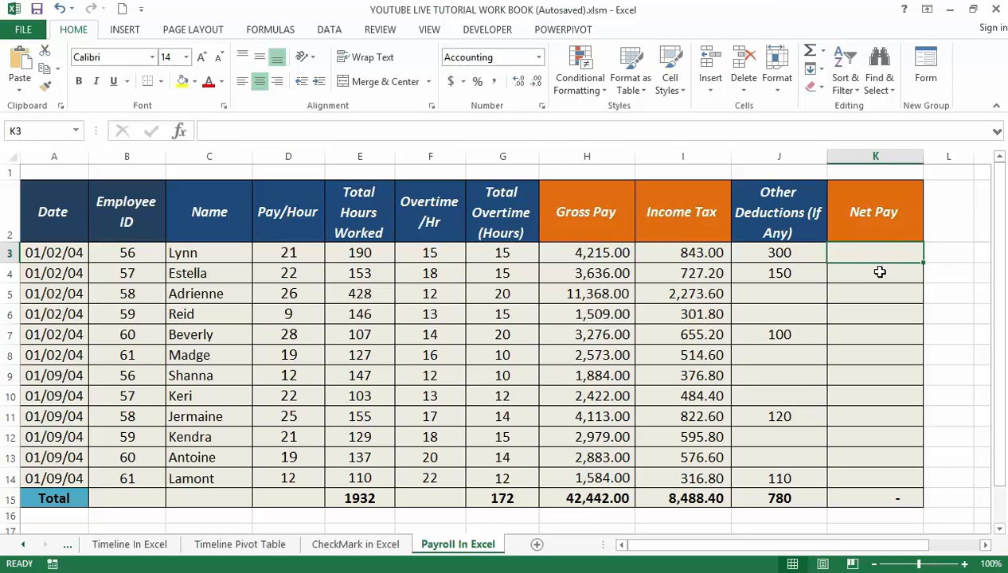
mouse_move(889, 294)
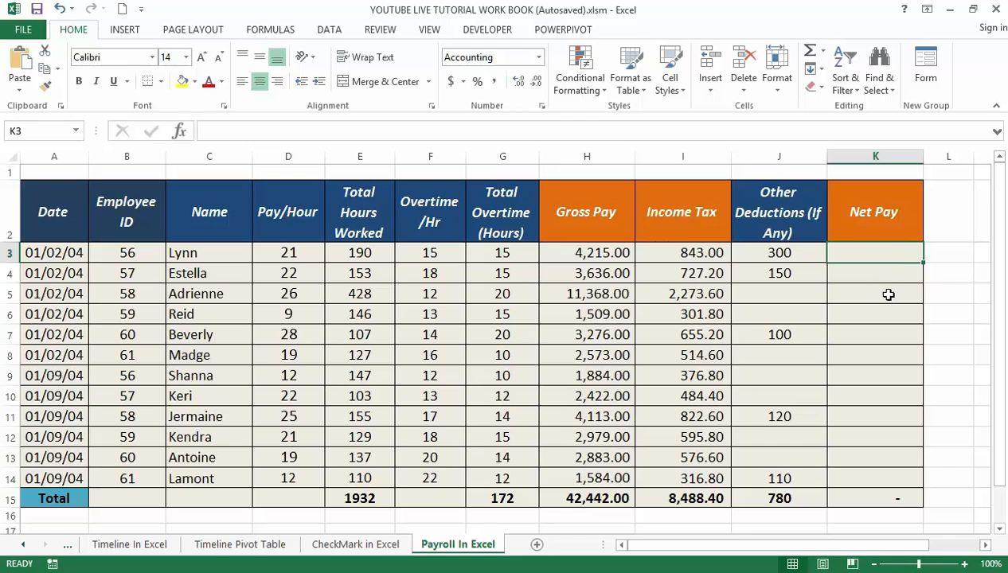
mouse_move(668, 251)
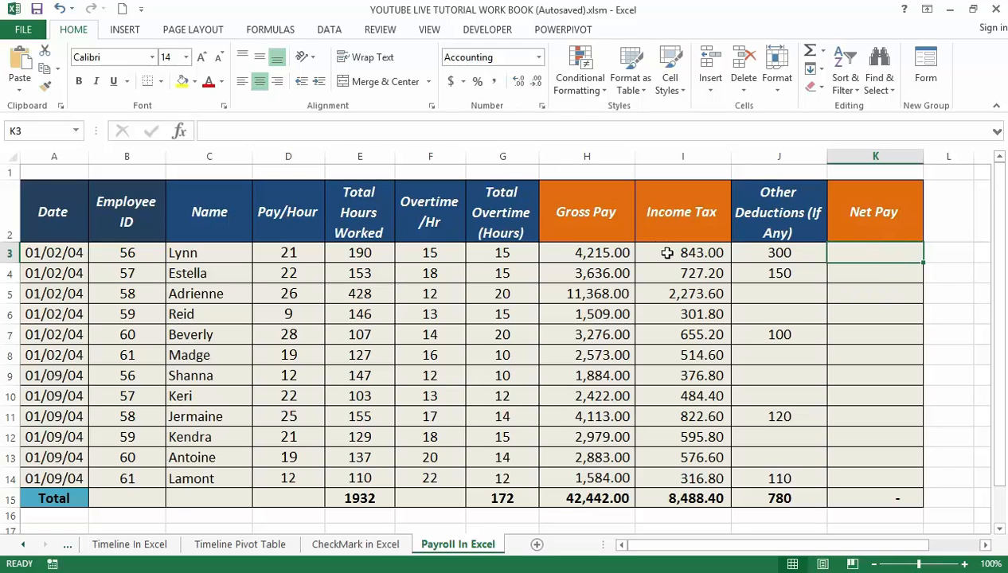
mouse_move(694, 274)
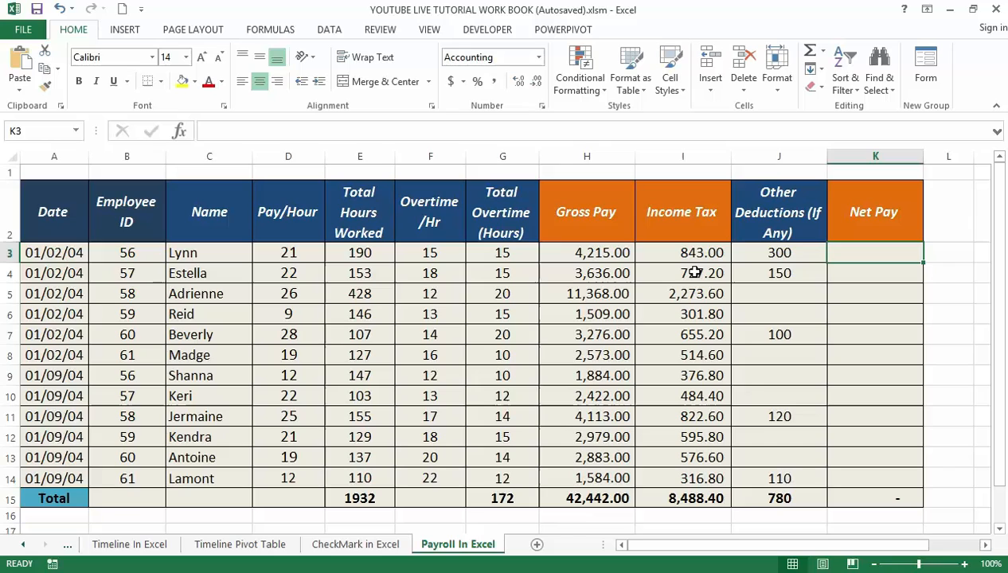
mouse_move(692, 266)
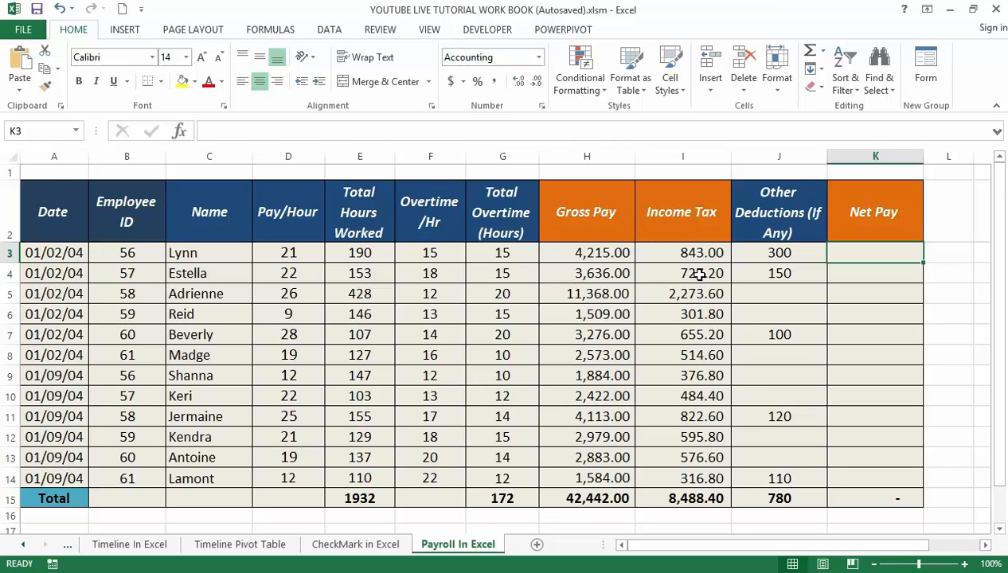
mouse_move(707, 287)
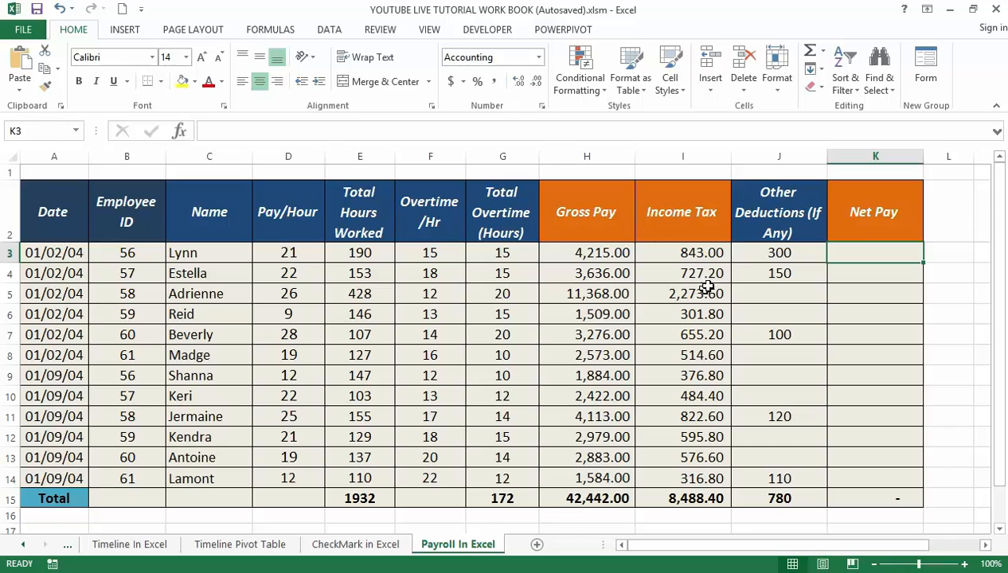
mouse_move(866, 306)
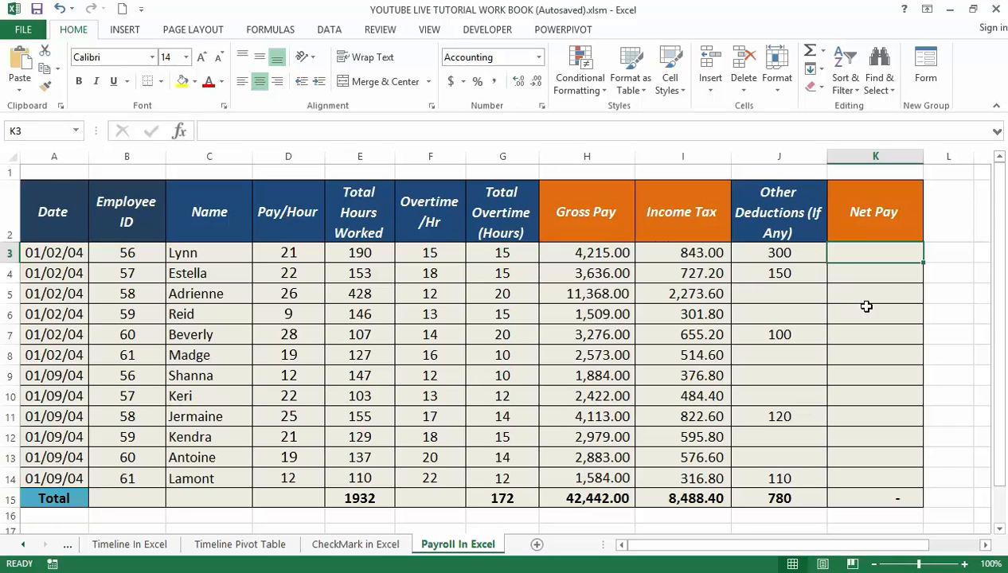
mouse_move(692, 258)
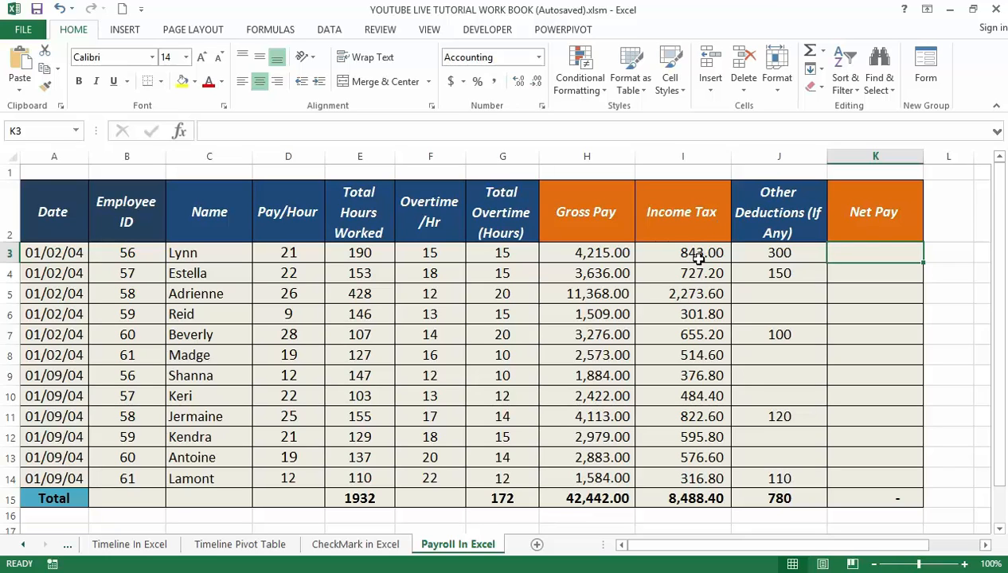
mouse_move(761, 252)
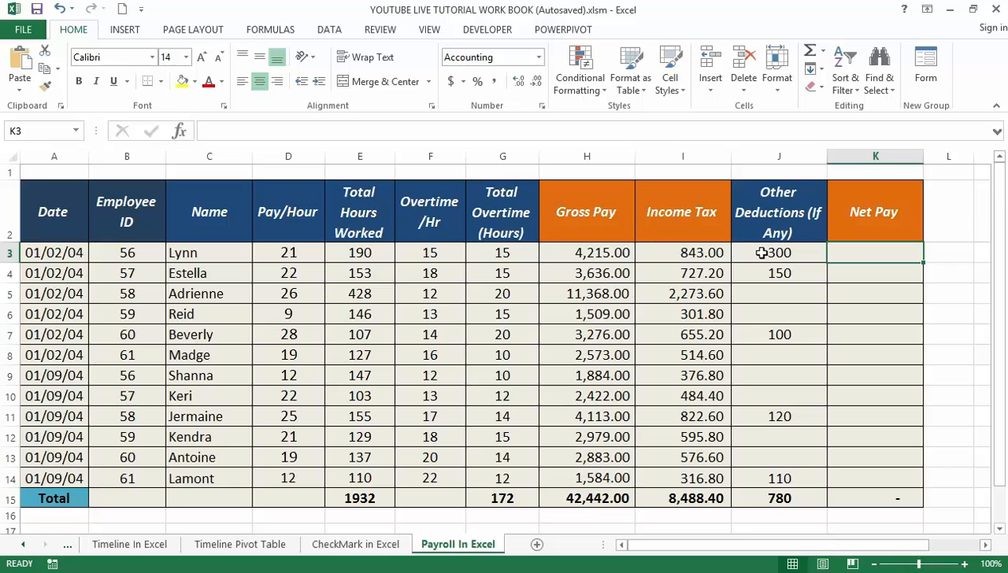
mouse_move(781, 273)
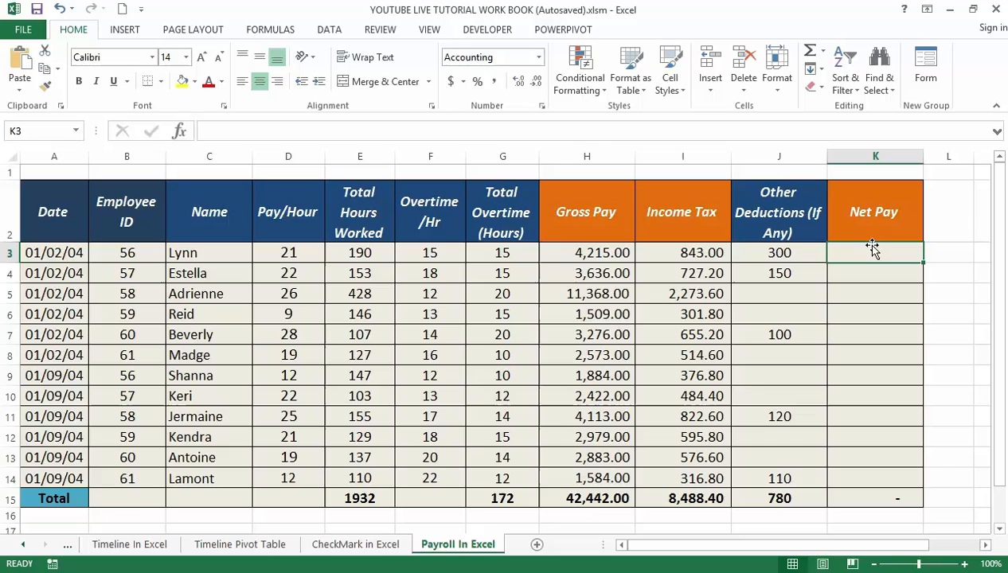
mouse_move(871, 253)
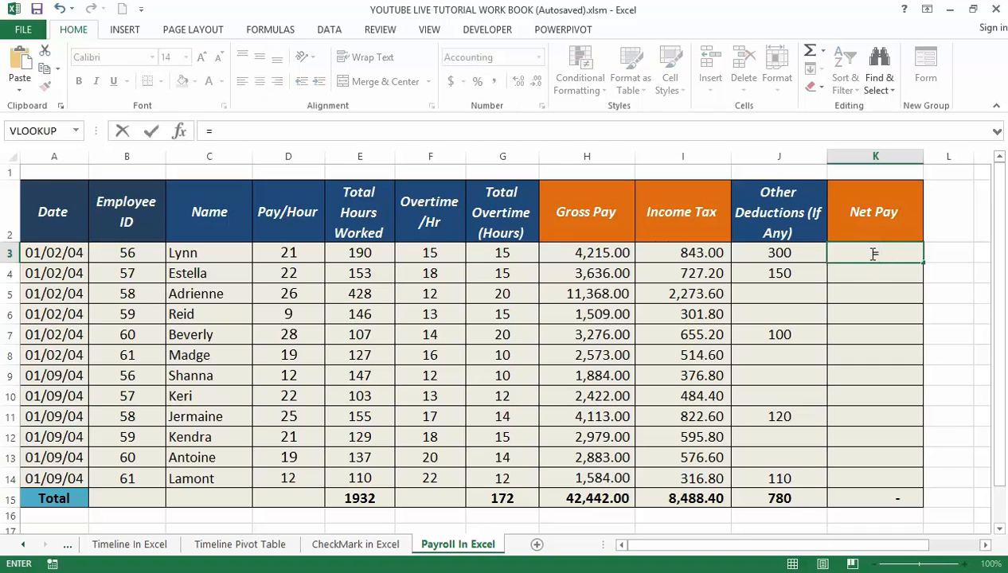
type("=")
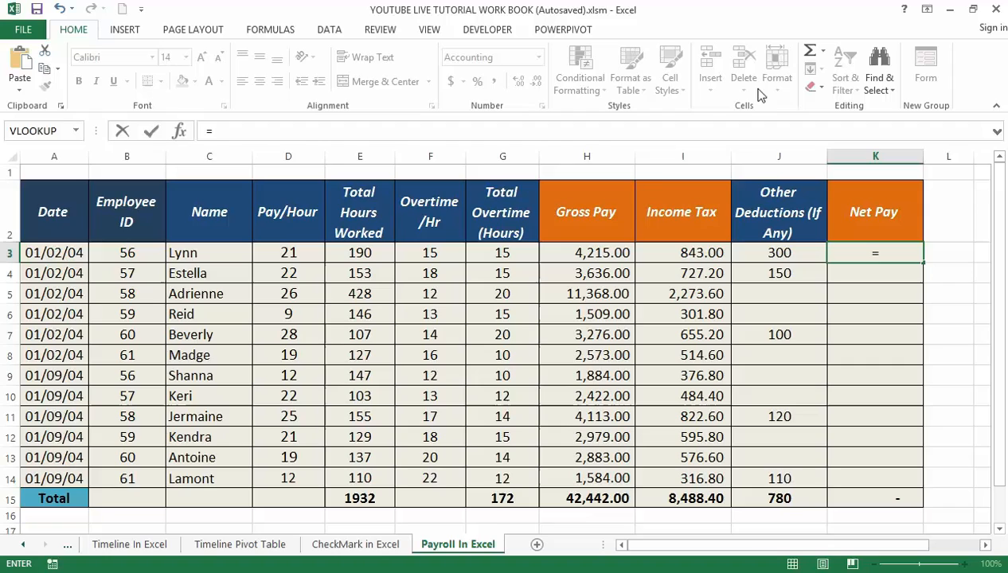
left_click(586, 252)
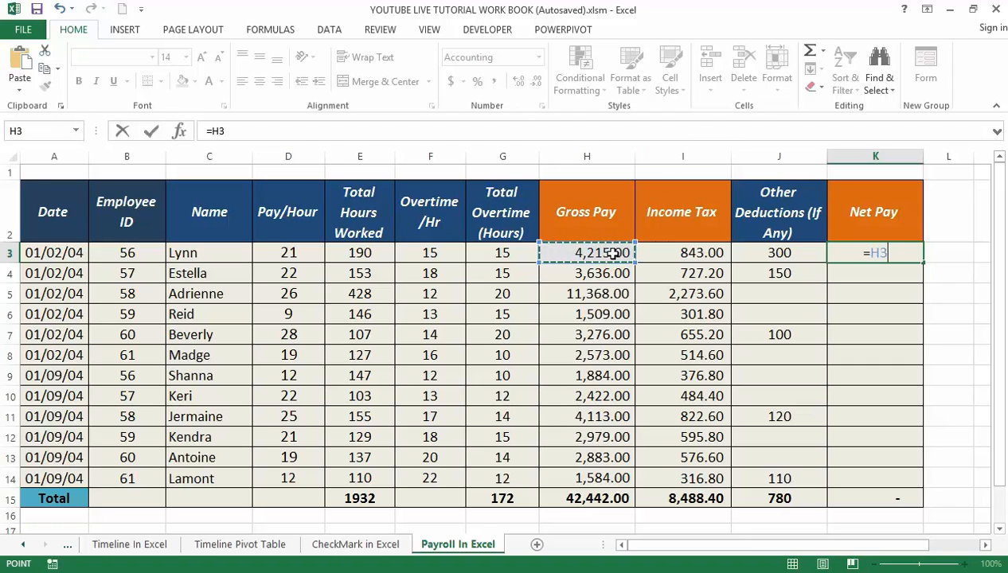
type("-")
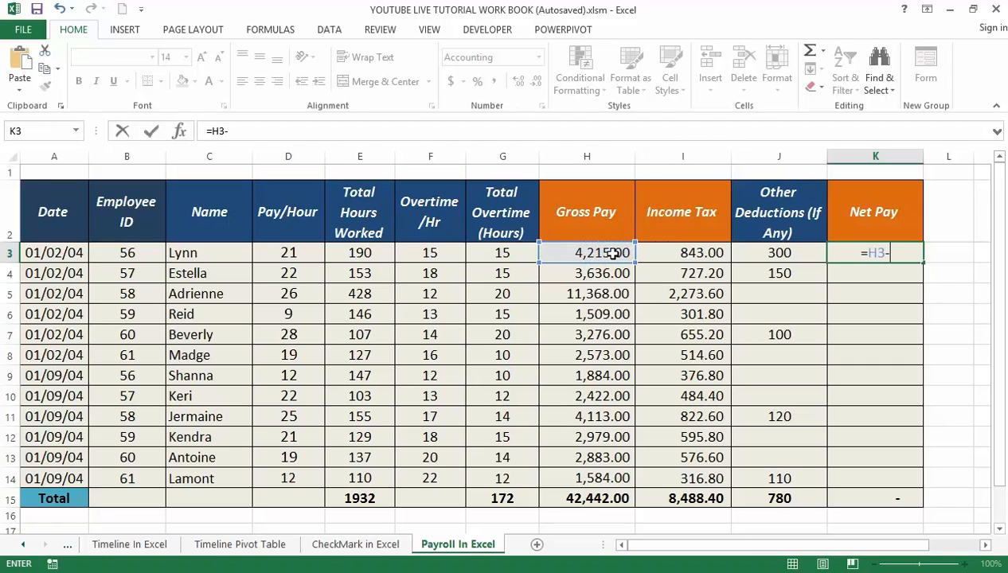
type("(")
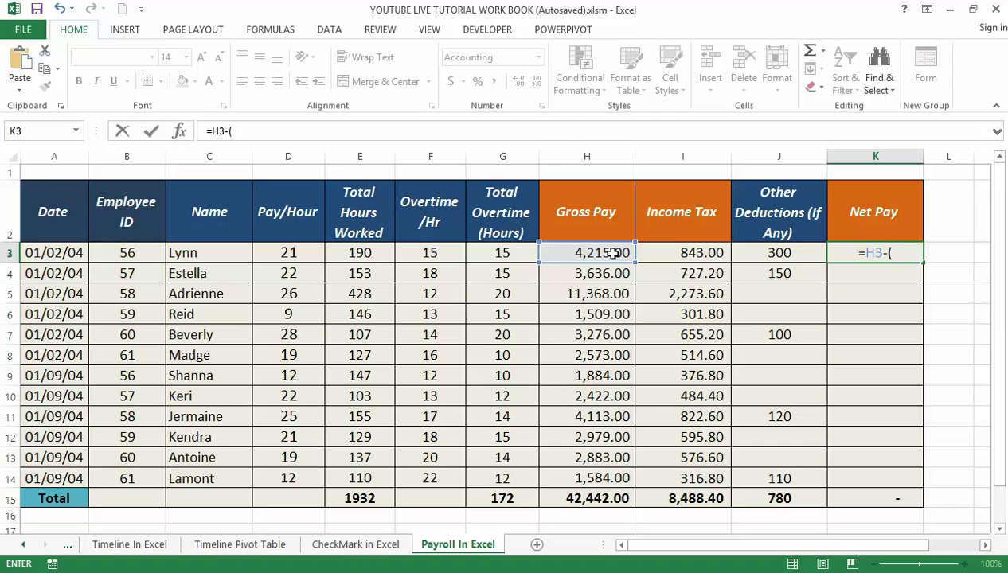
mouse_move(681, 259)
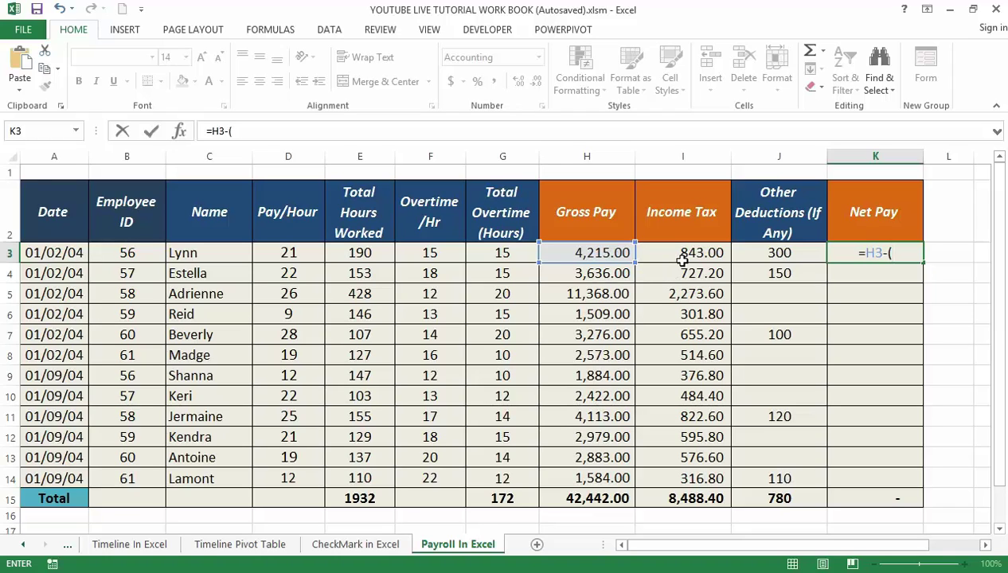
left_click(682, 251)
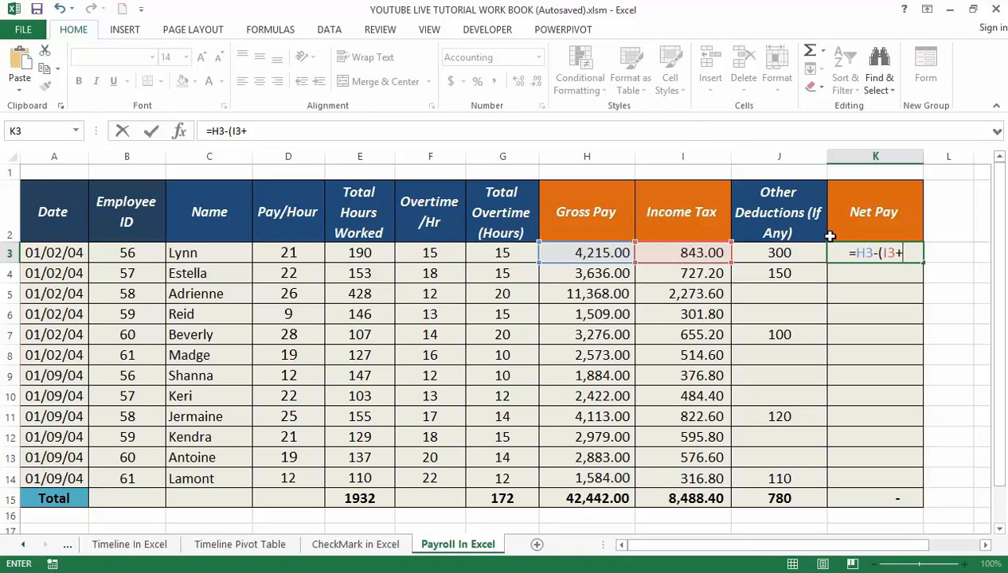
left_click(779, 252)
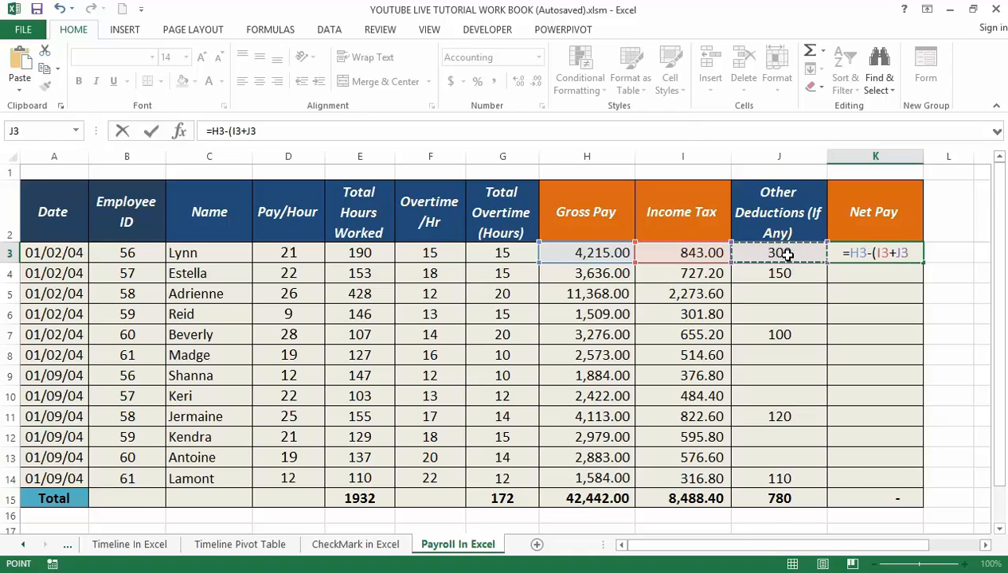
key("Enter")
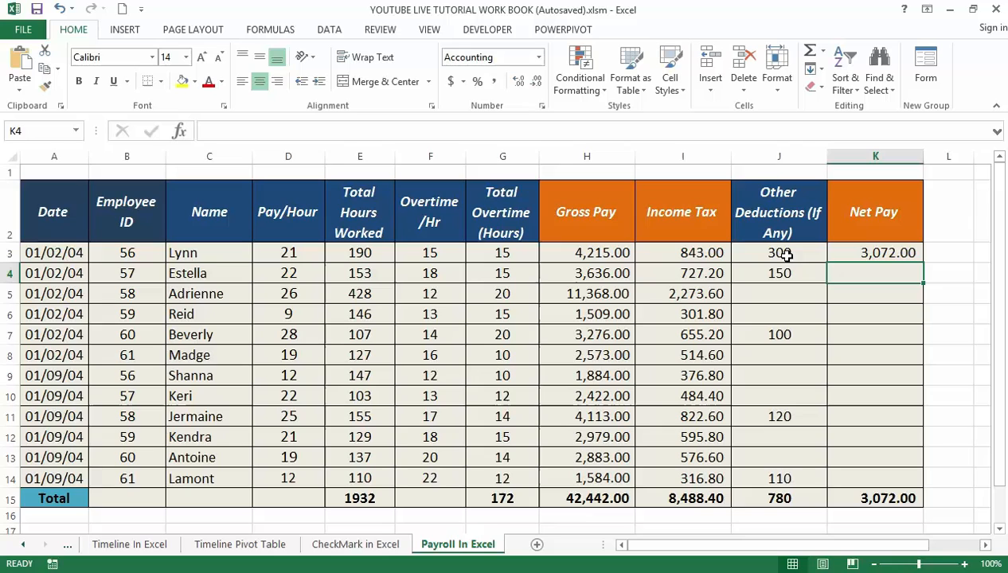
mouse_move(818, 266)
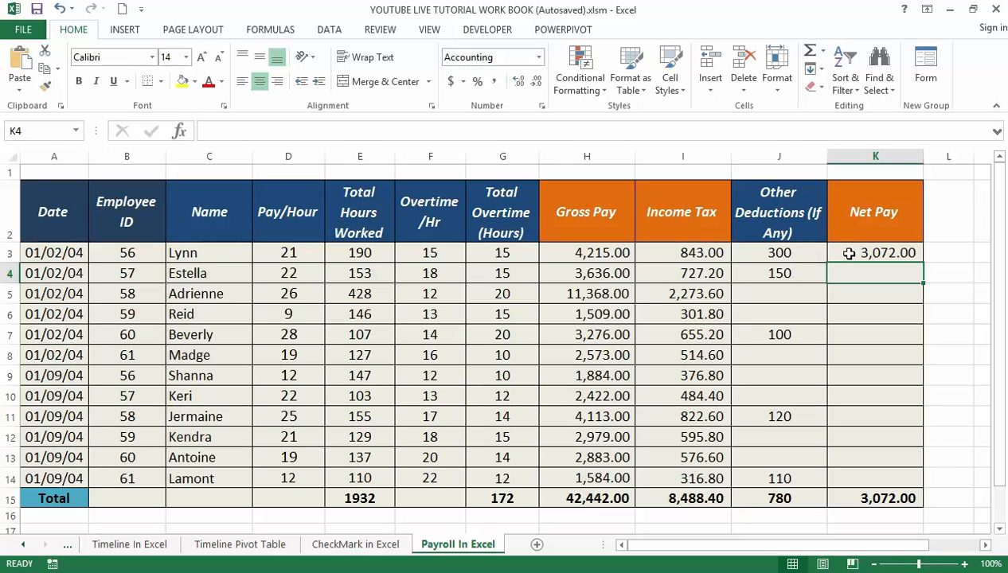
Select K3 to fill the Net Pay formula down to K14, totalling 33,173.60
left_click(876, 251)
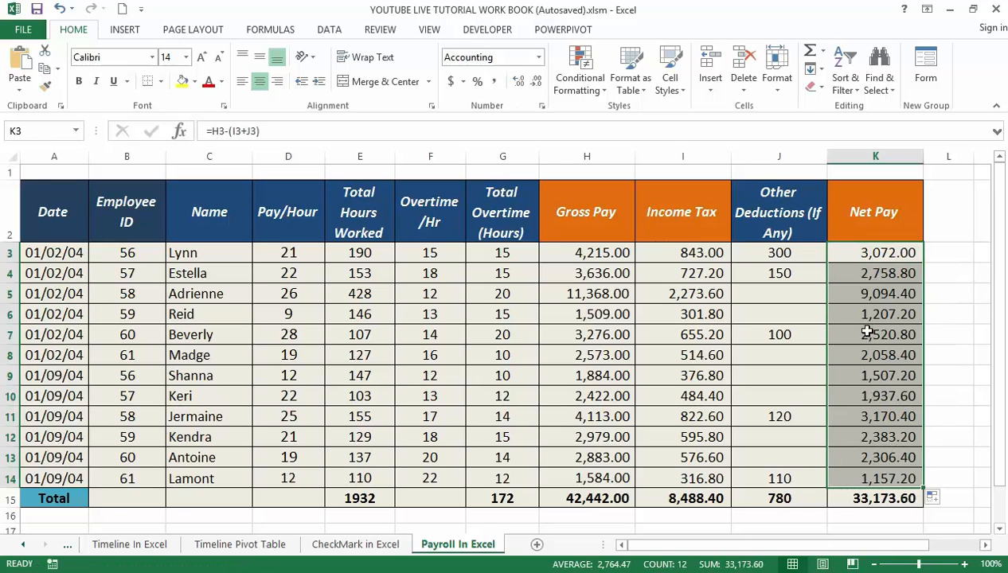
mouse_move(863, 319)
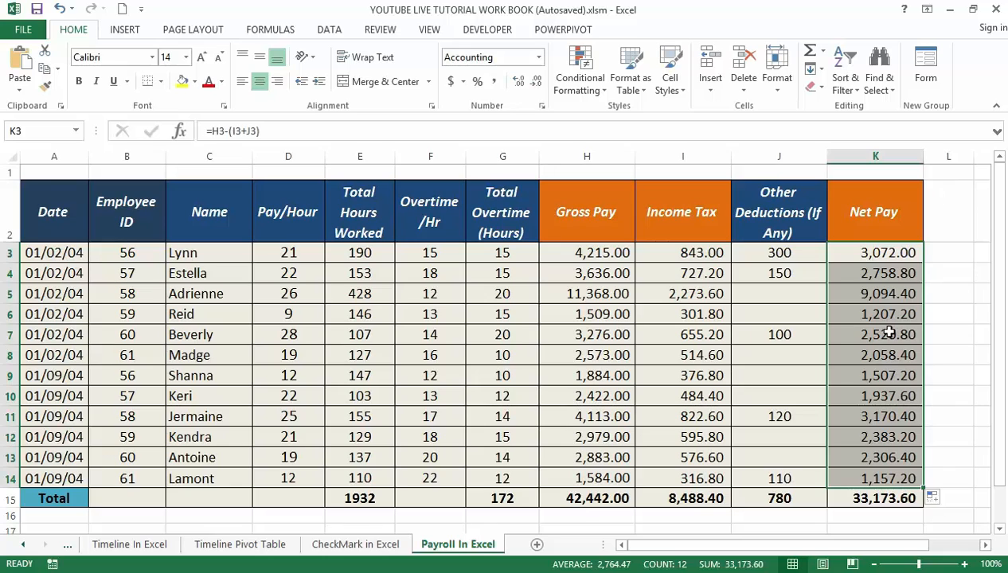
mouse_move(741, 284)
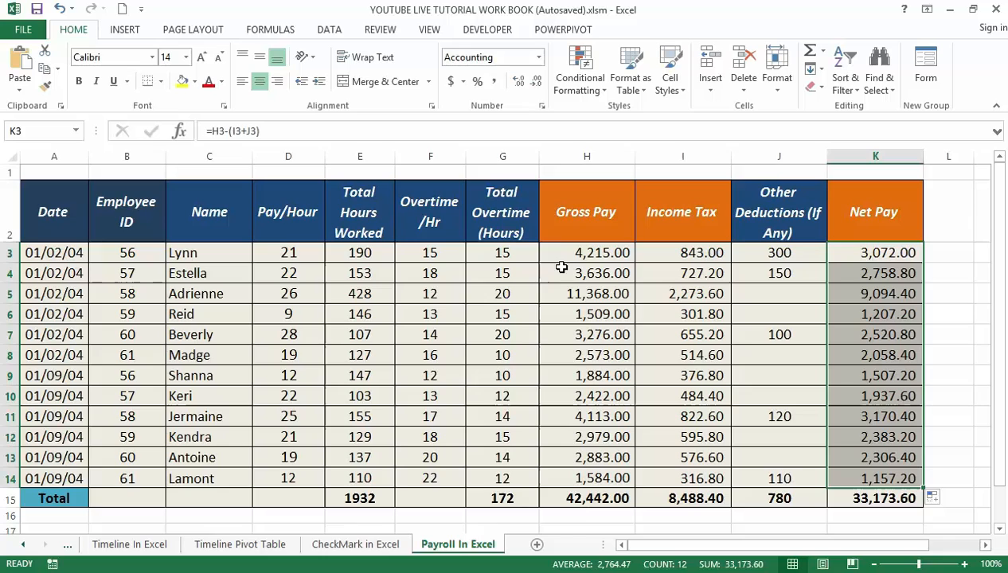
mouse_move(485, 293)
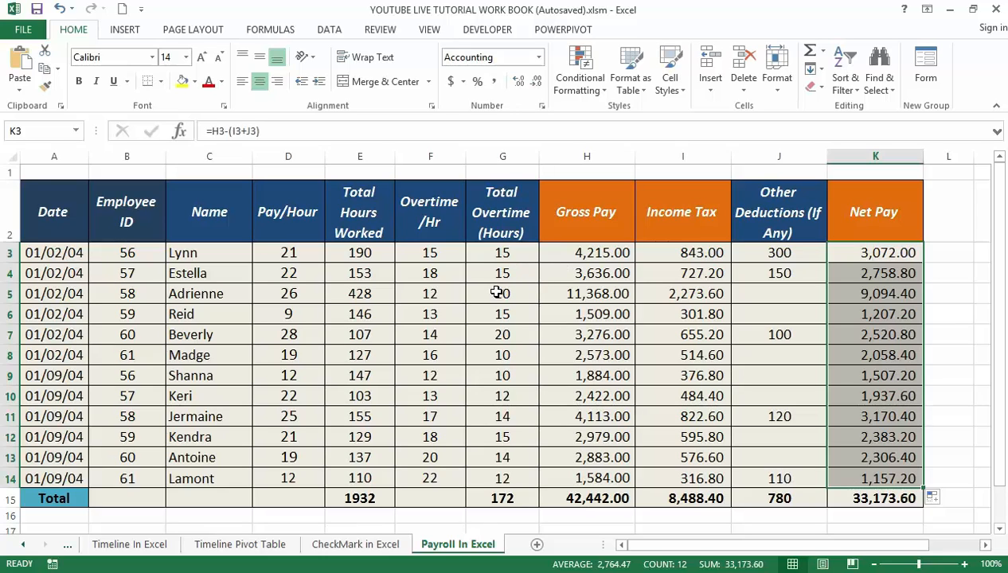
mouse_move(418, 285)
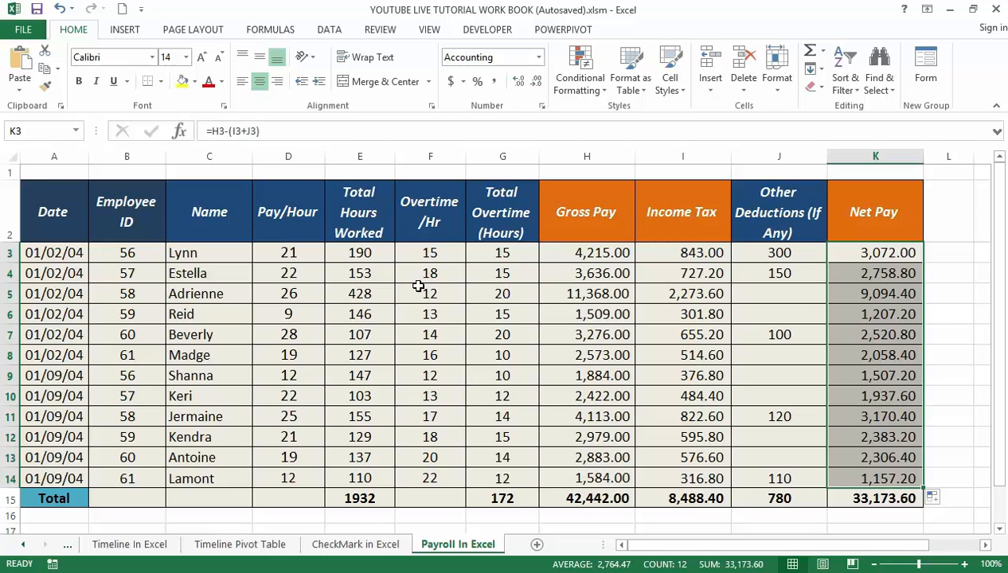
mouse_move(341, 293)
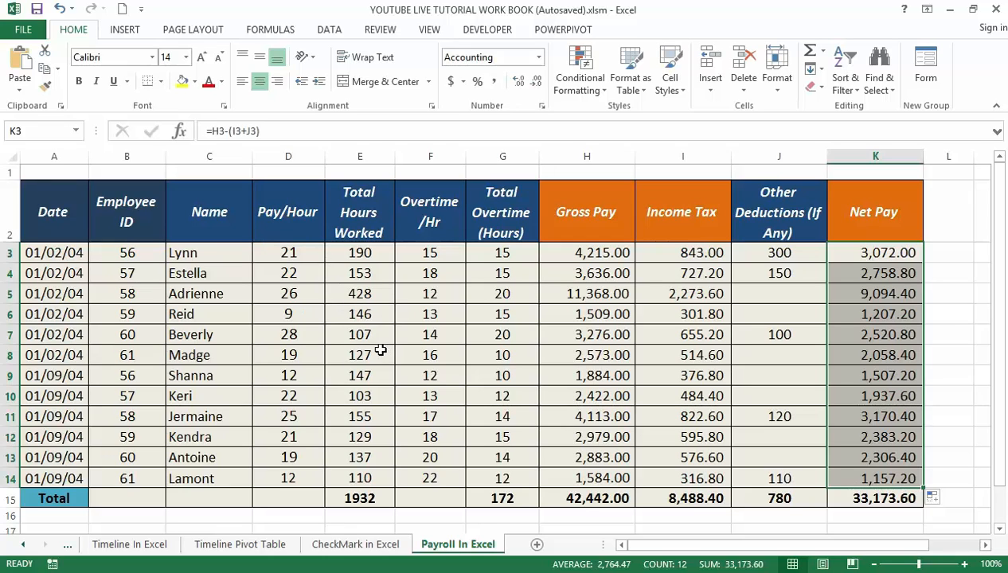
mouse_move(344, 389)
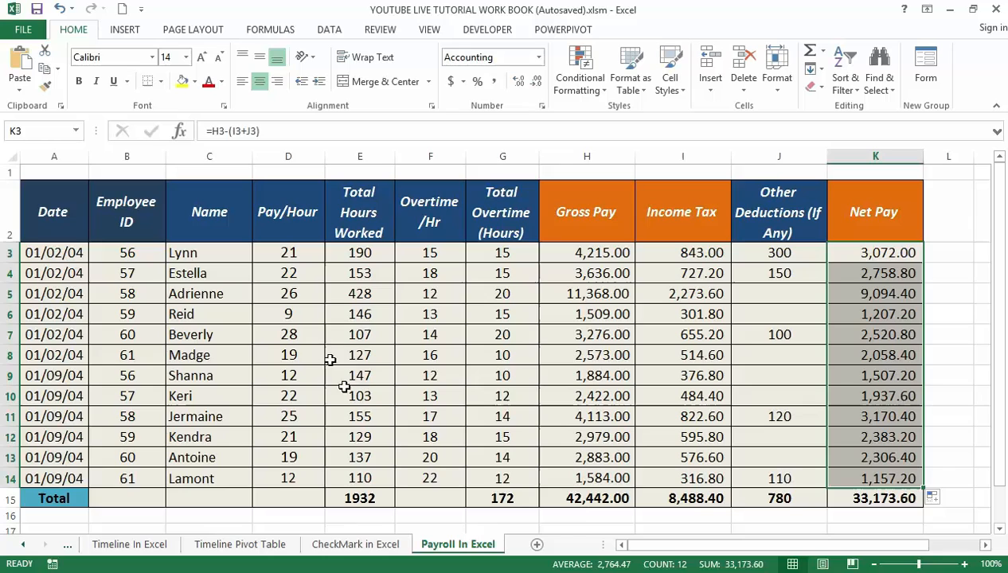
mouse_move(370, 390)
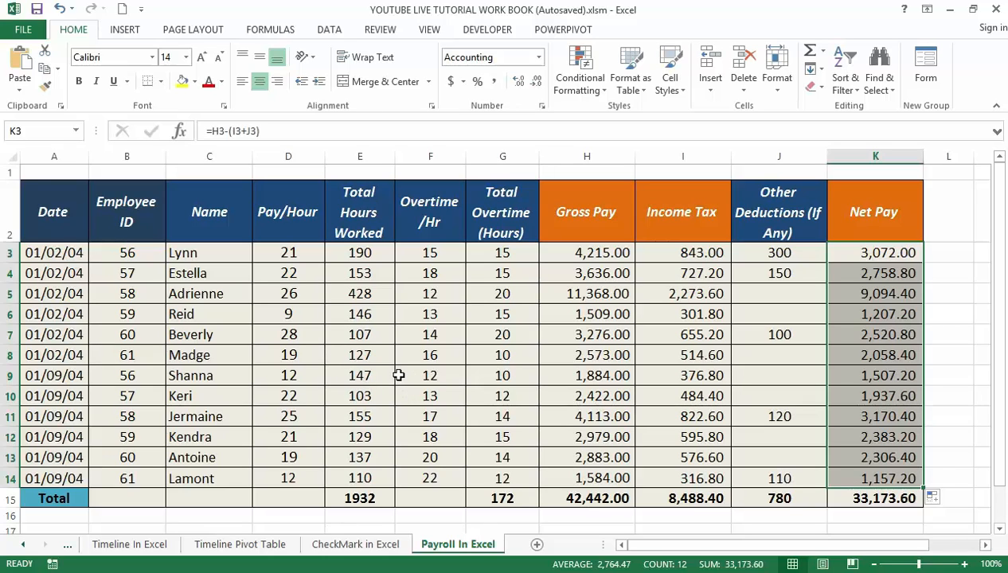
mouse_move(400, 387)
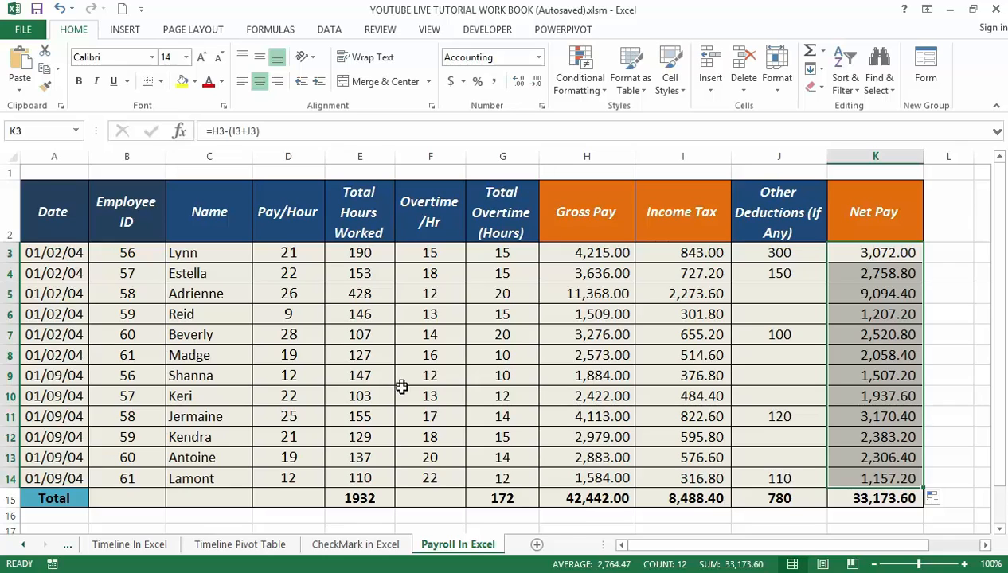
mouse_move(293, 309)
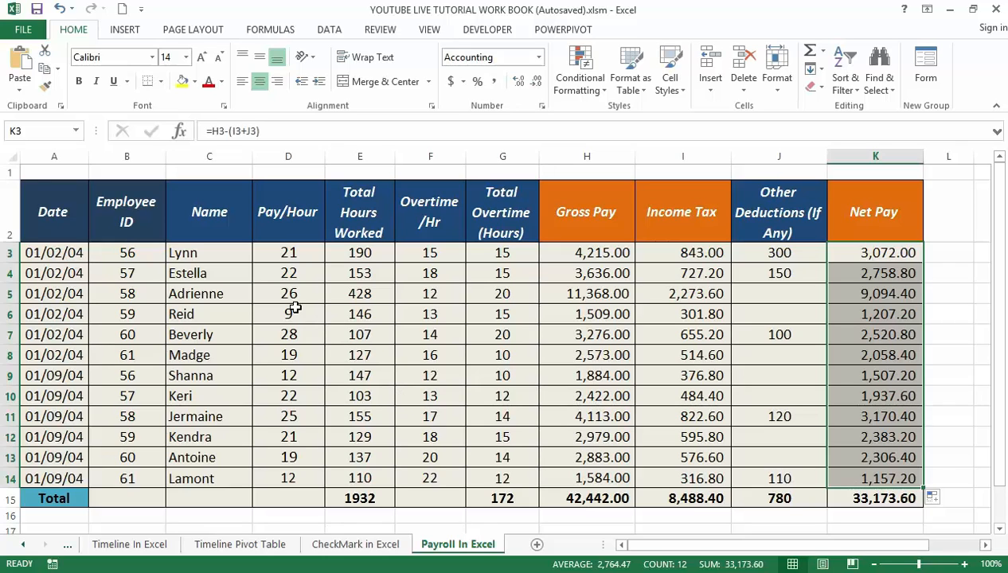
mouse_move(437, 237)
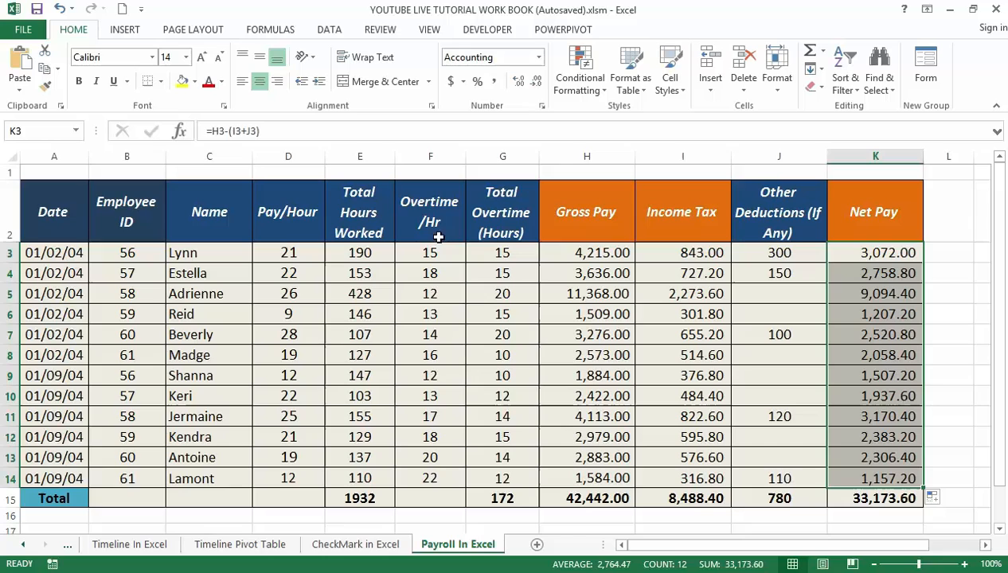
mouse_move(523, 382)
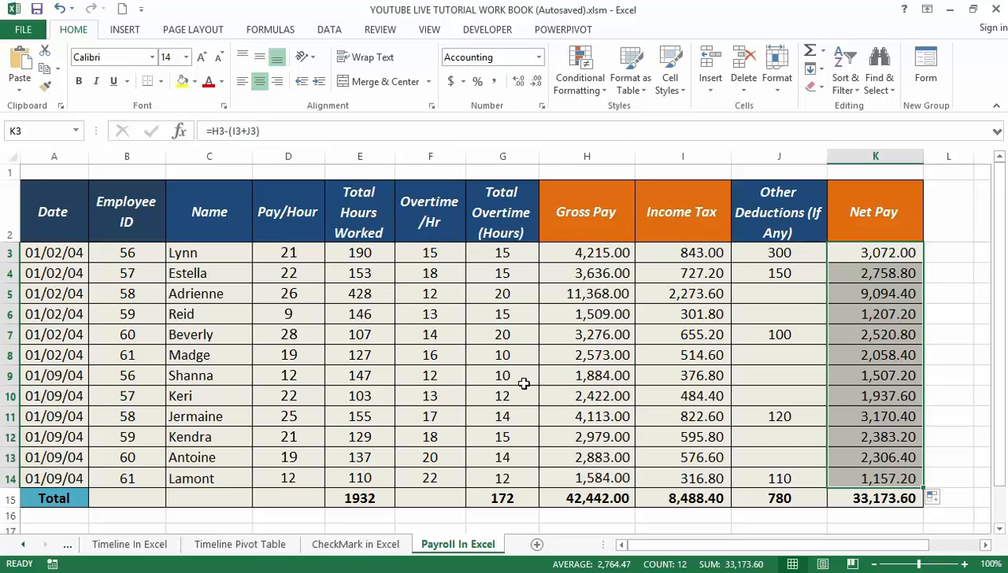
mouse_move(525, 548)
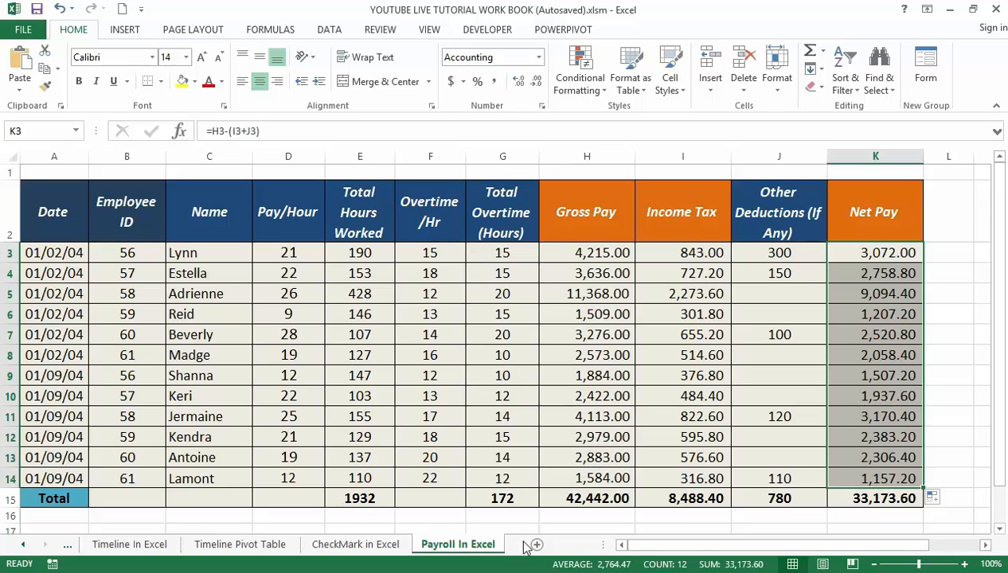
mouse_move(583, 566)
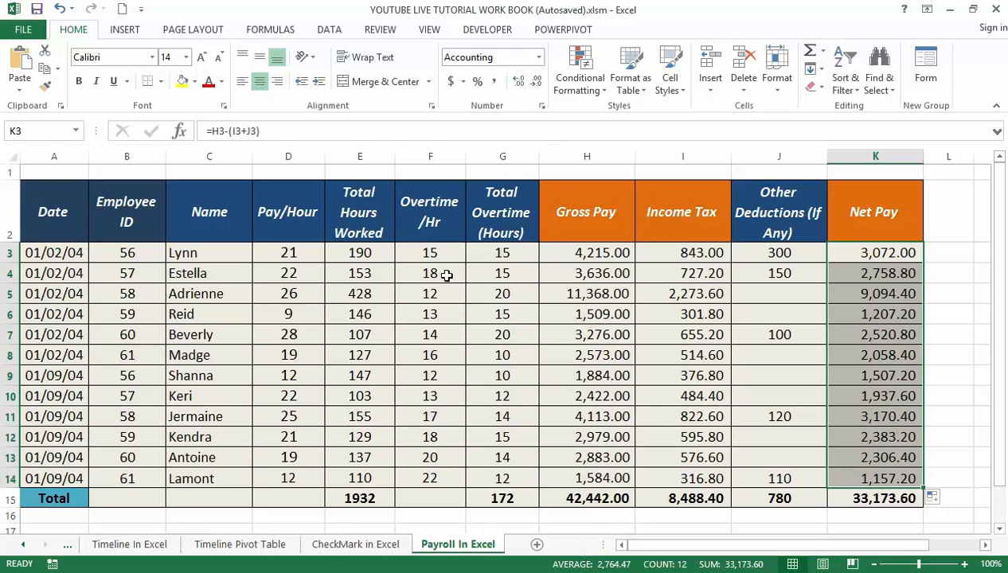
mouse_move(395, 293)
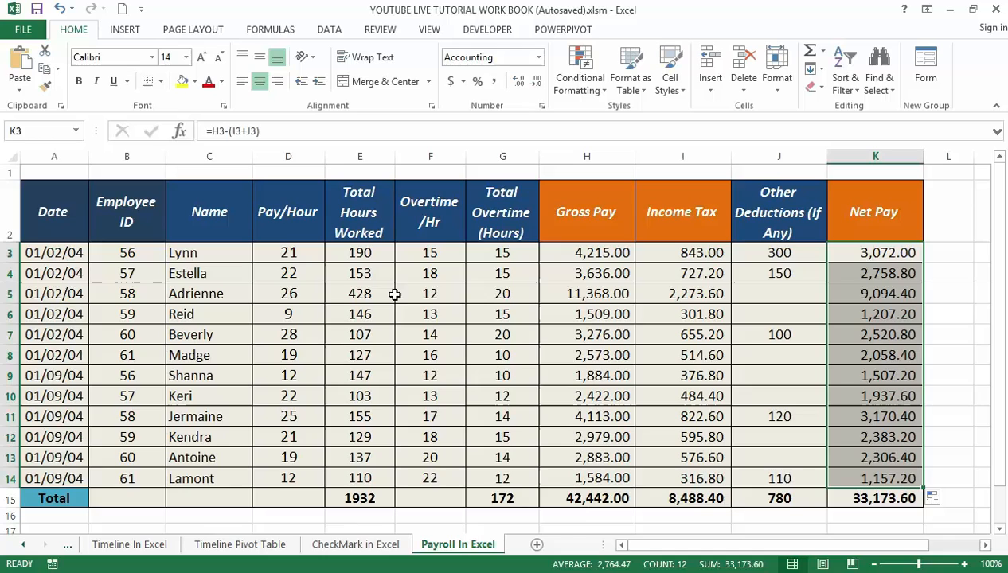
mouse_move(404, 309)
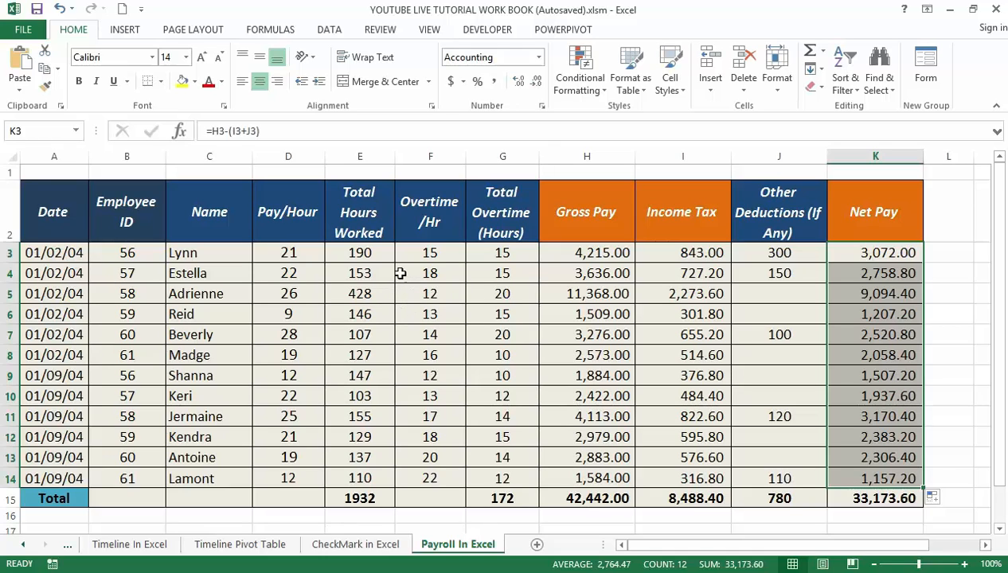
mouse_move(420, 284)
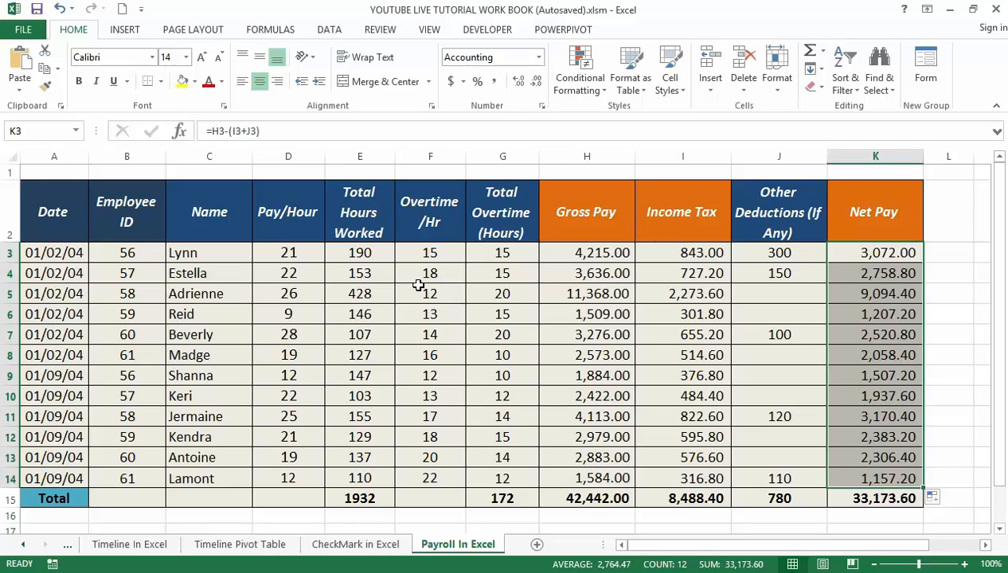
mouse_move(430, 315)
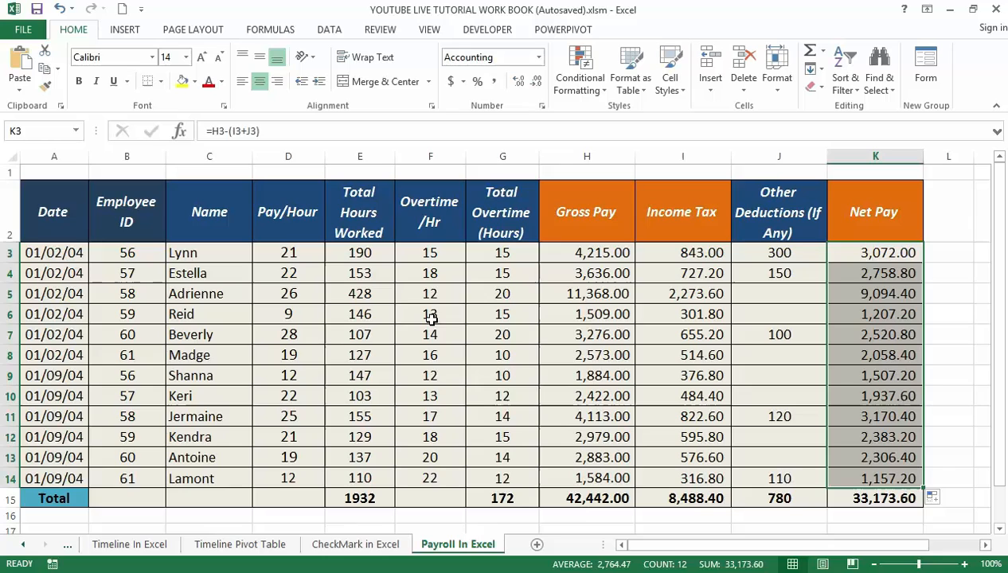
mouse_move(449, 324)
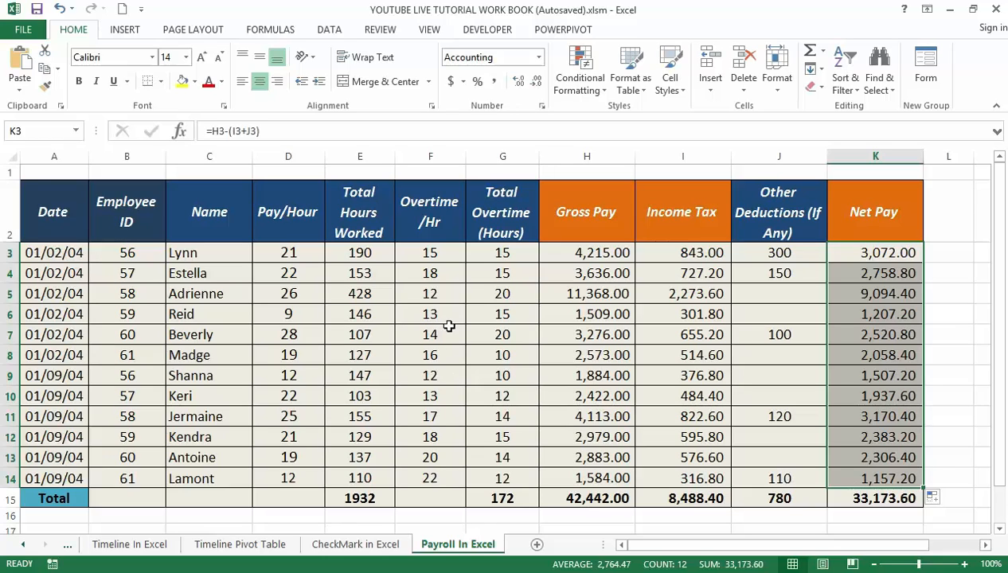
mouse_move(452, 326)
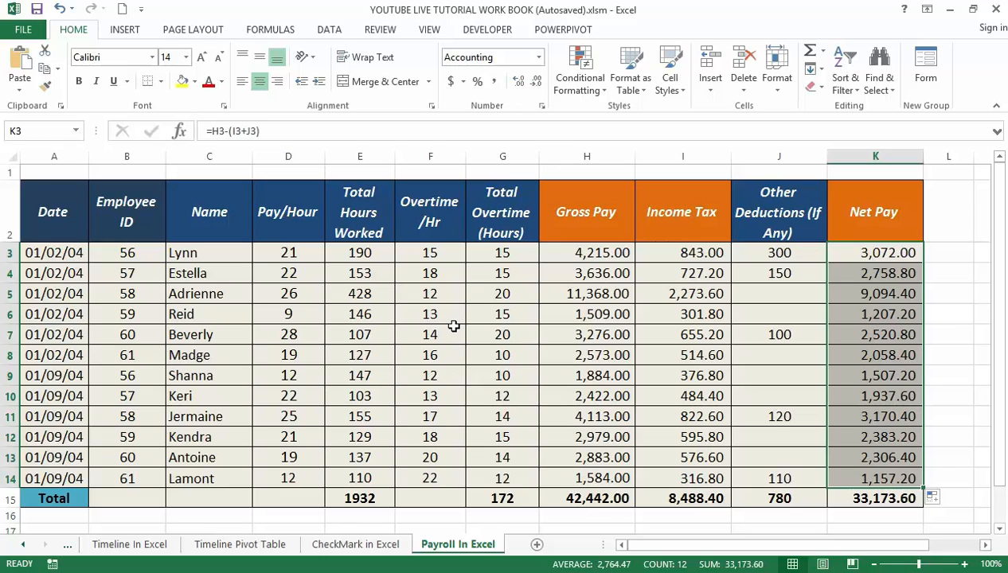
mouse_move(645, 212)
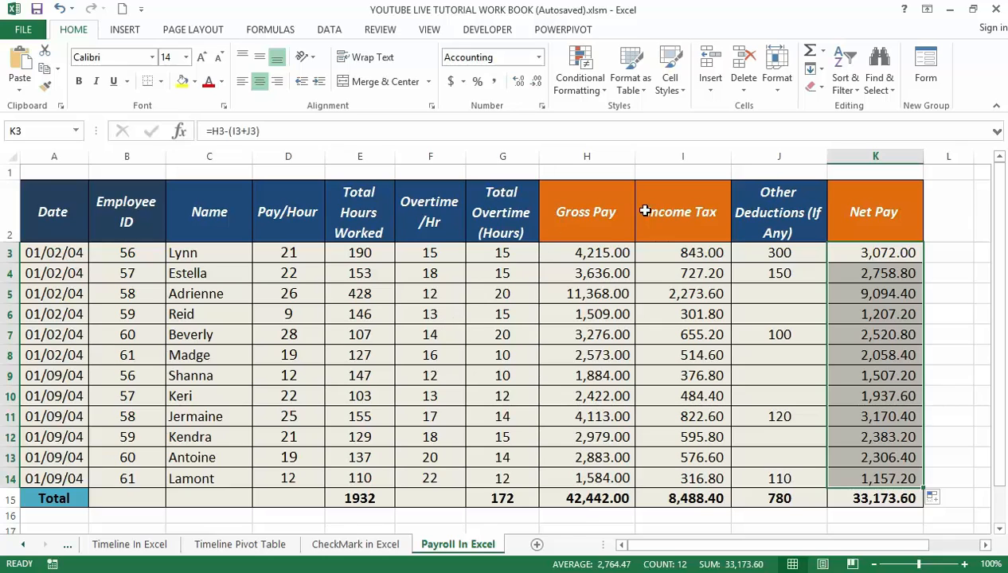
mouse_move(778, 226)
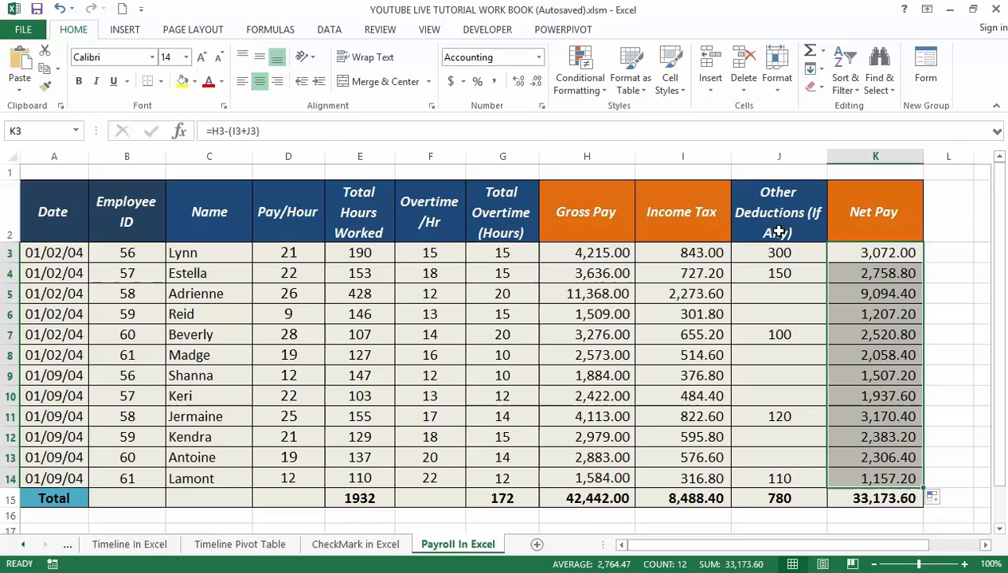
mouse_move(688, 253)
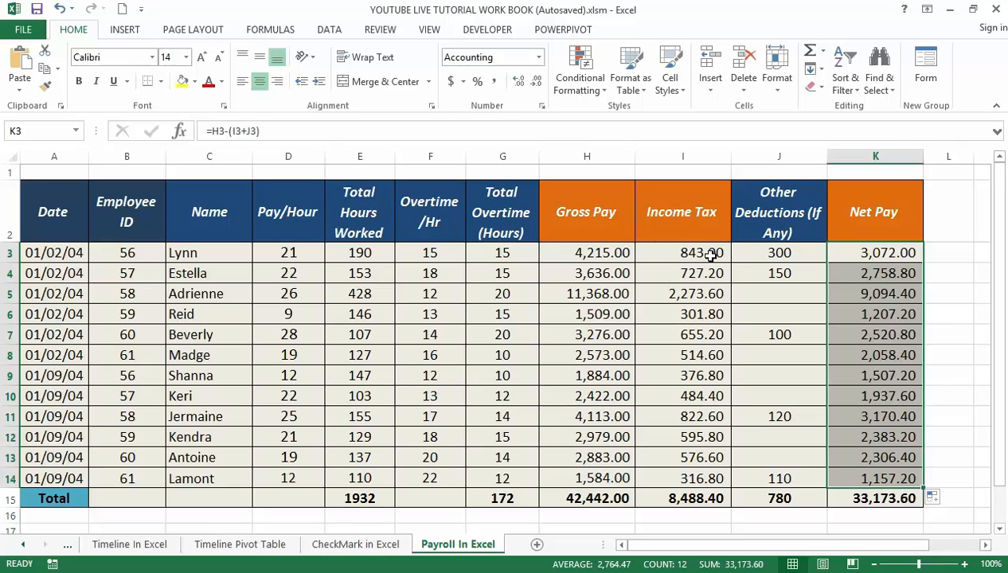
mouse_move(369, 326)
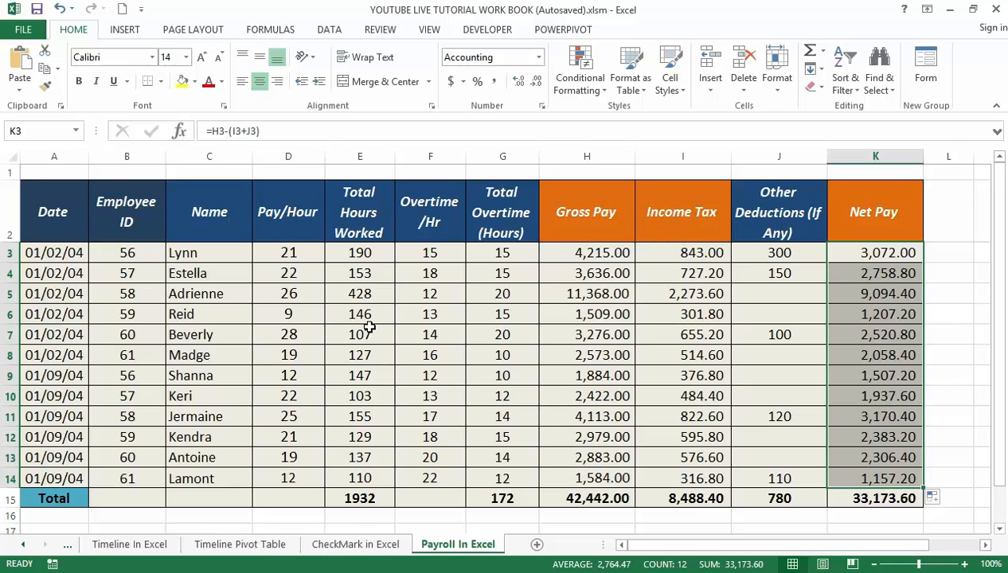
mouse_move(328, 299)
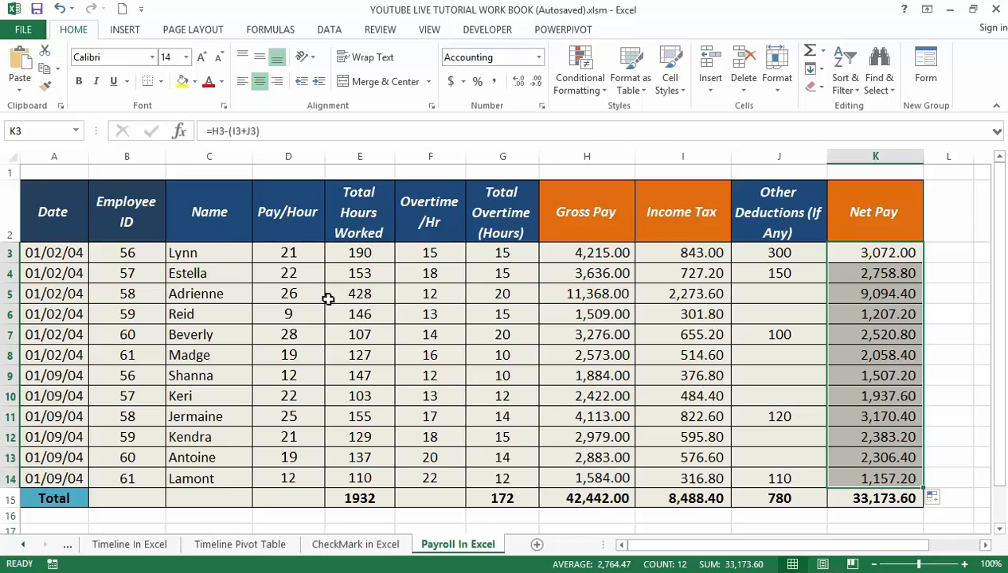
mouse_move(336, 355)
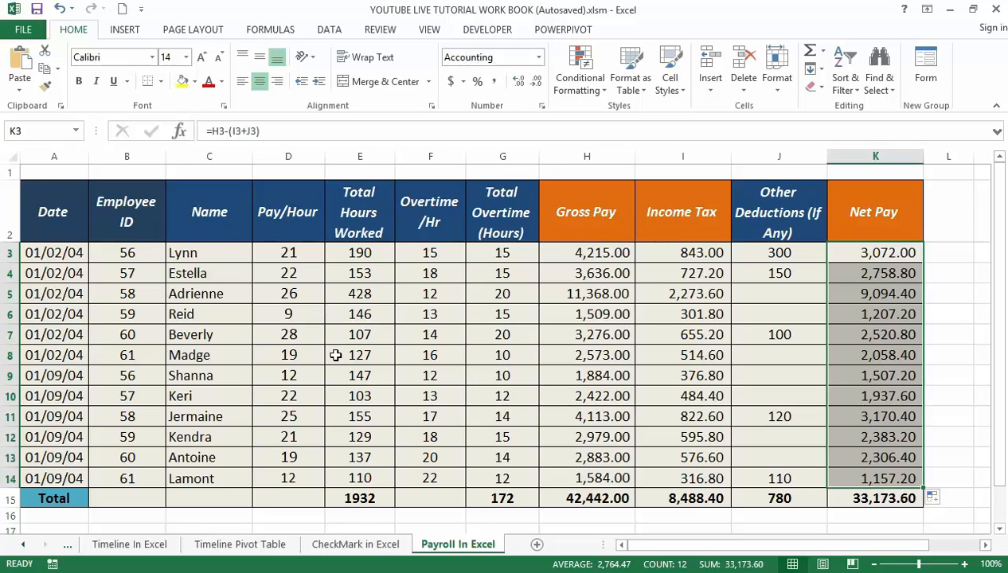
mouse_move(312, 355)
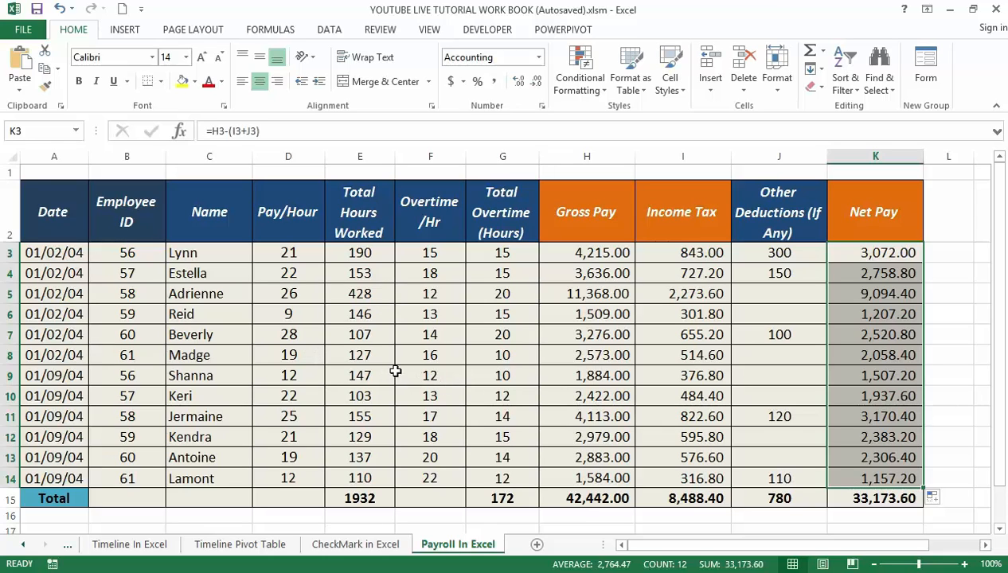
mouse_move(389, 376)
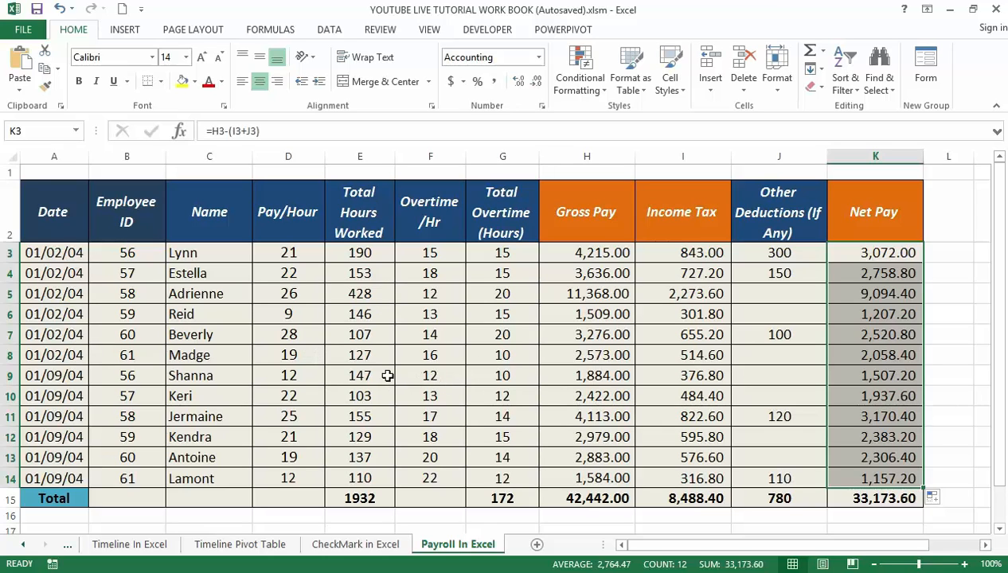
mouse_move(391, 393)
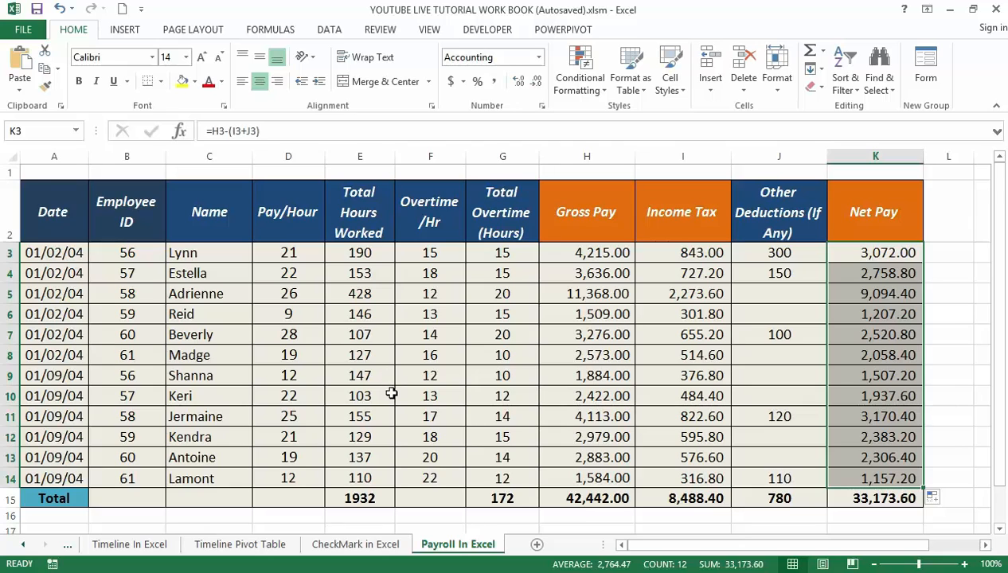